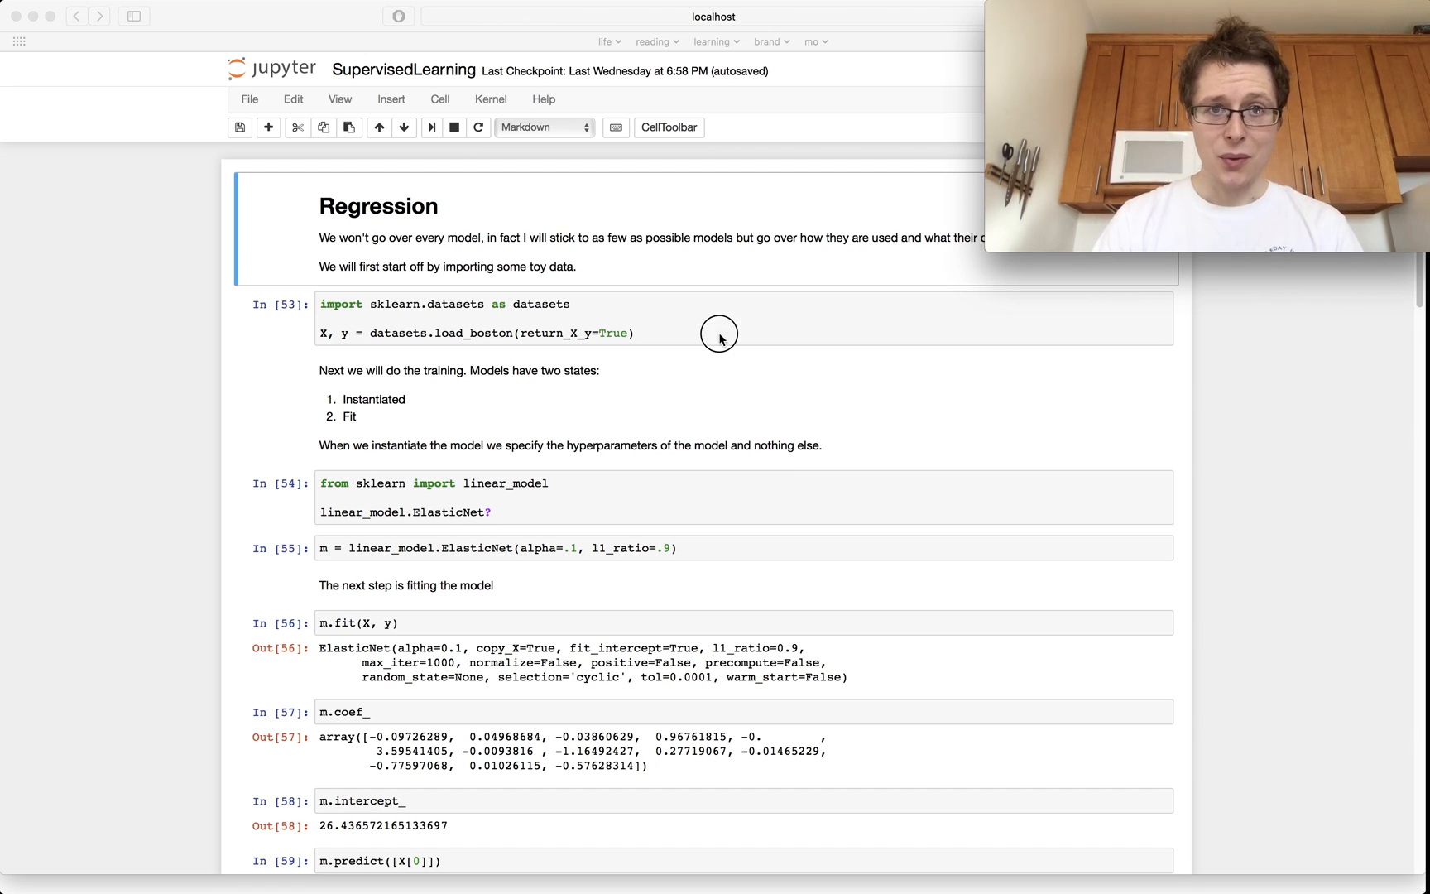
Restart the kernel with all outputs cleared via the Kernel menu
left_click(490, 99)
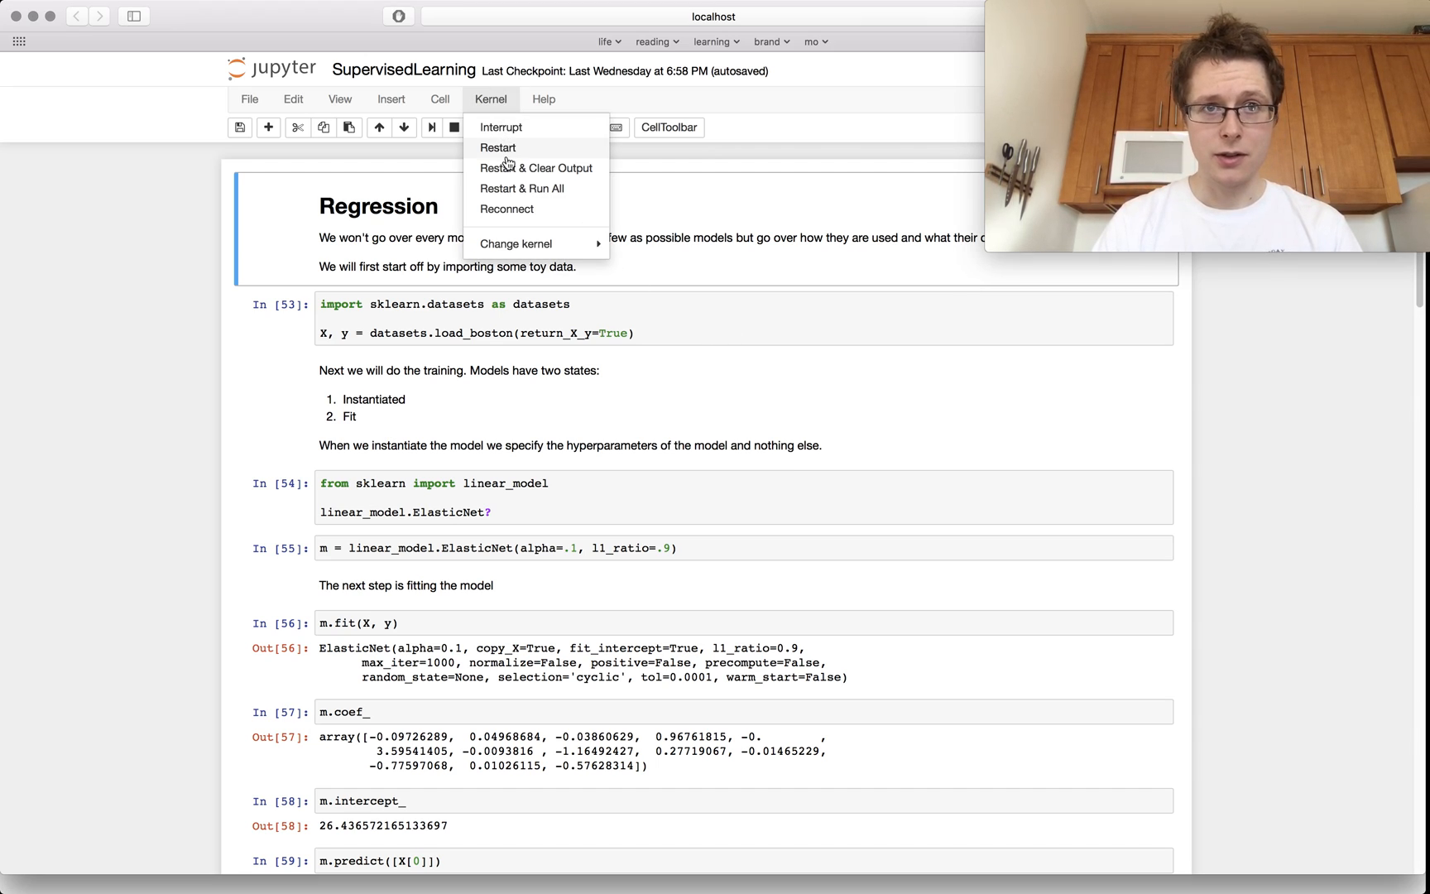
left_click(536, 167)
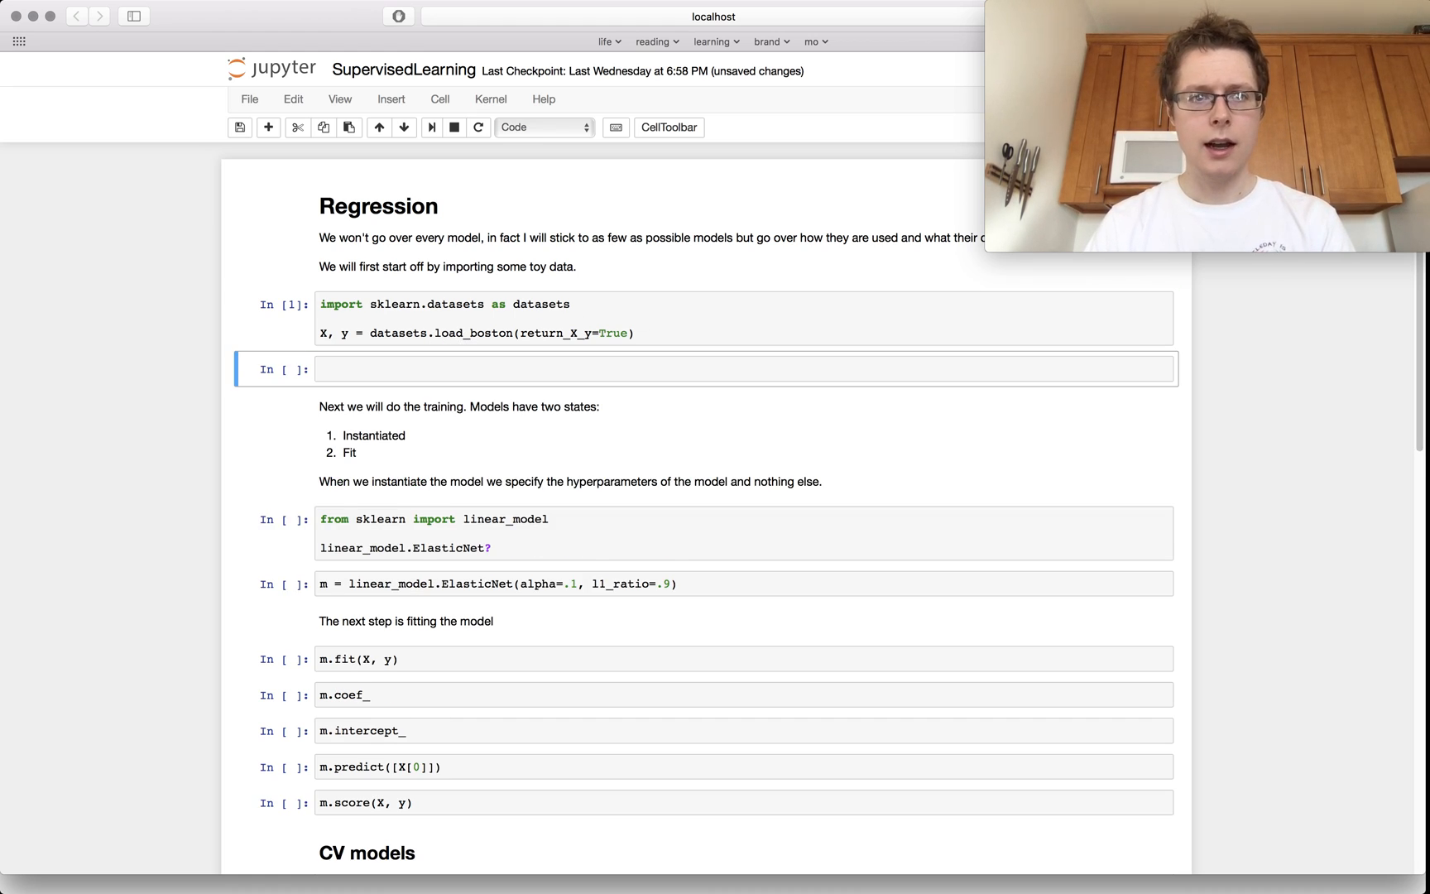
Print X[0] in the new cell, then change it to print y[0], giving 24.0
left_click(702, 369)
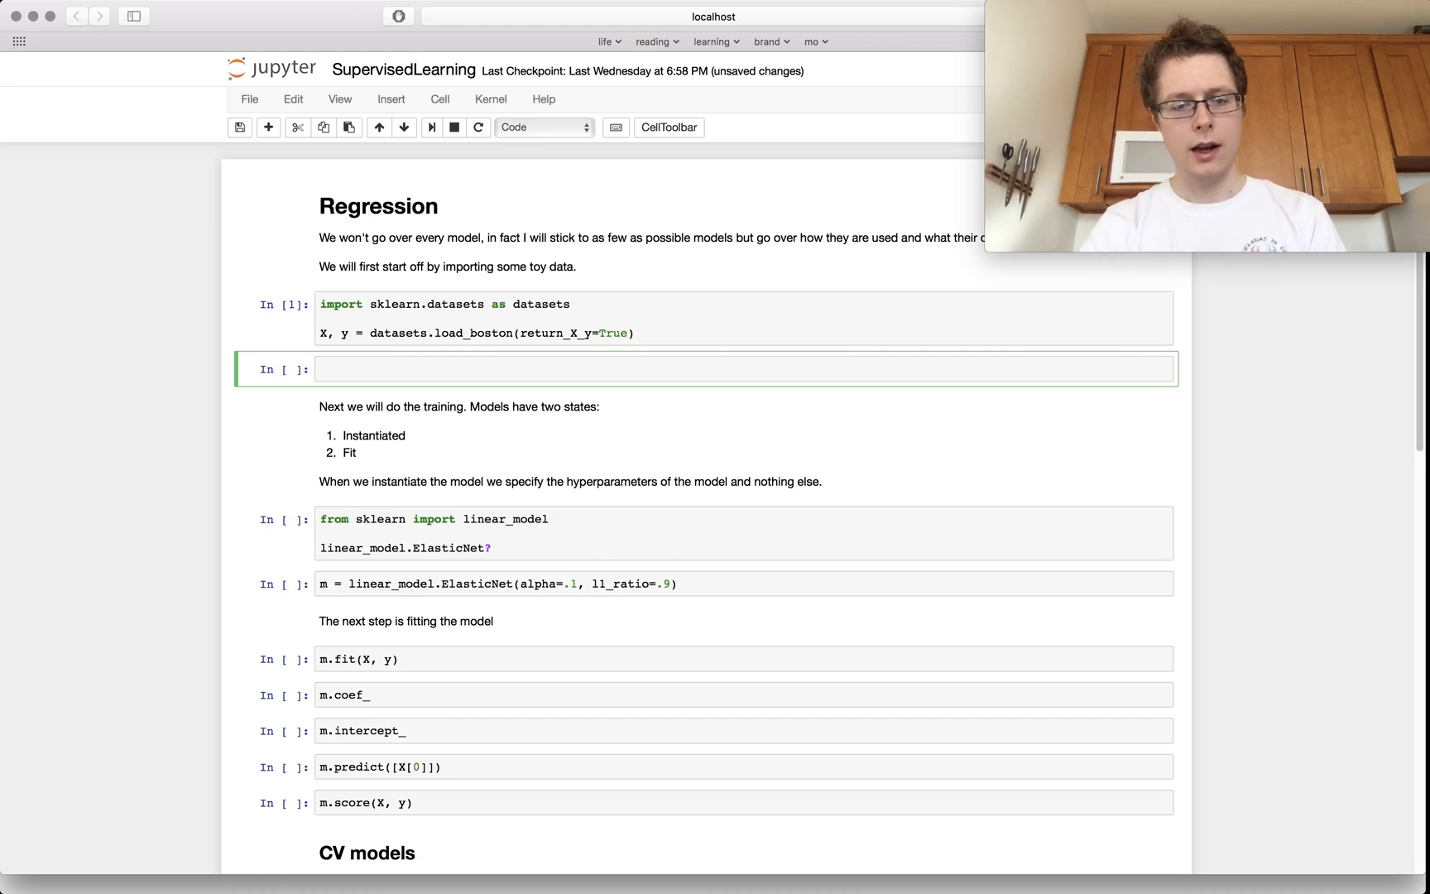
type("print")
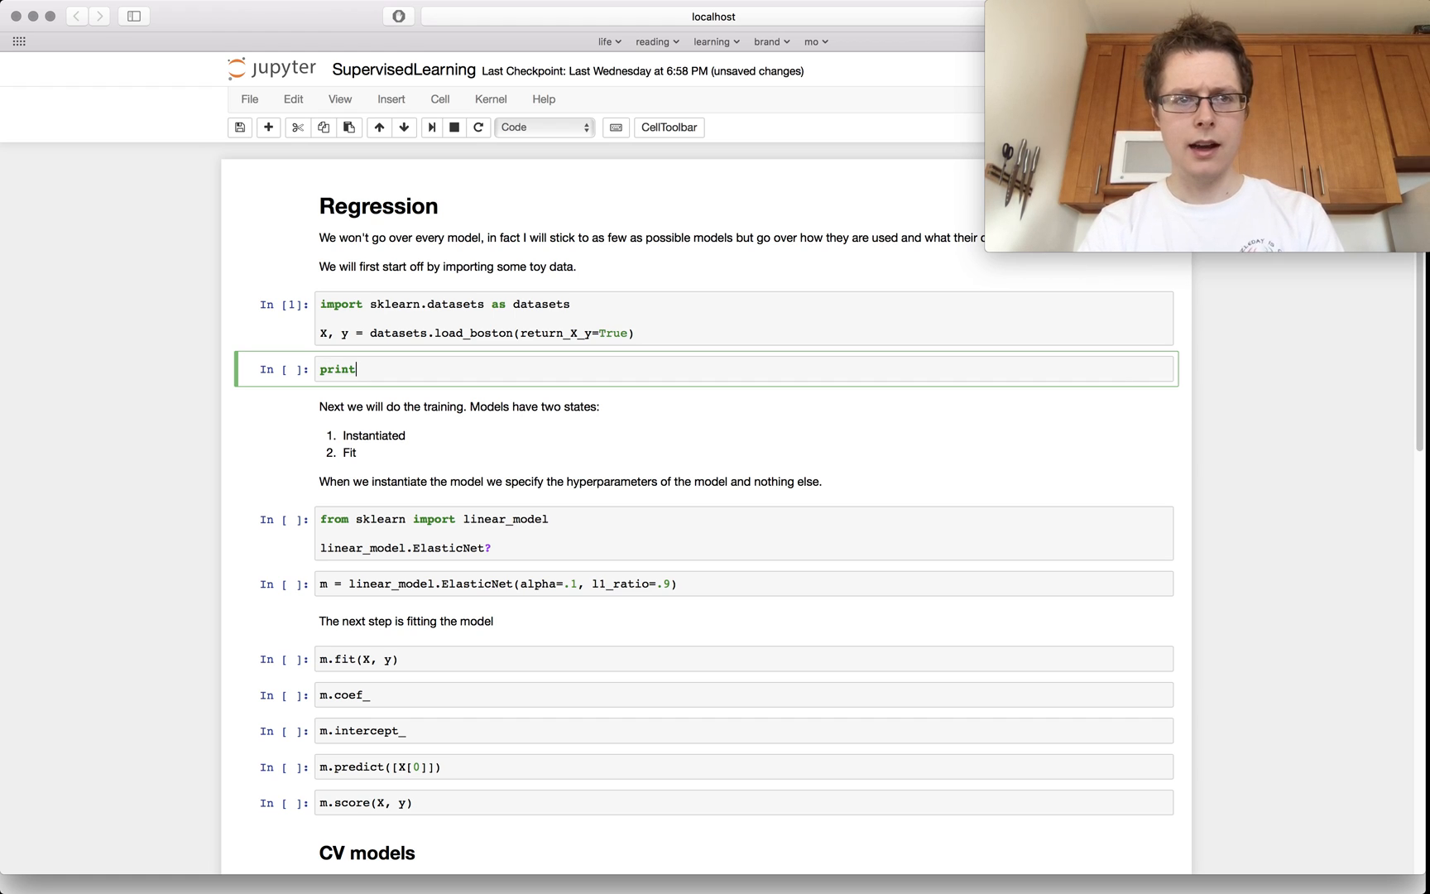
type("X[0]")
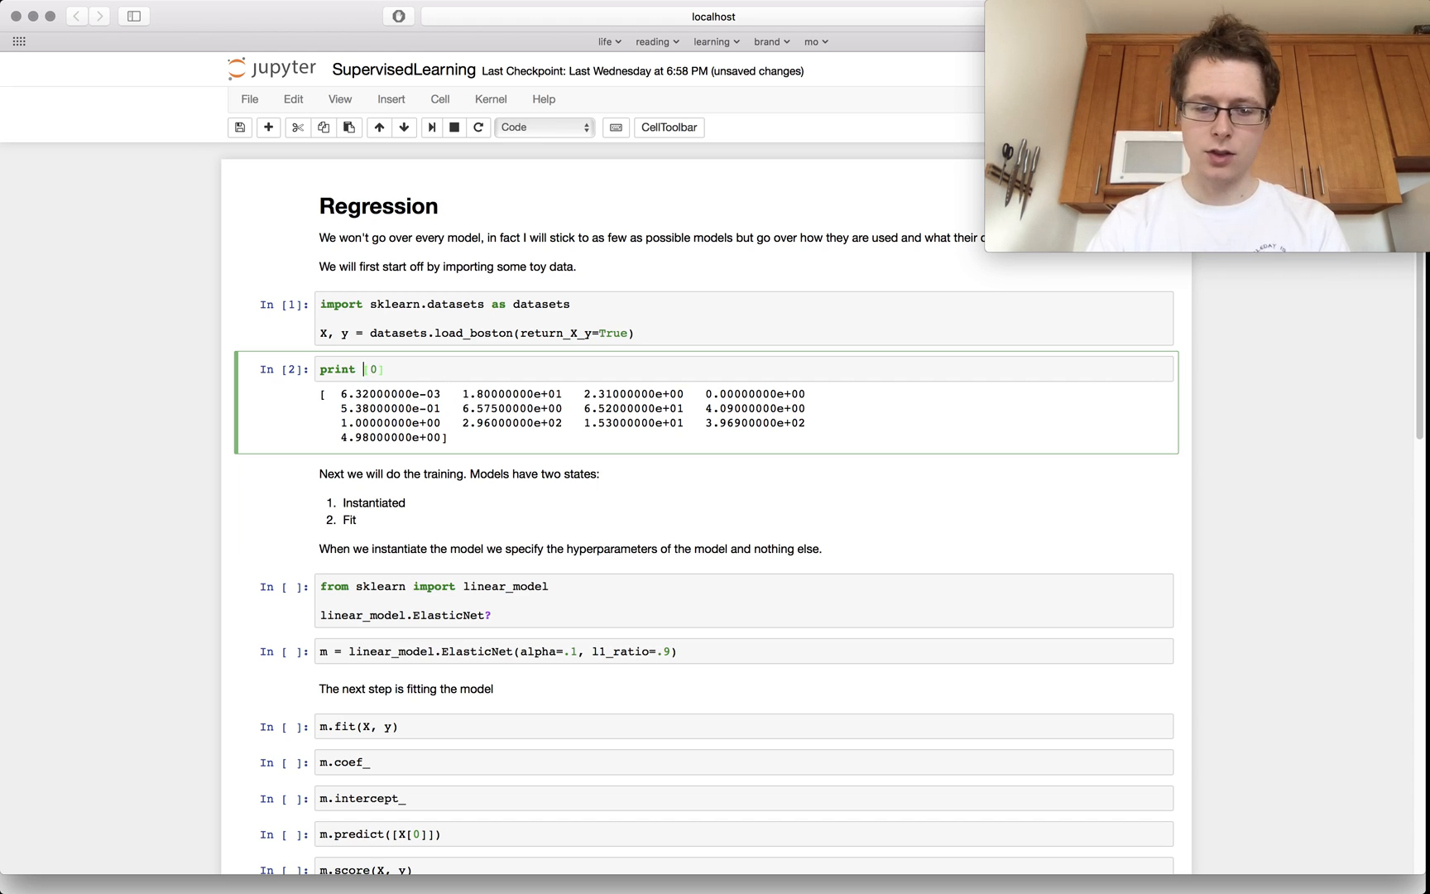
type("y")
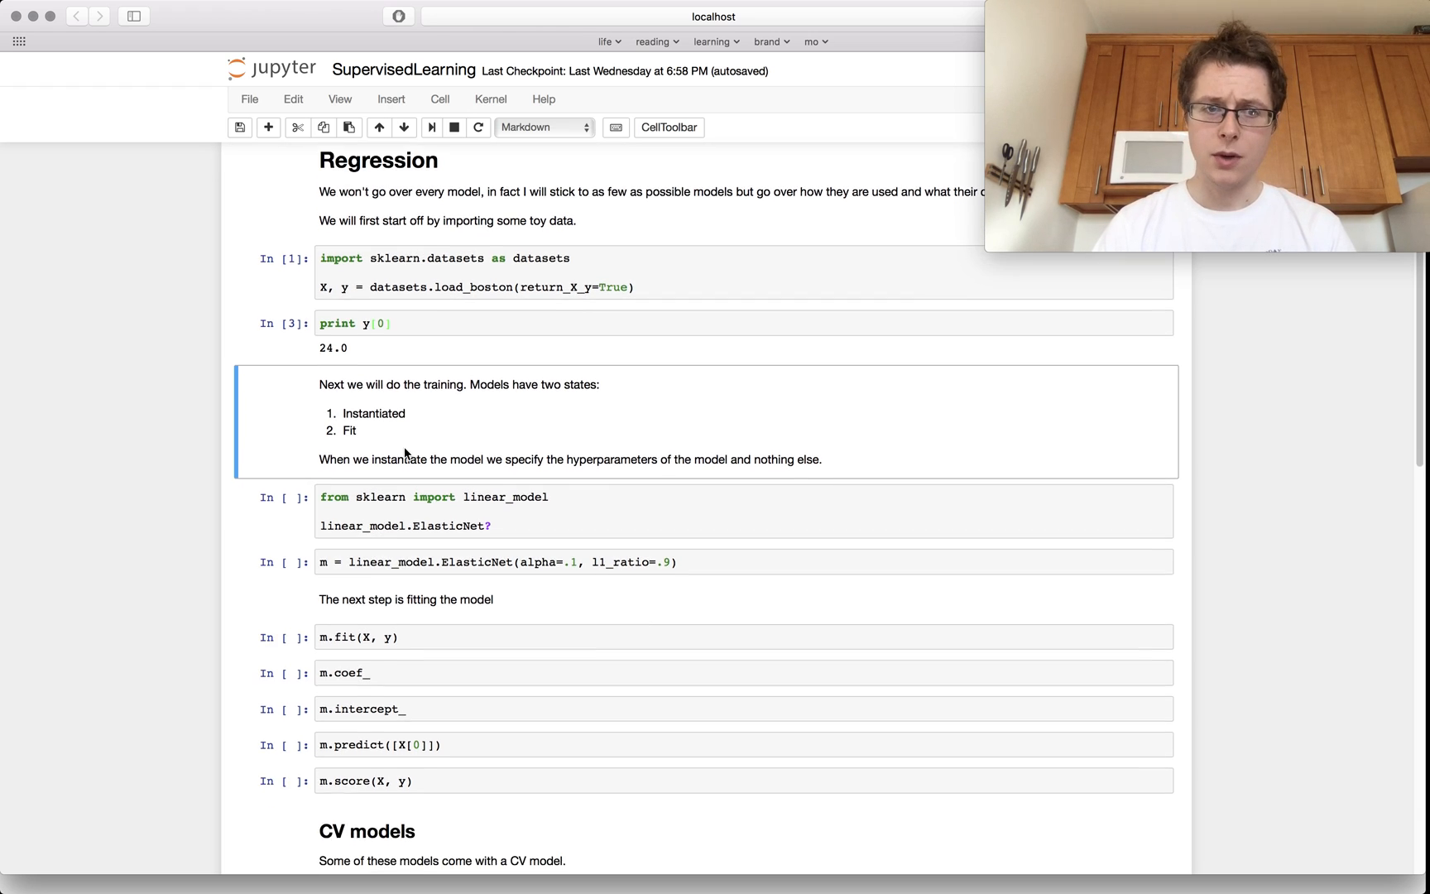
scroll("down", 3)
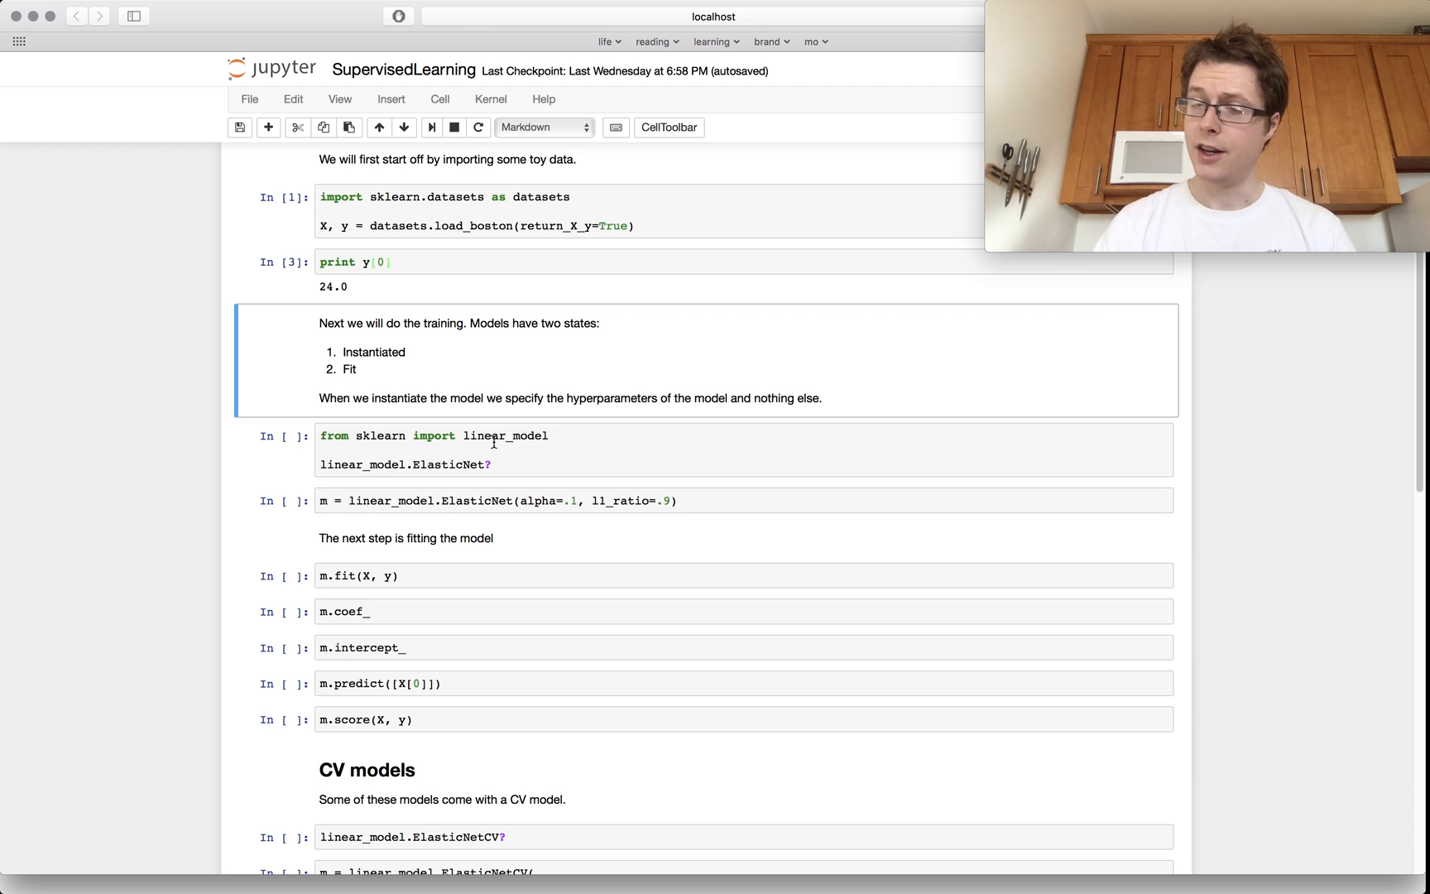
left_click(457, 448)
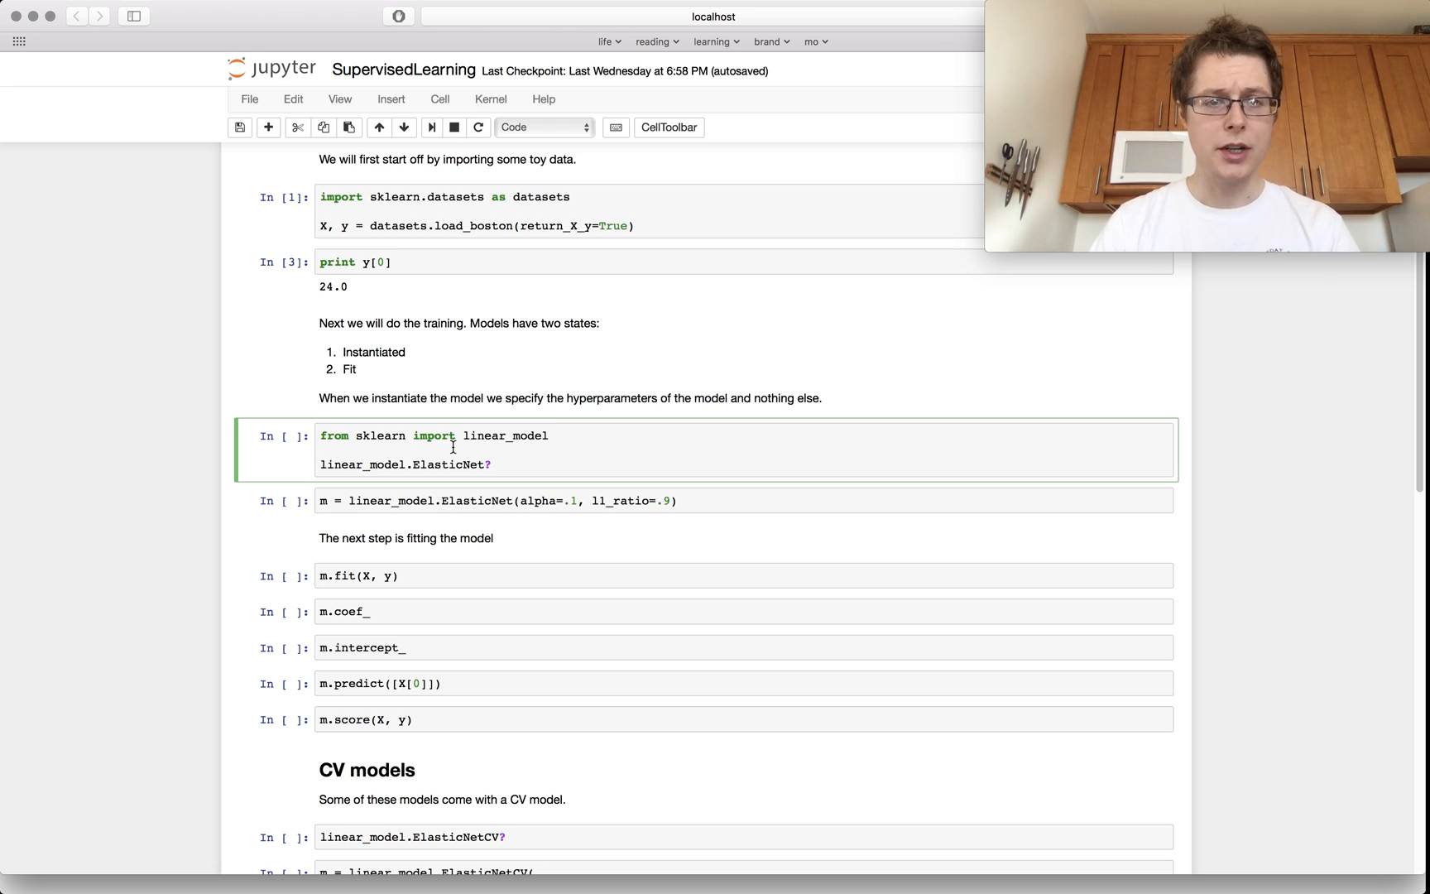
Run the linear_model import cell as In [4] and read through the ElasticNet docstring parameters
key("shift+enter")
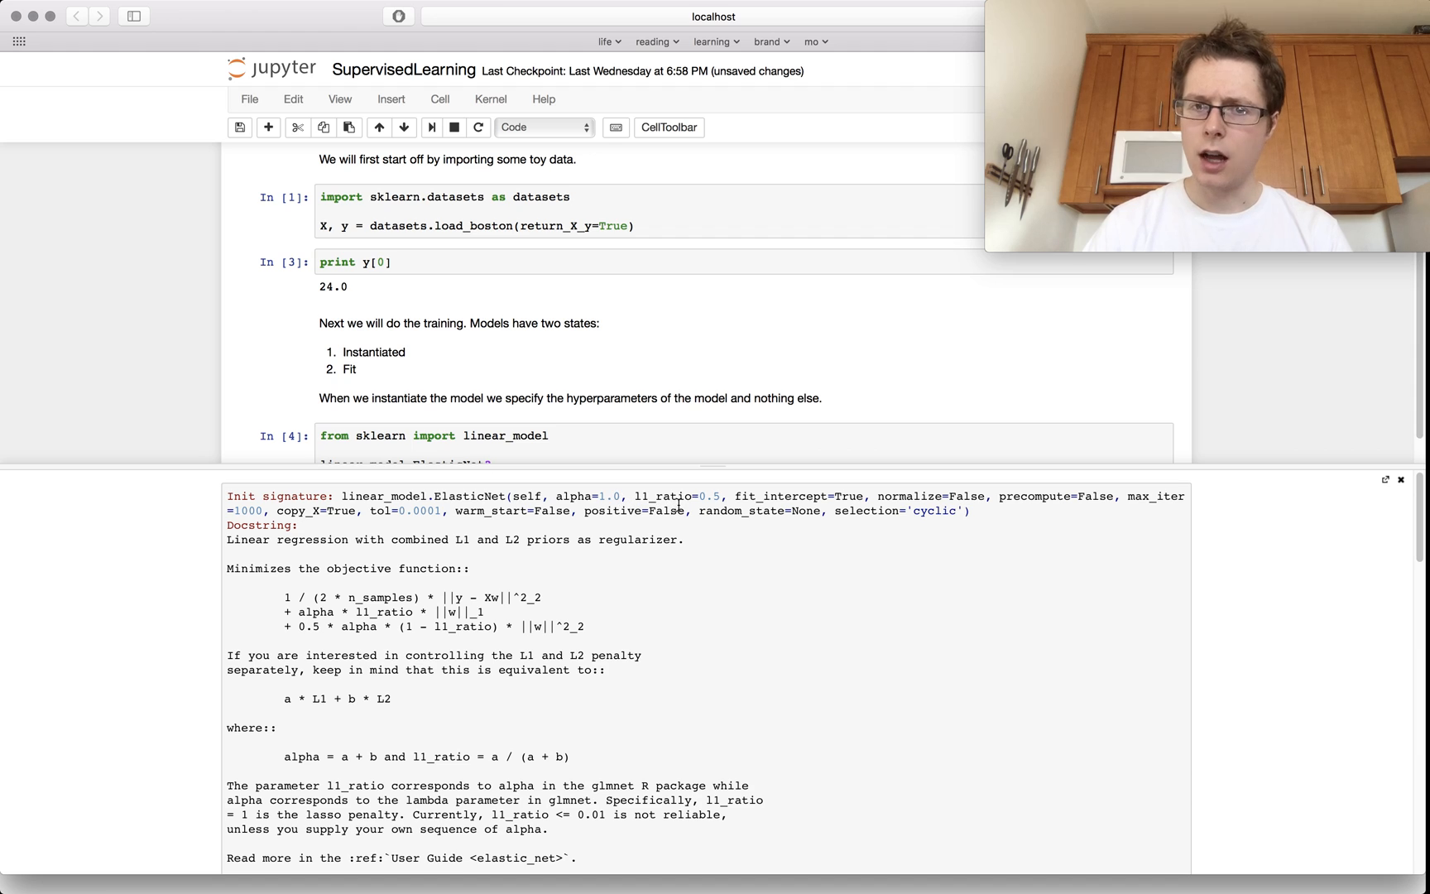
mouse_move(693, 502)
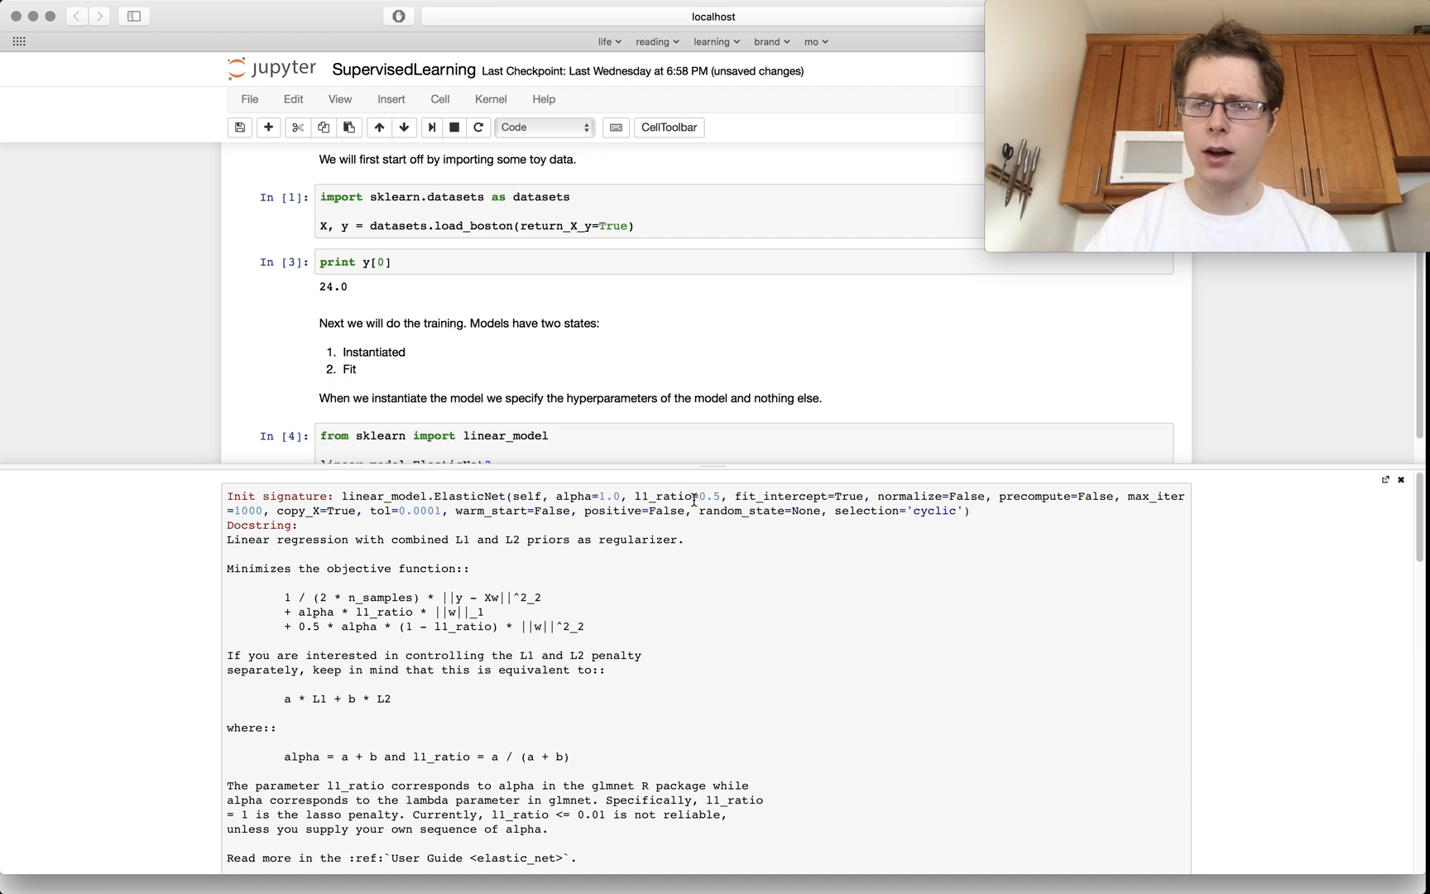
mouse_move(684, 657)
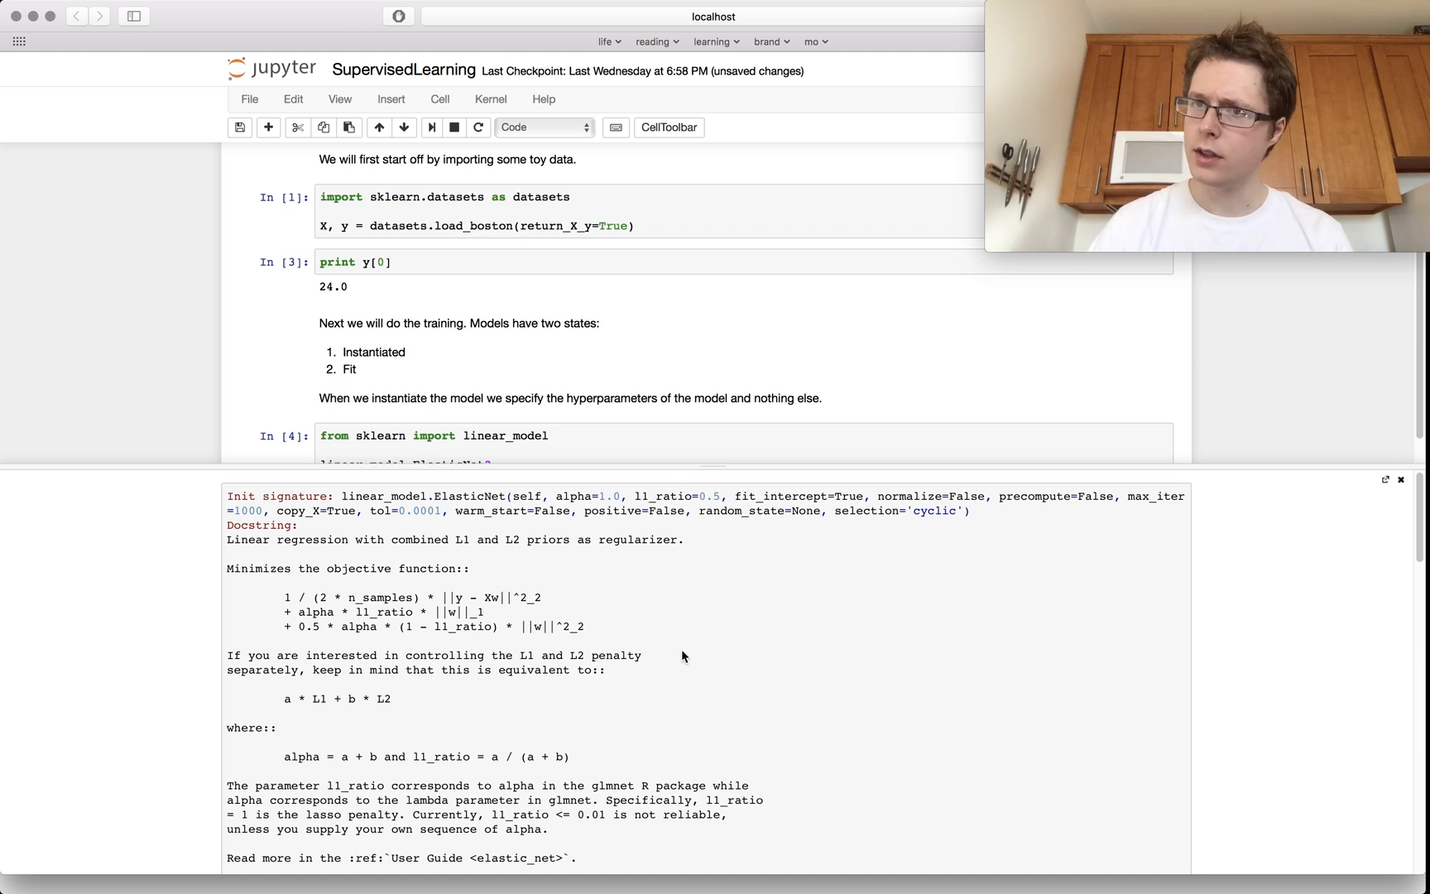
scroll("down", 3)
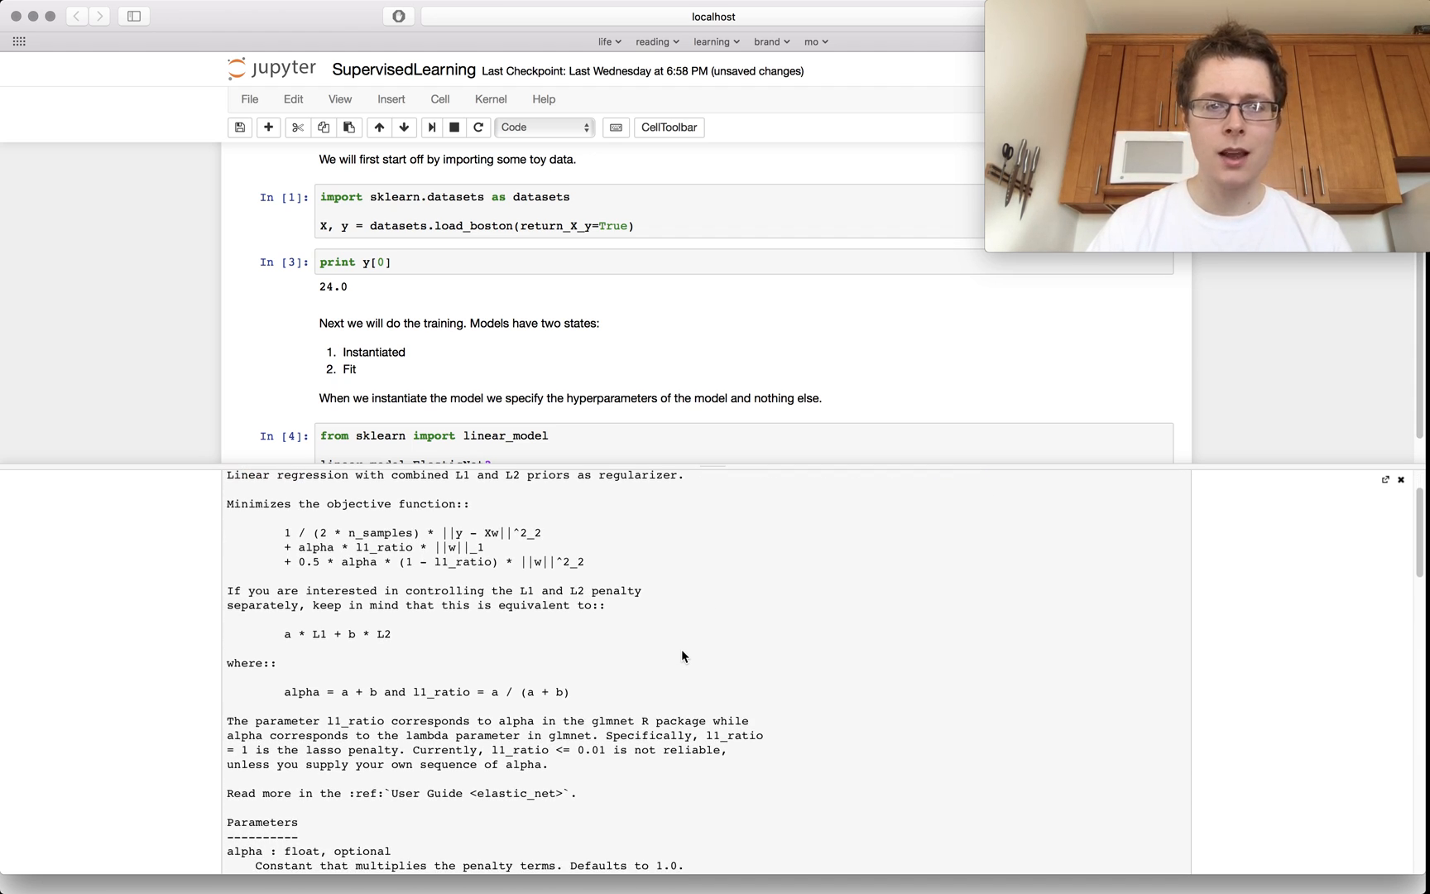
mouse_move(356, 490)
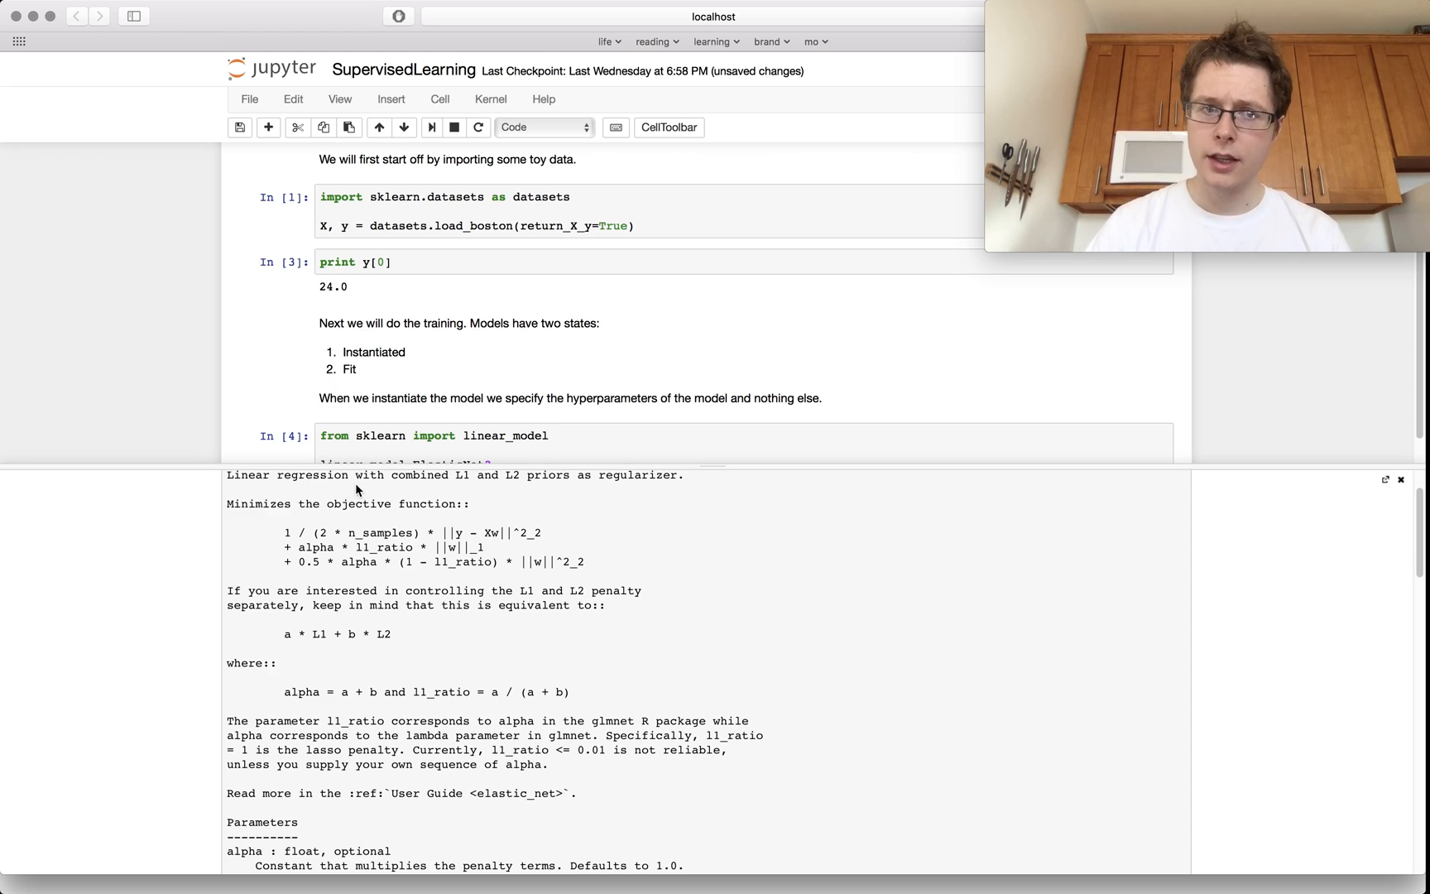
mouse_move(594, 492)
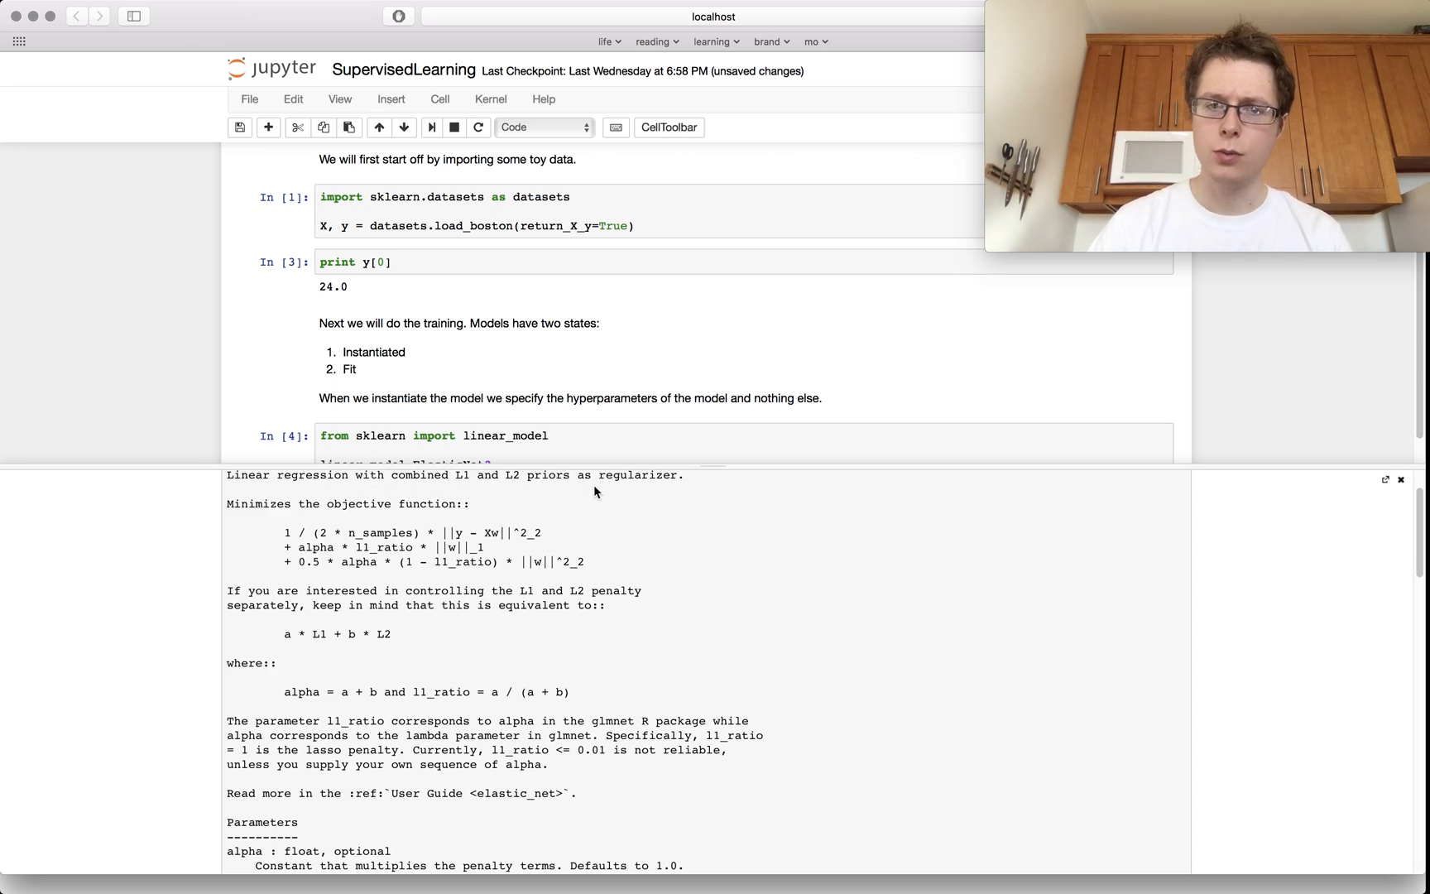
mouse_move(516, 530)
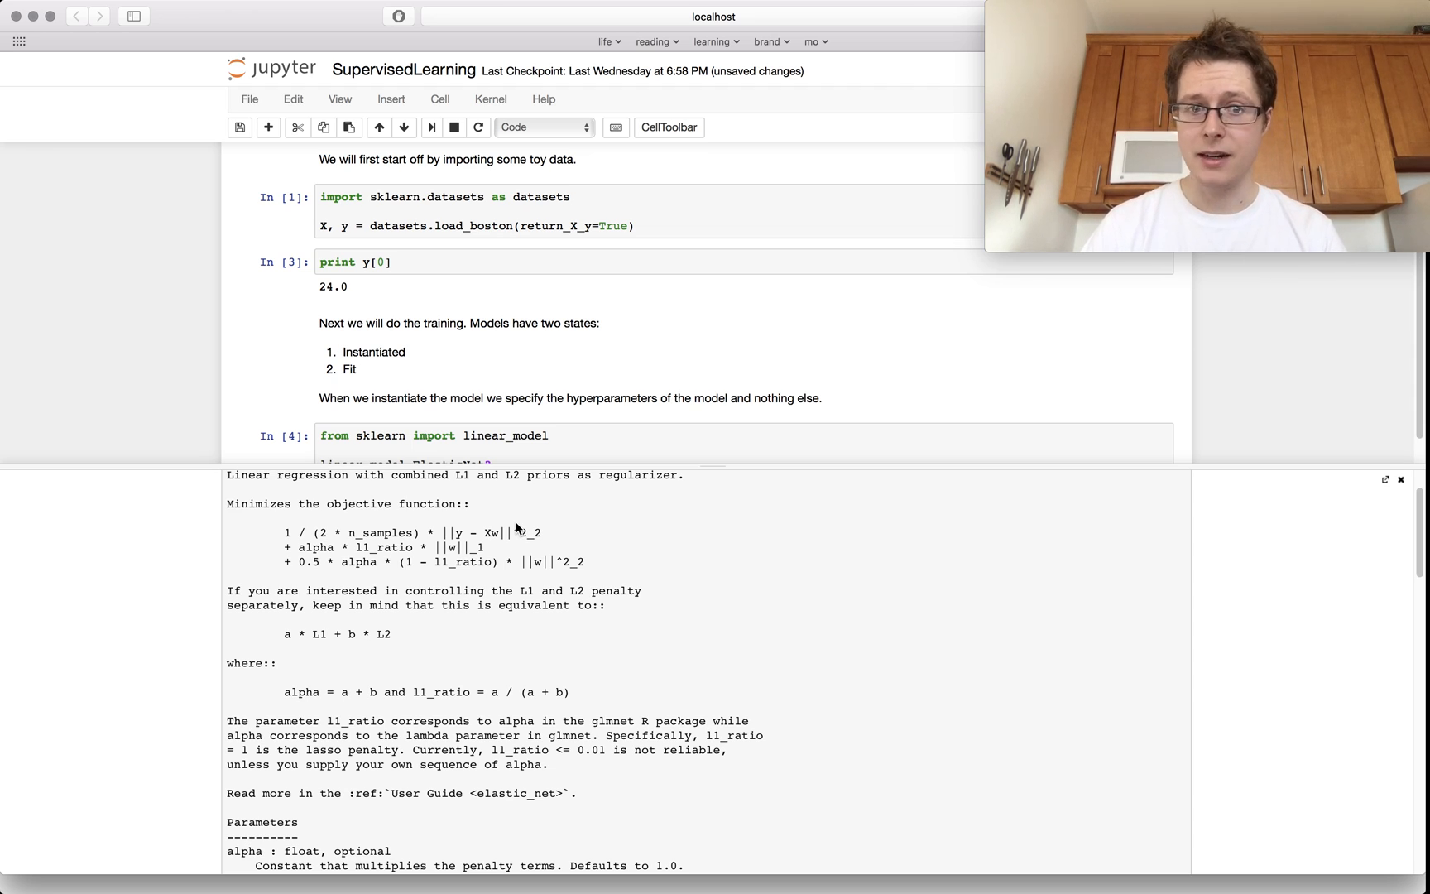
scroll("down", 3)
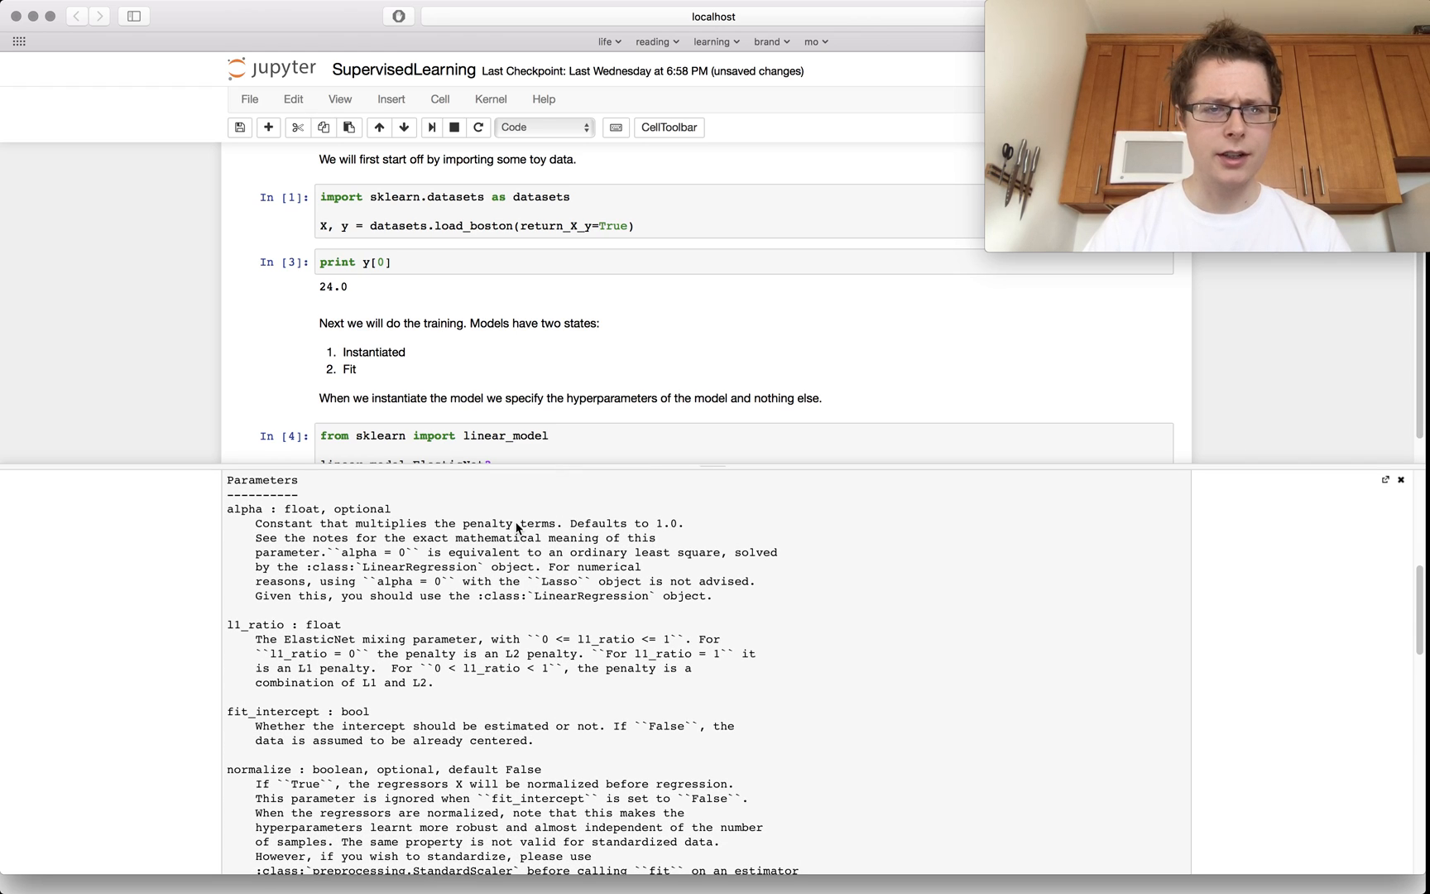
mouse_move(255, 619)
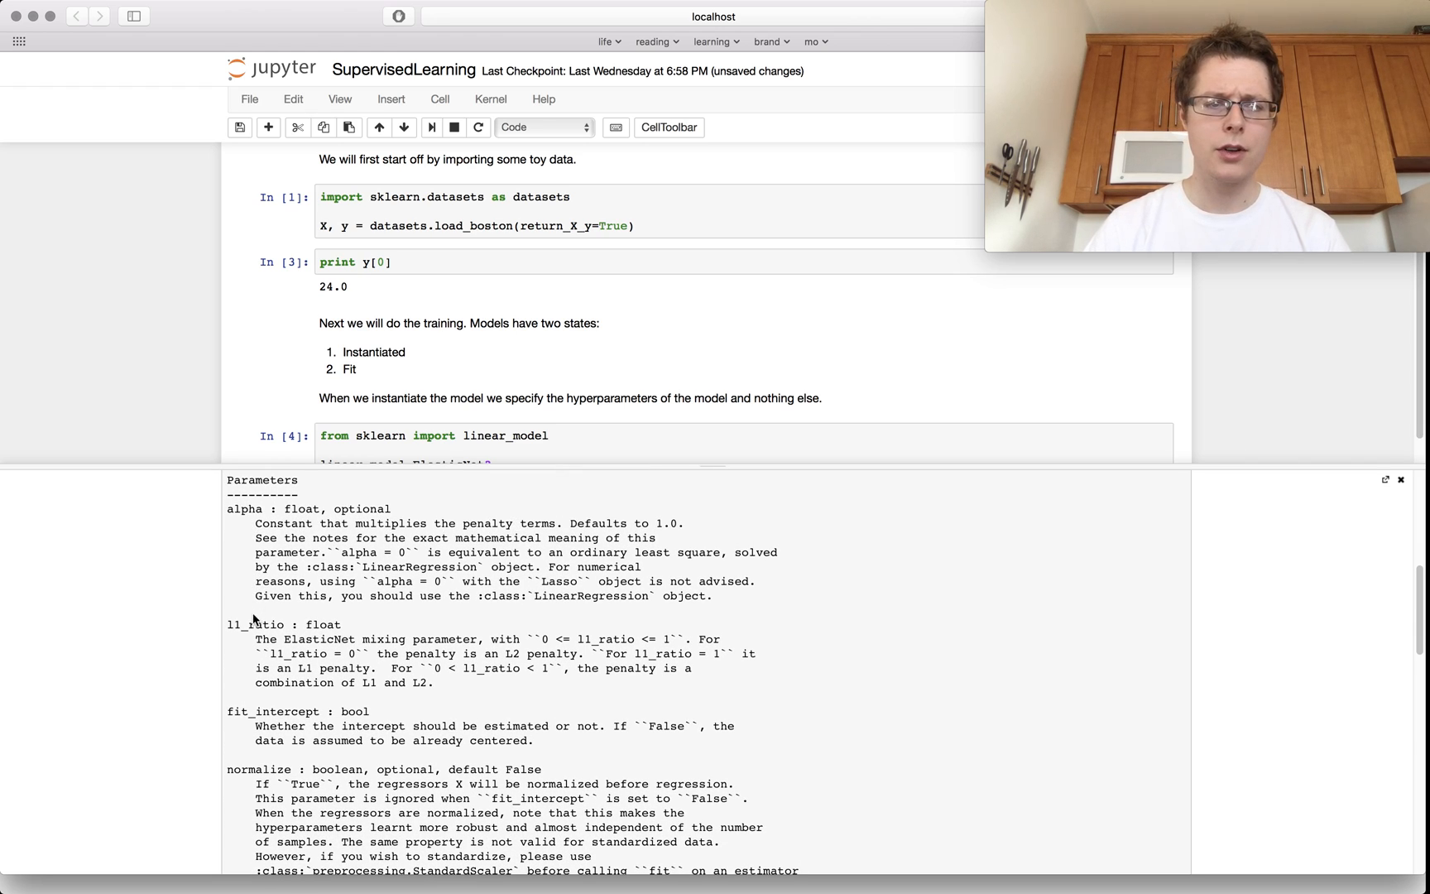
mouse_move(245, 740)
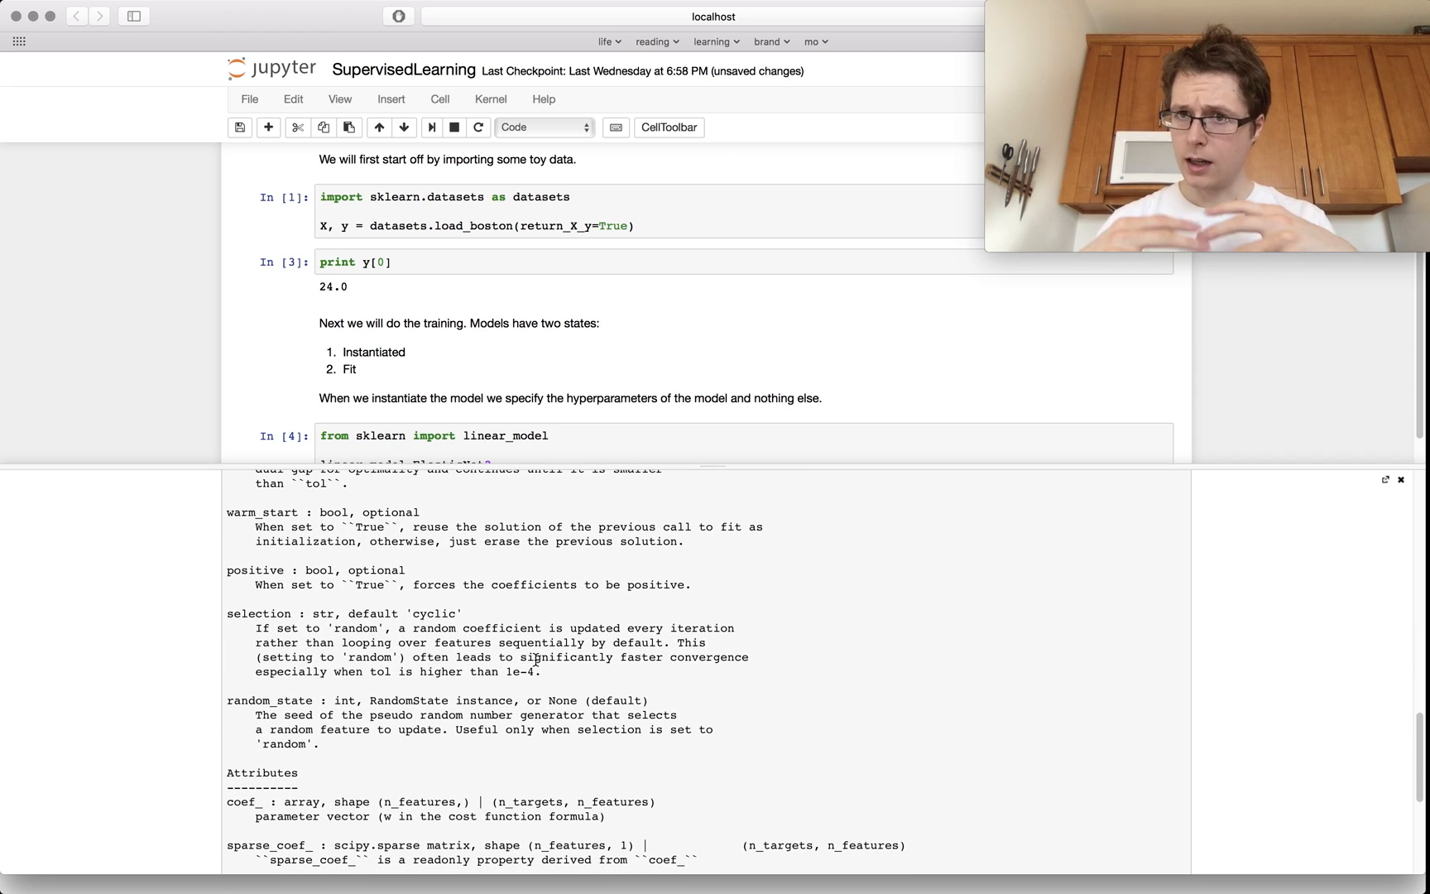
mouse_move(874, 638)
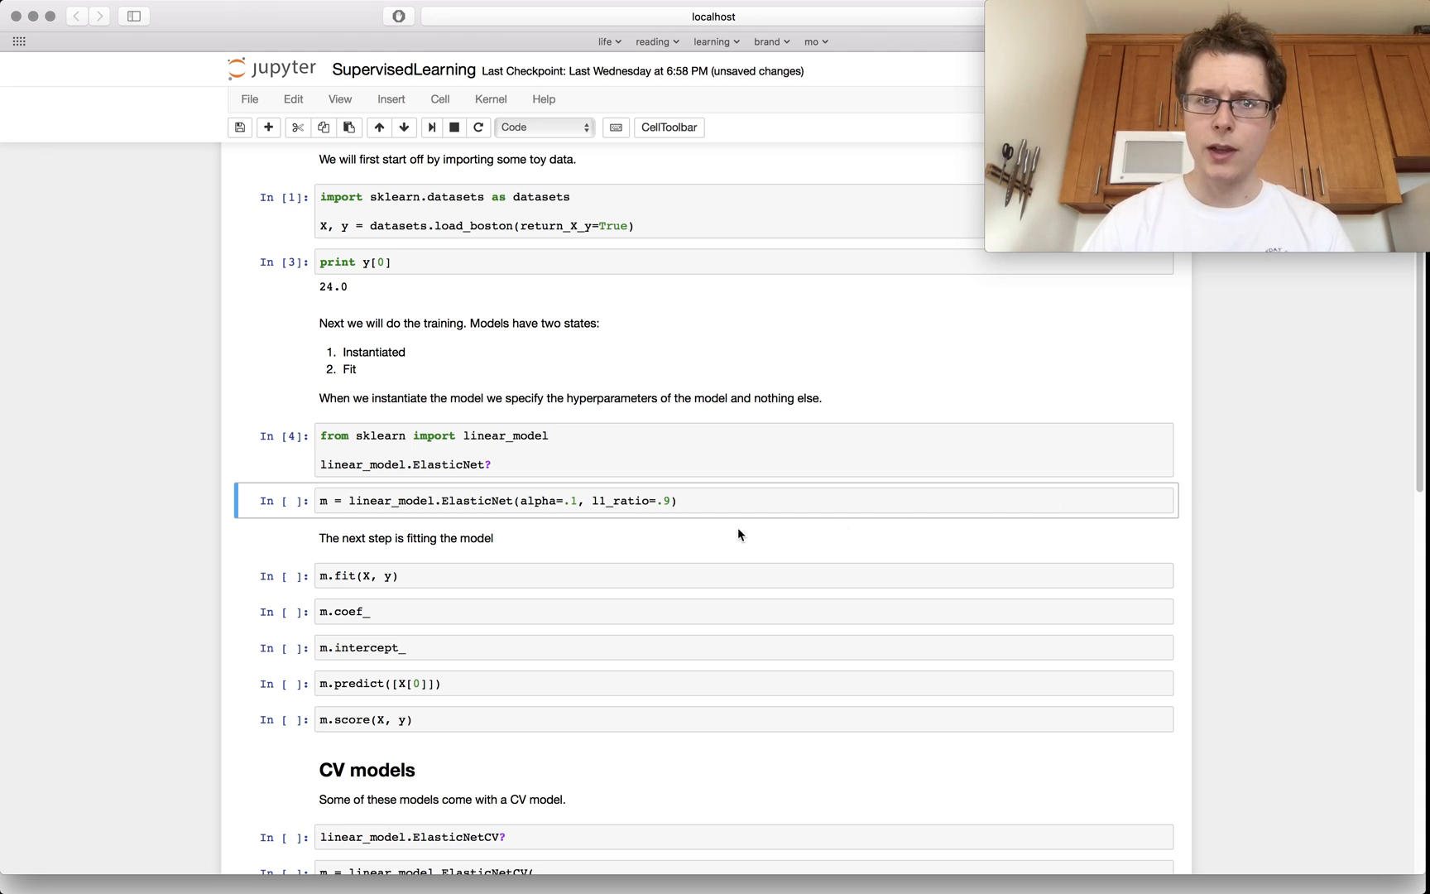
Run the ElasticNet(alpha=.1, l1_ratio=.9) instantiation cell as In [5]
left_click(713, 500)
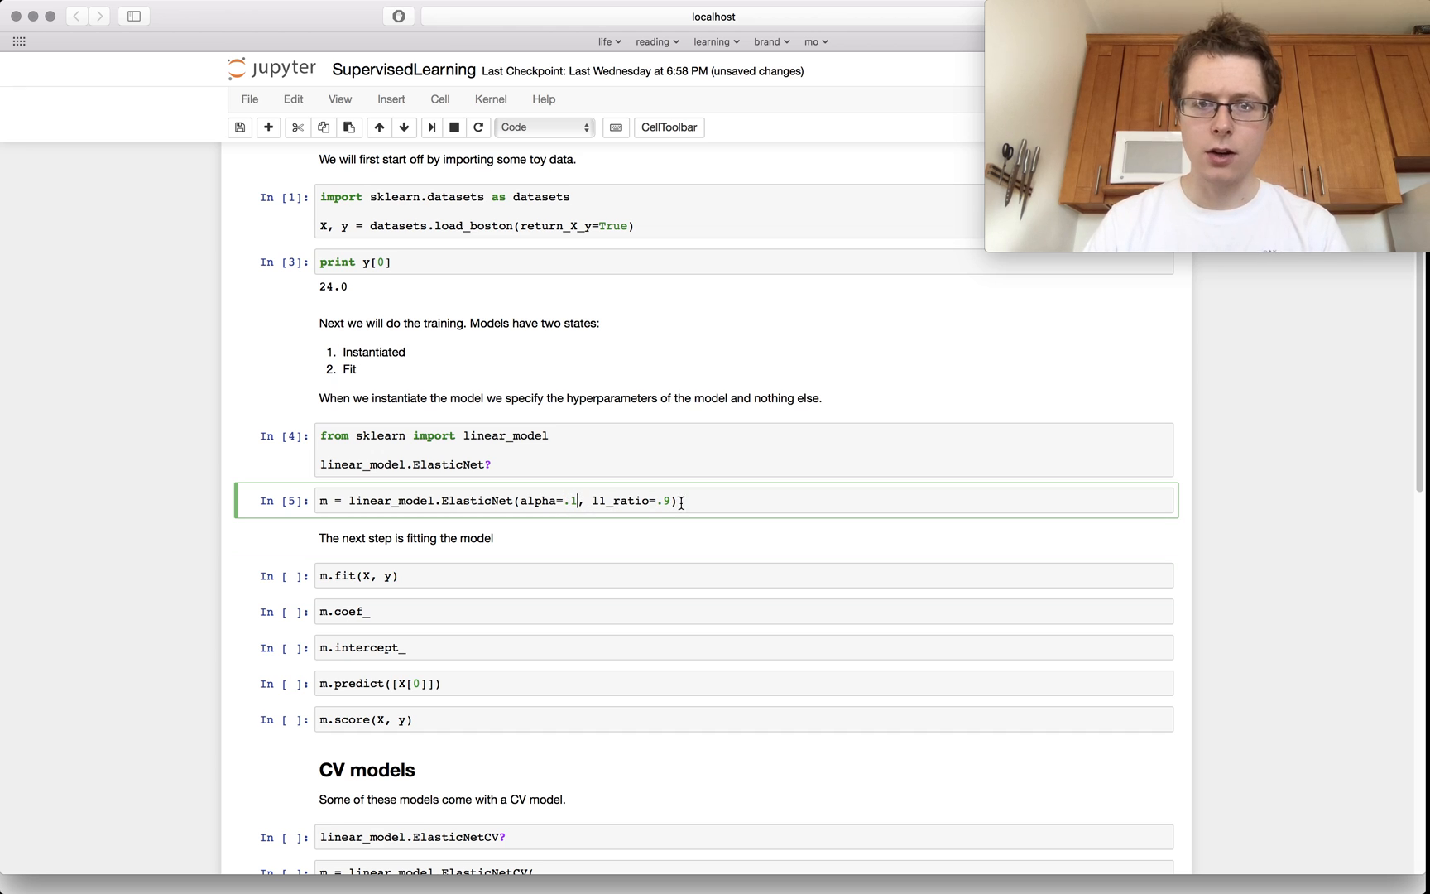
left_click(453, 576)
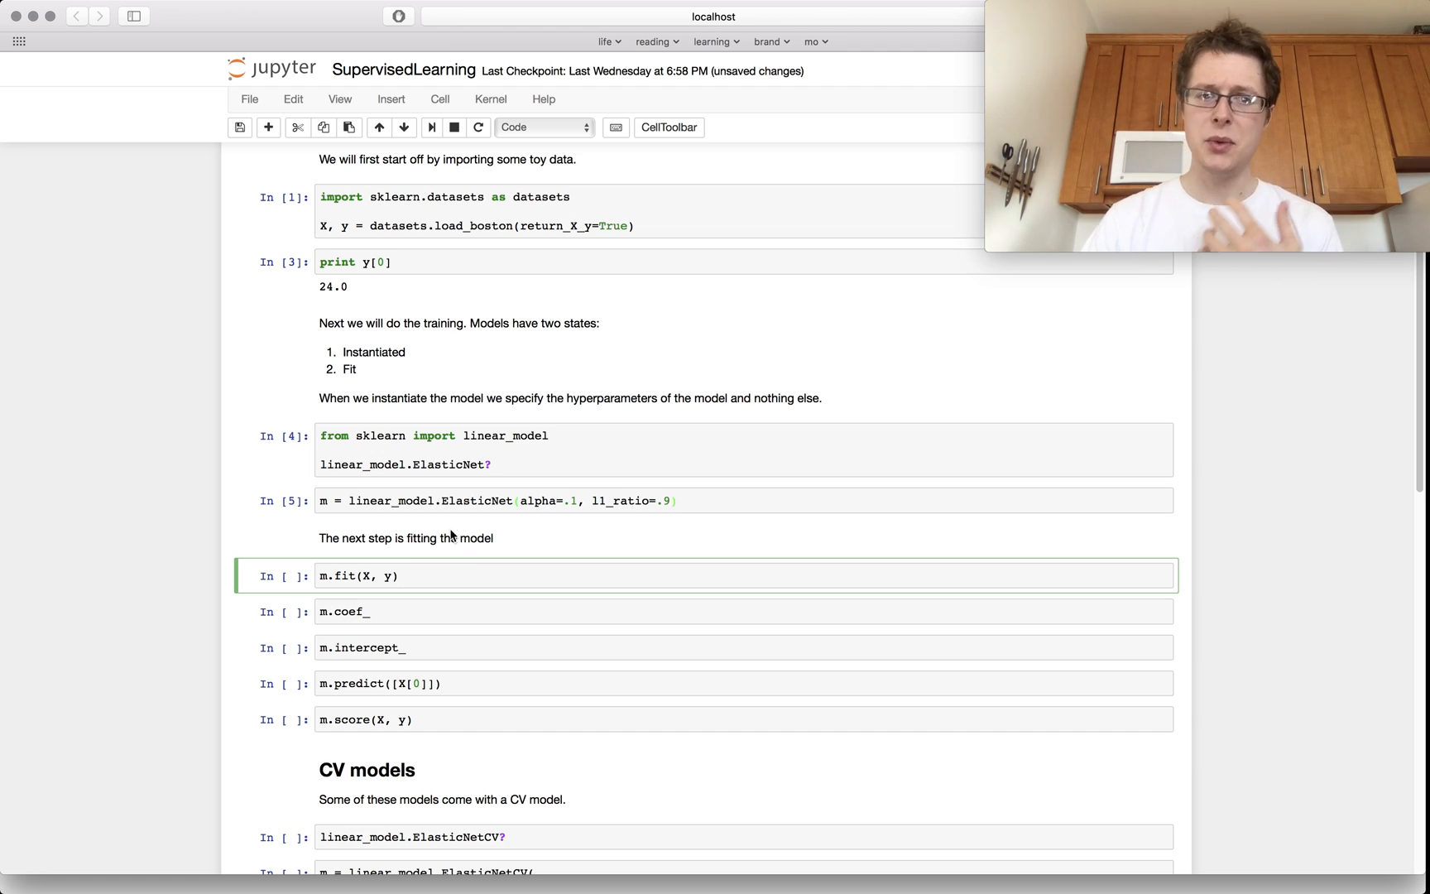
Fit the model with m.fit(X, y) and display its coefficient array
left_click(457, 500)
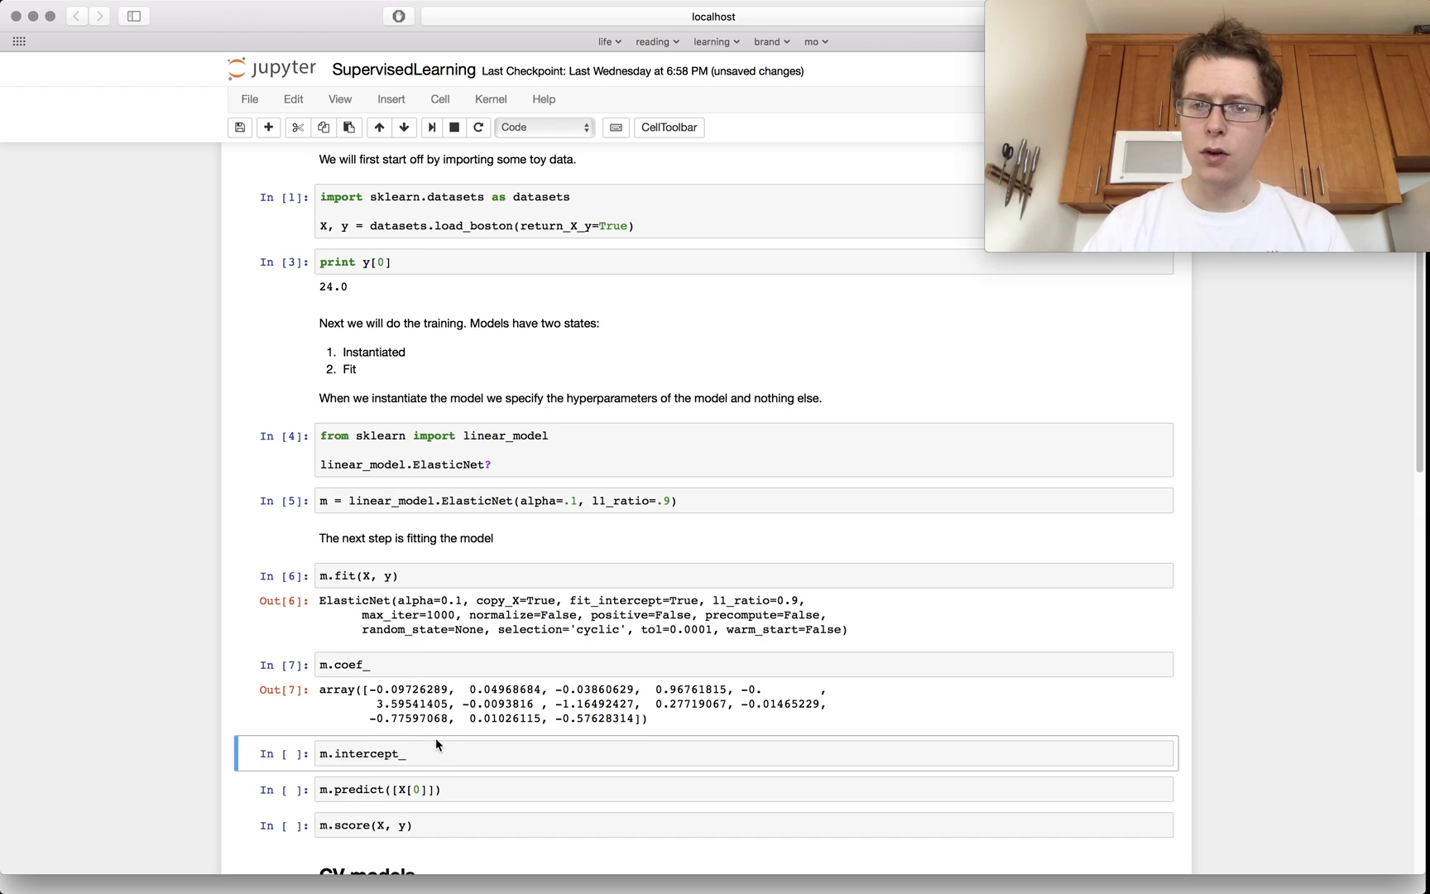
Run the intercept, prediction for X[0], y[0] and m.score(X, y) cells, giving score 0.7267
scroll("down", 3)
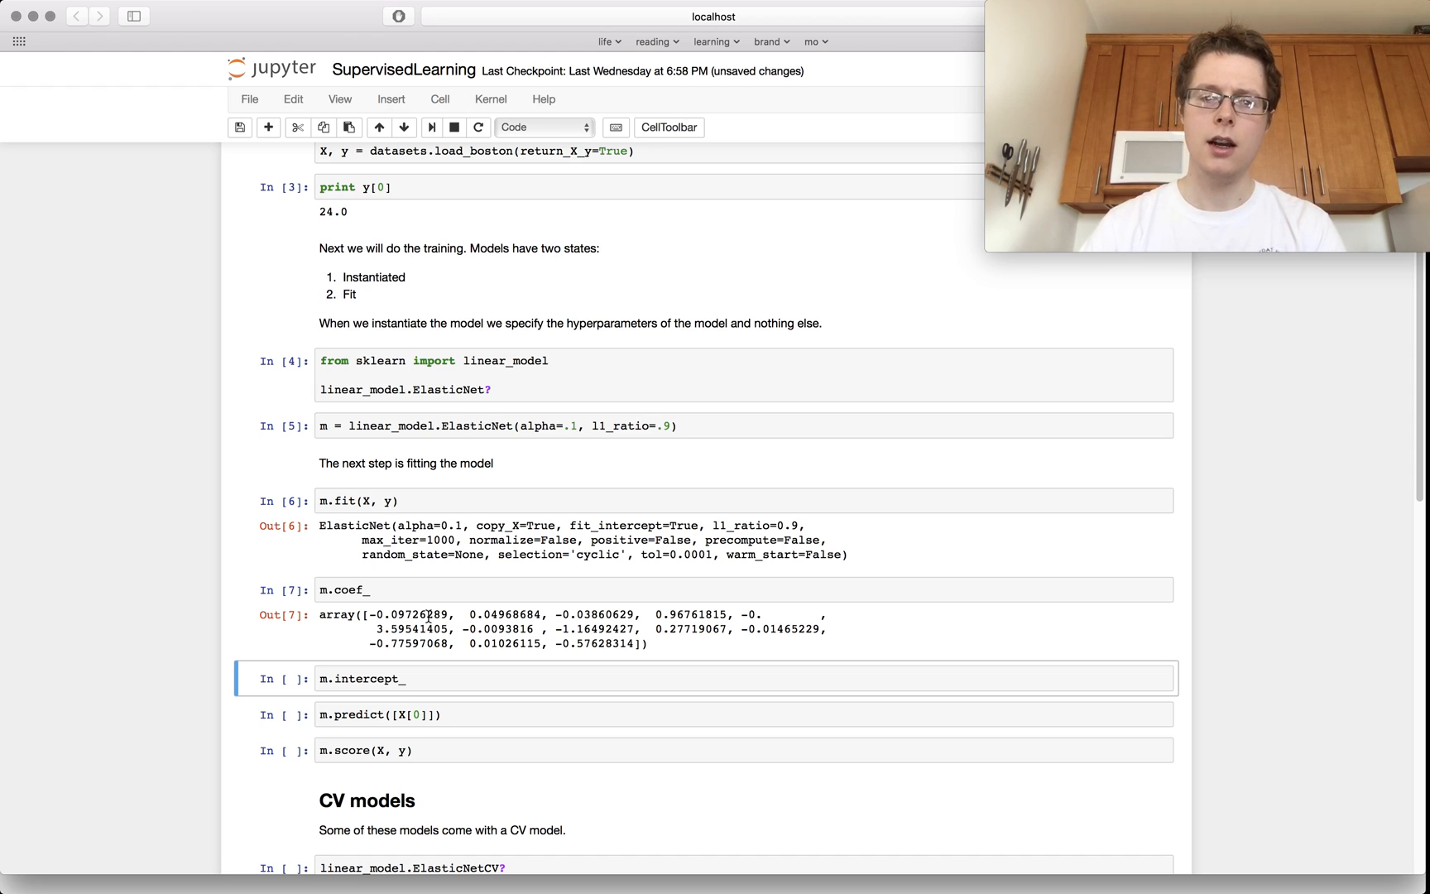
mouse_move(493, 720)
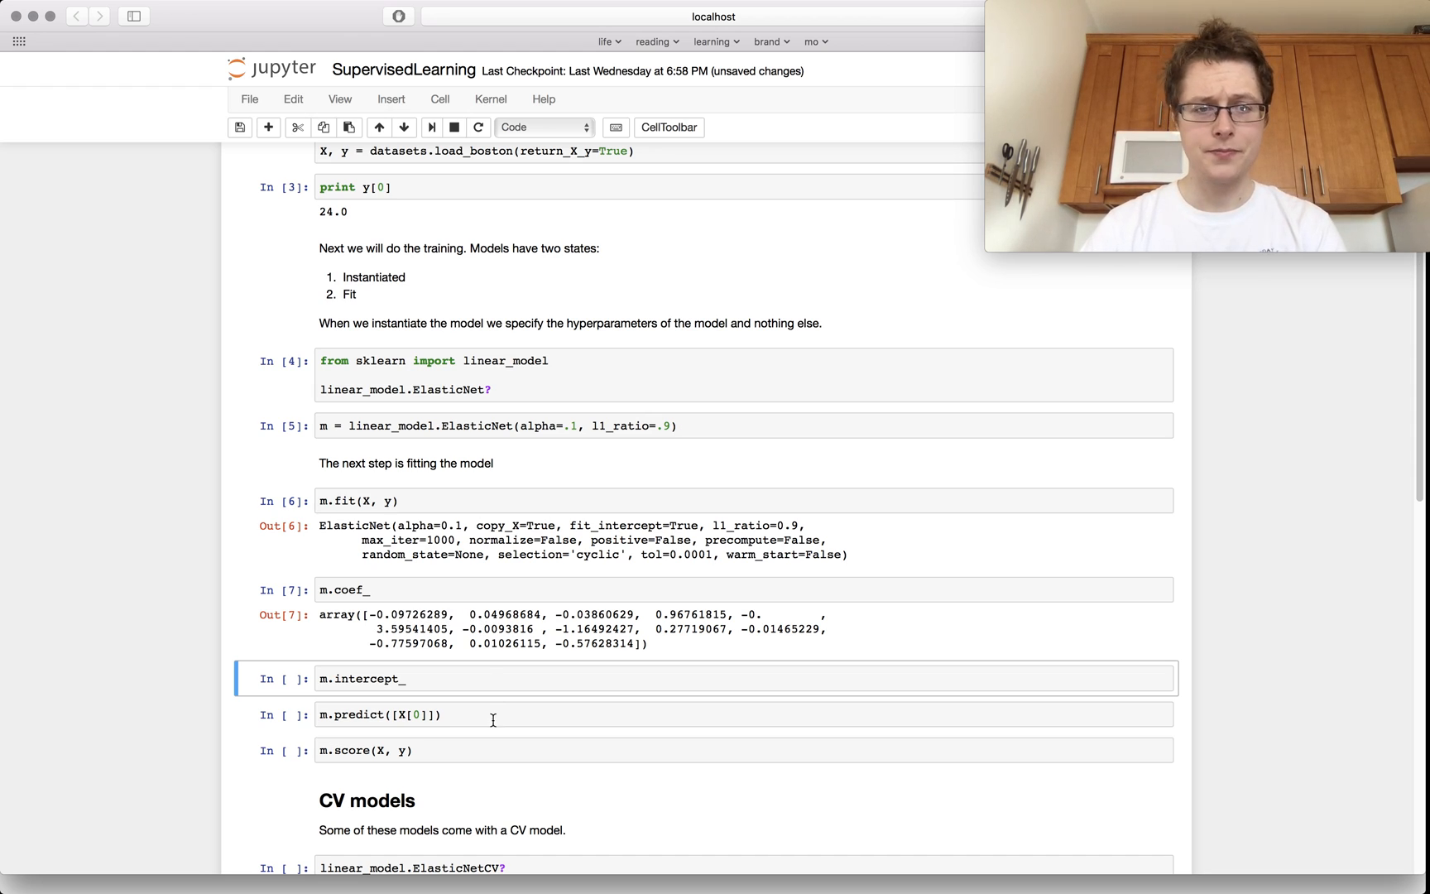
key("shift+enter")
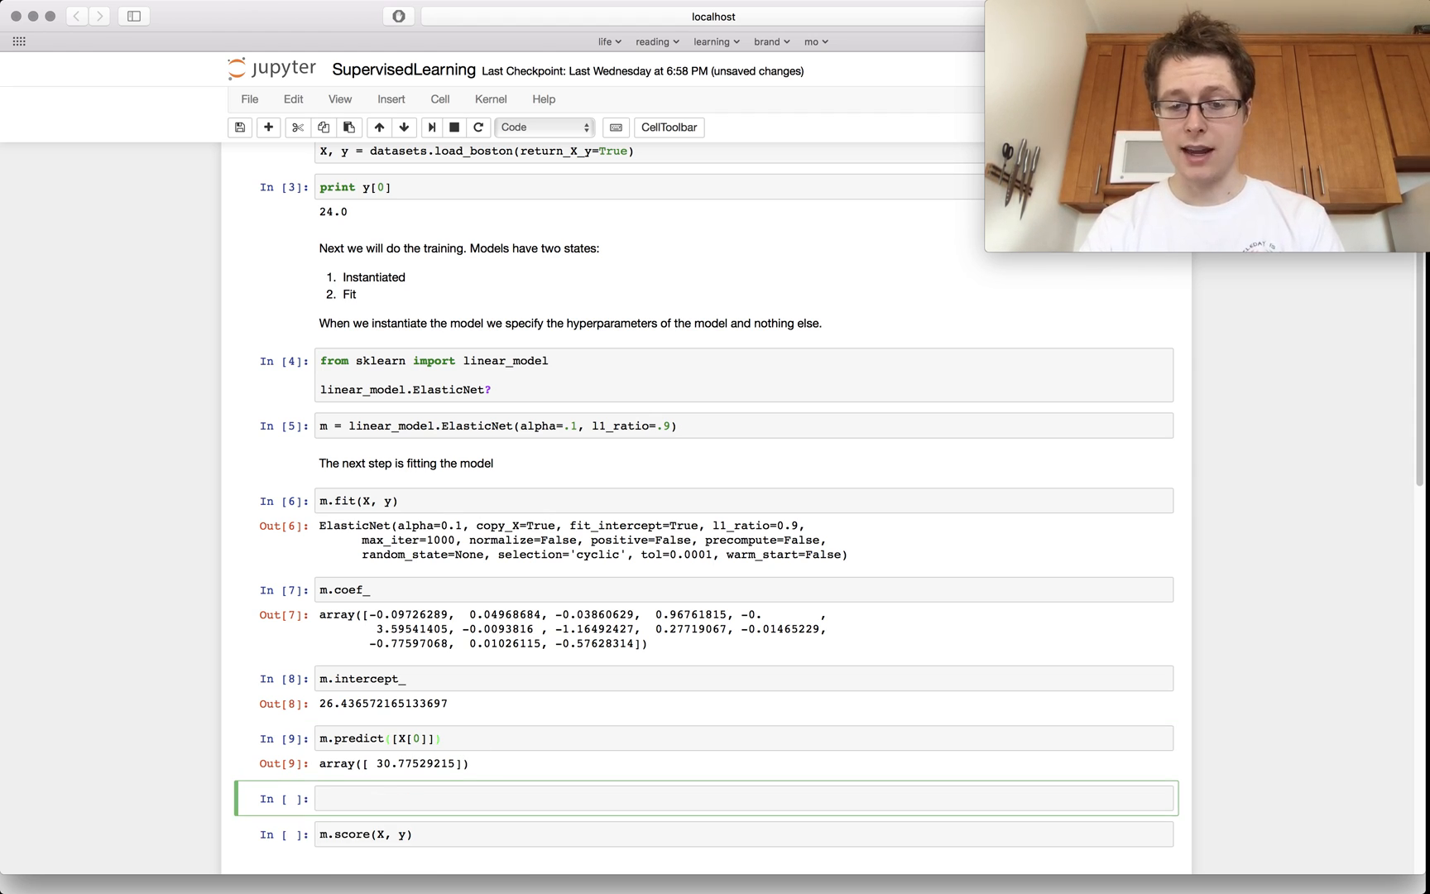
type("y[0]")
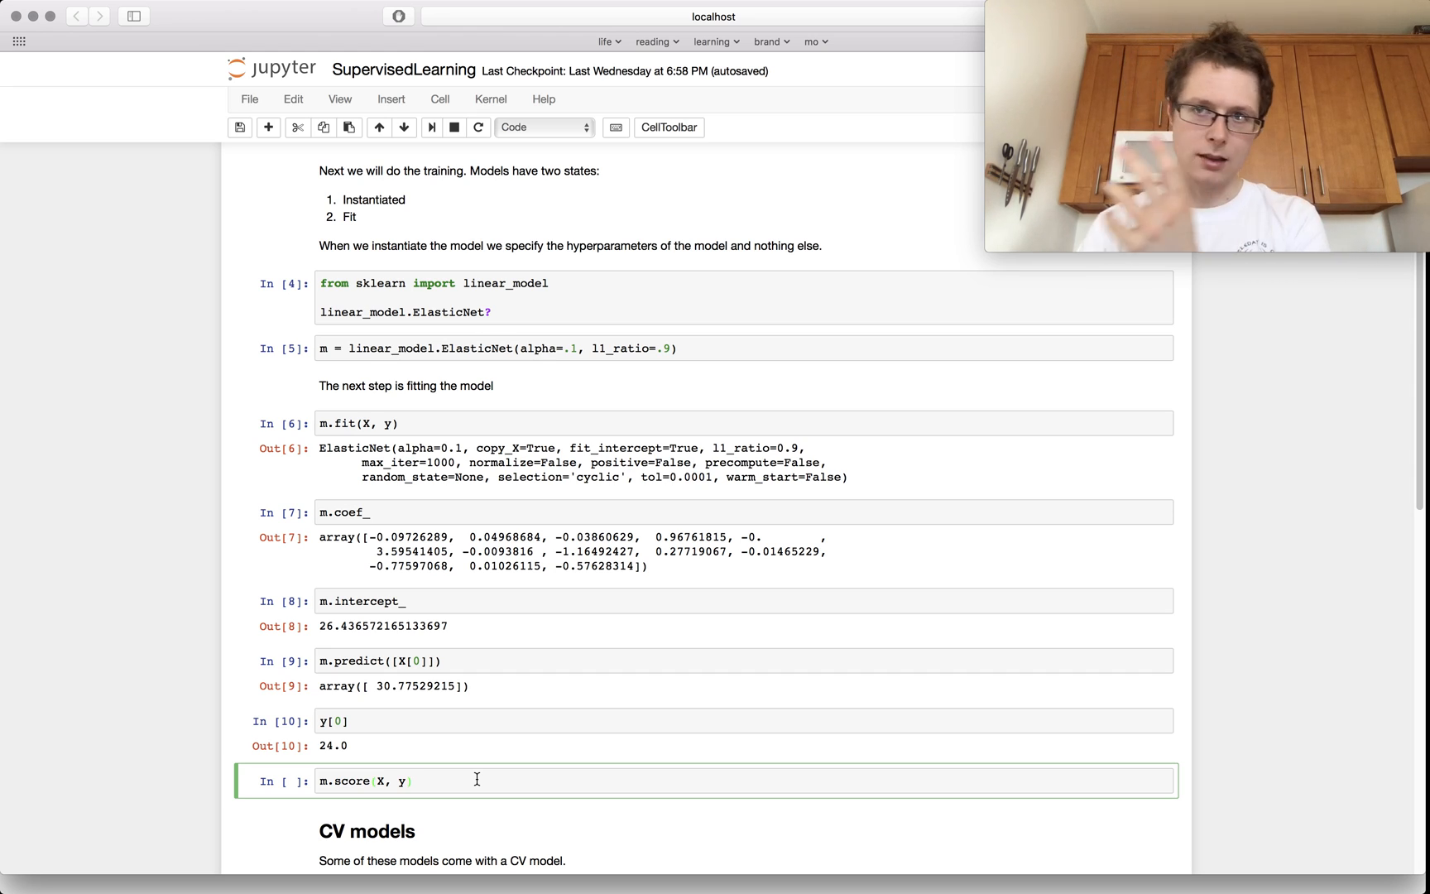
key("shift+enter")
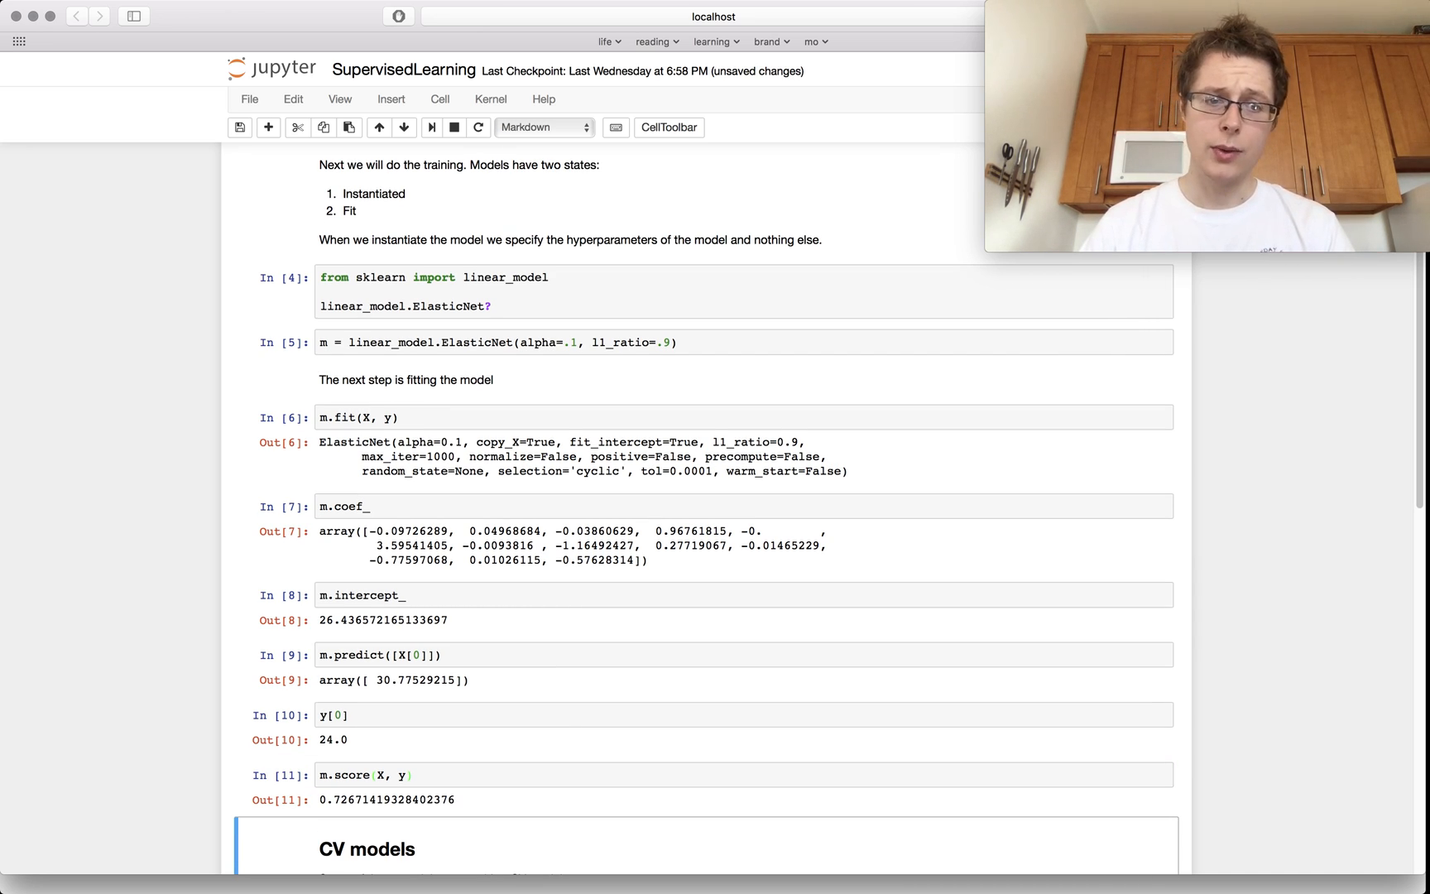
scroll("down", 3)
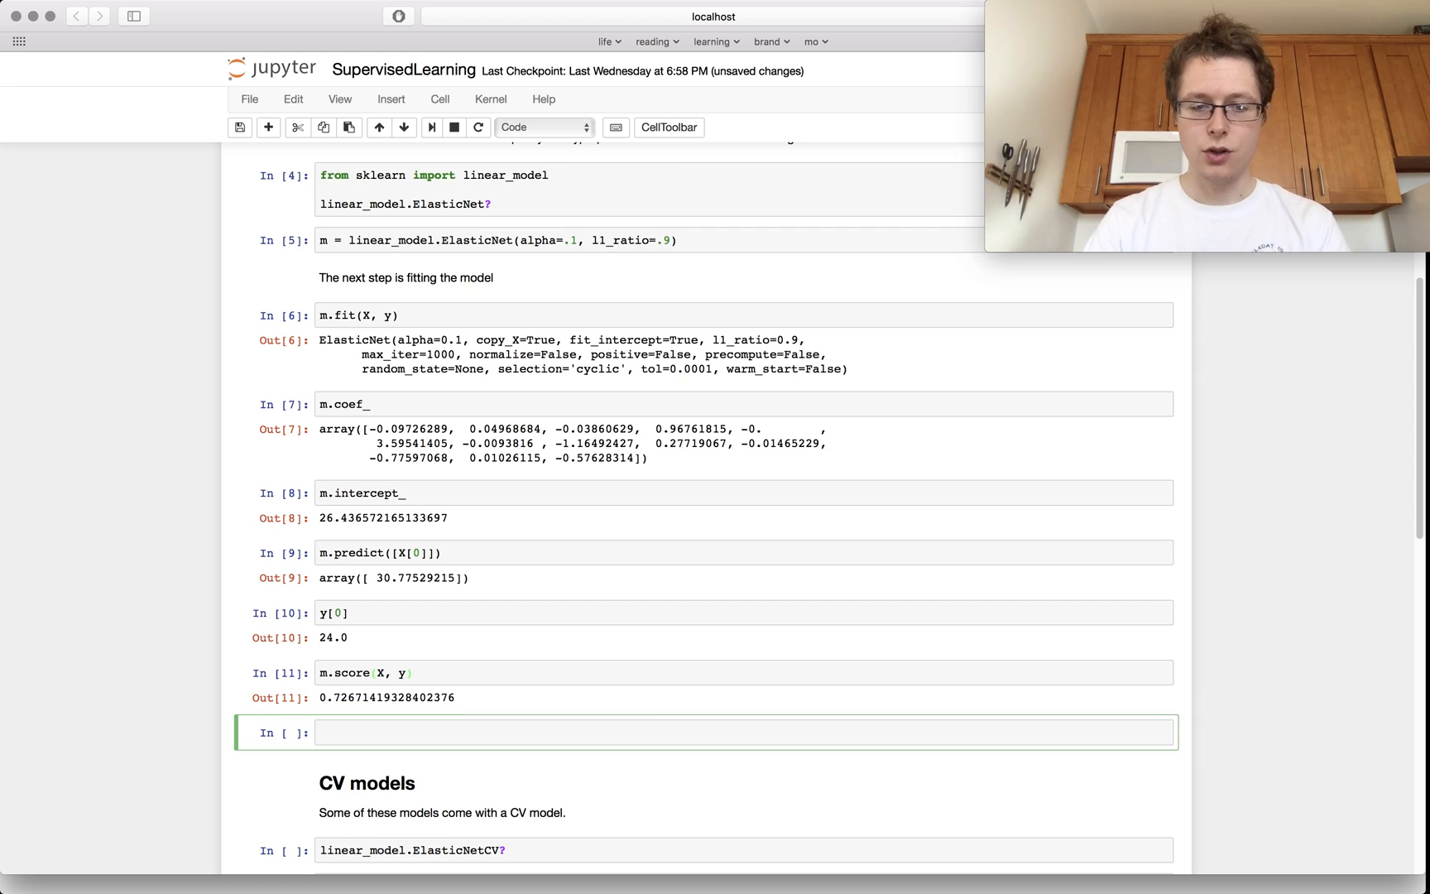
Query m.score? as In [12] and read its R² docstring before closing the pager
type("m.score")
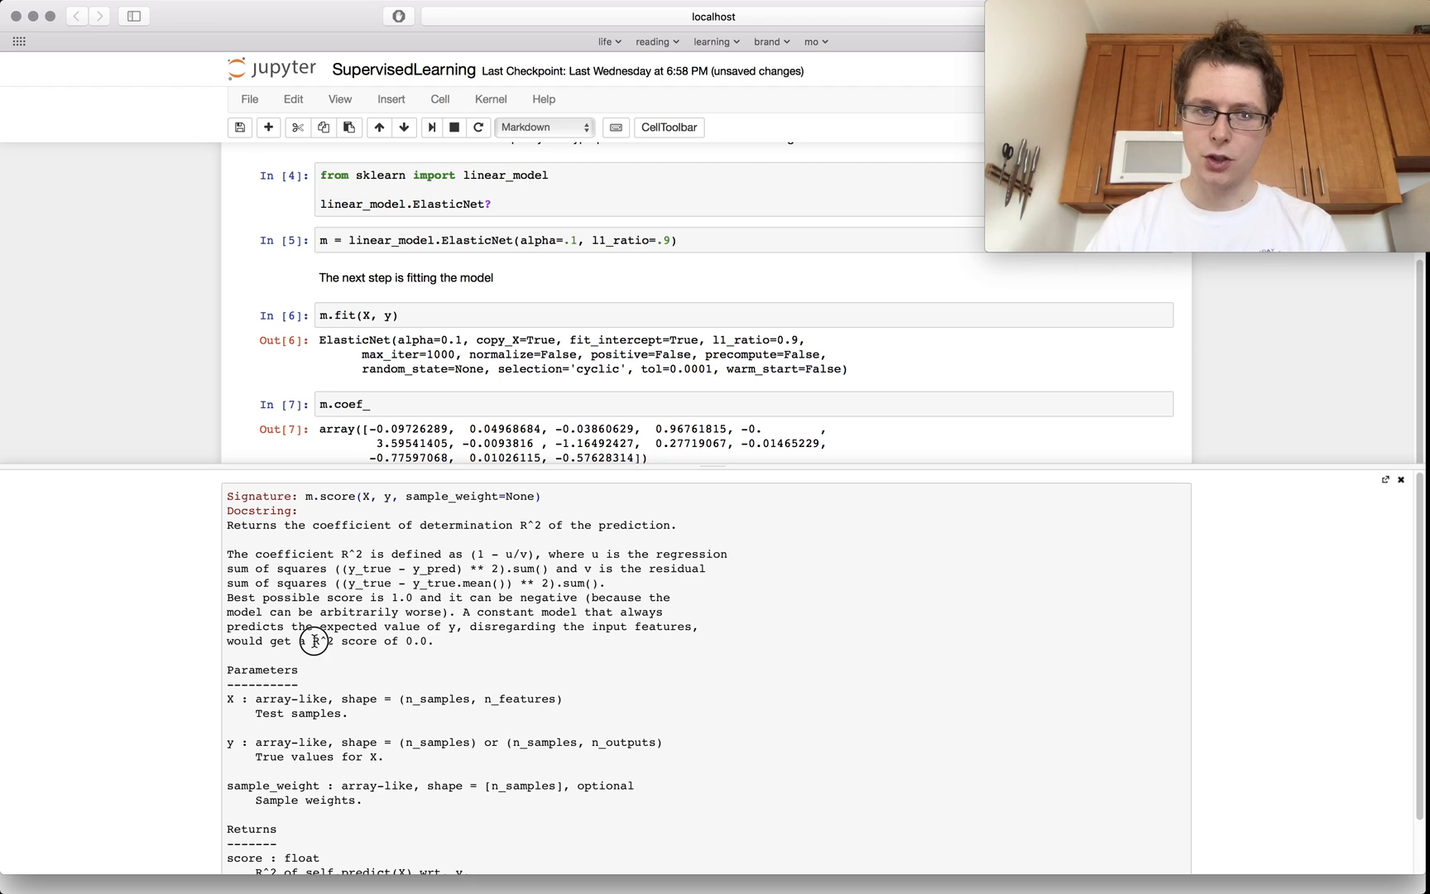
double_click(324, 641)
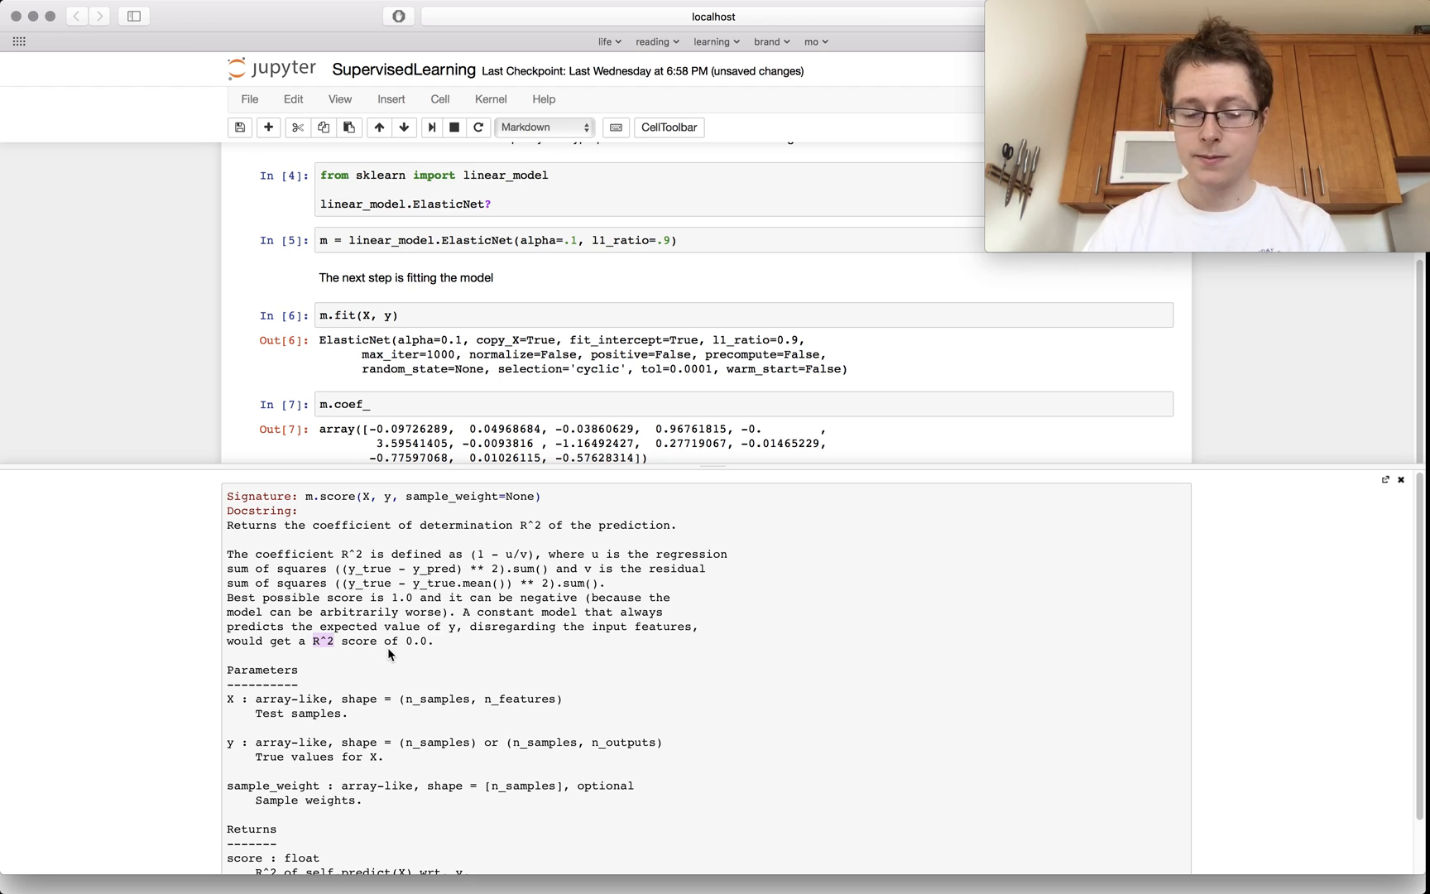
mouse_move(1115, 550)
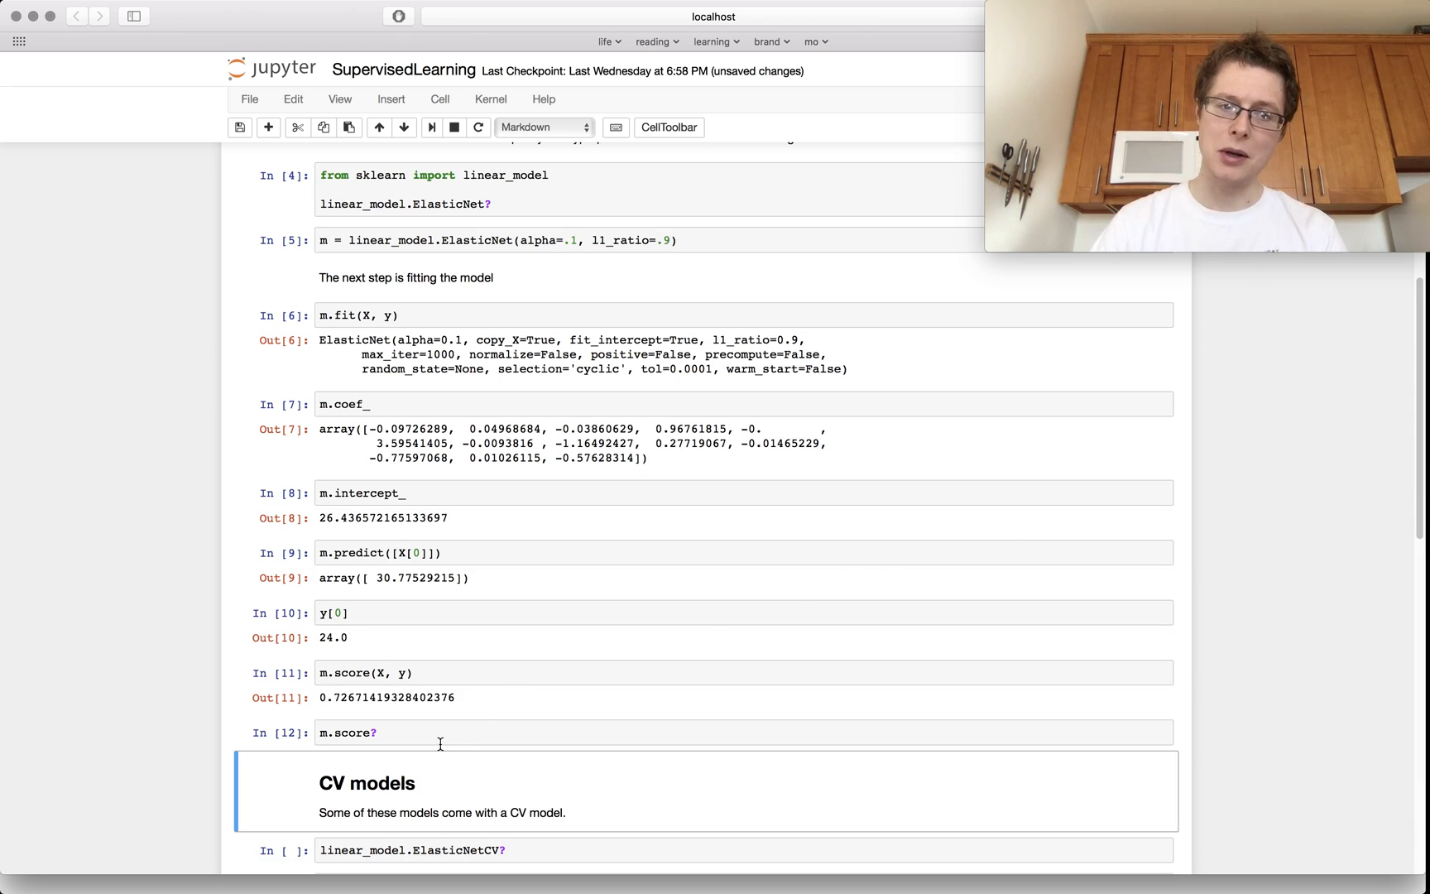
left_click(437, 732)
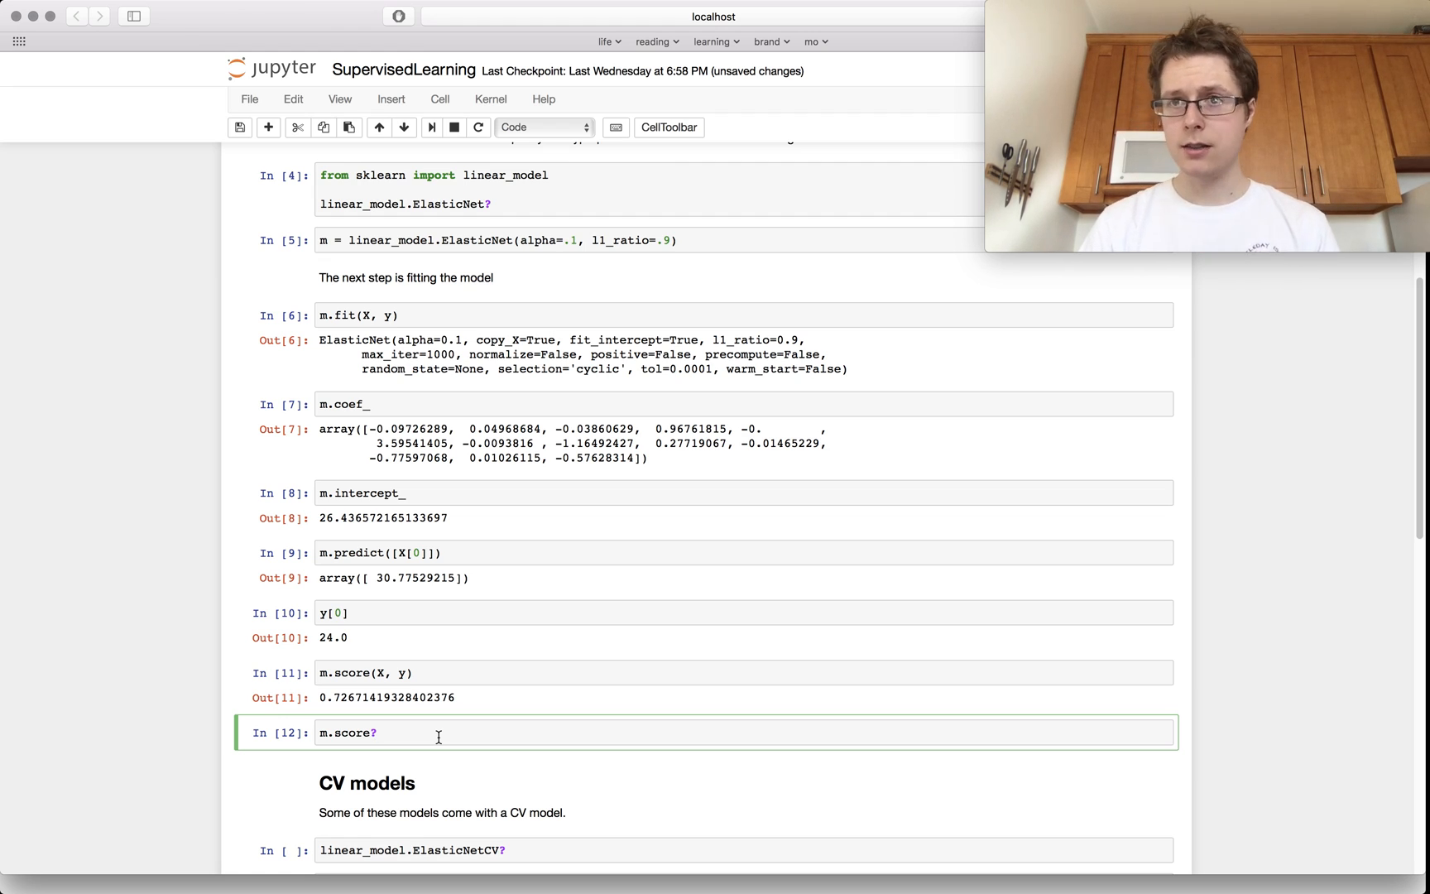
scroll("down", 3)
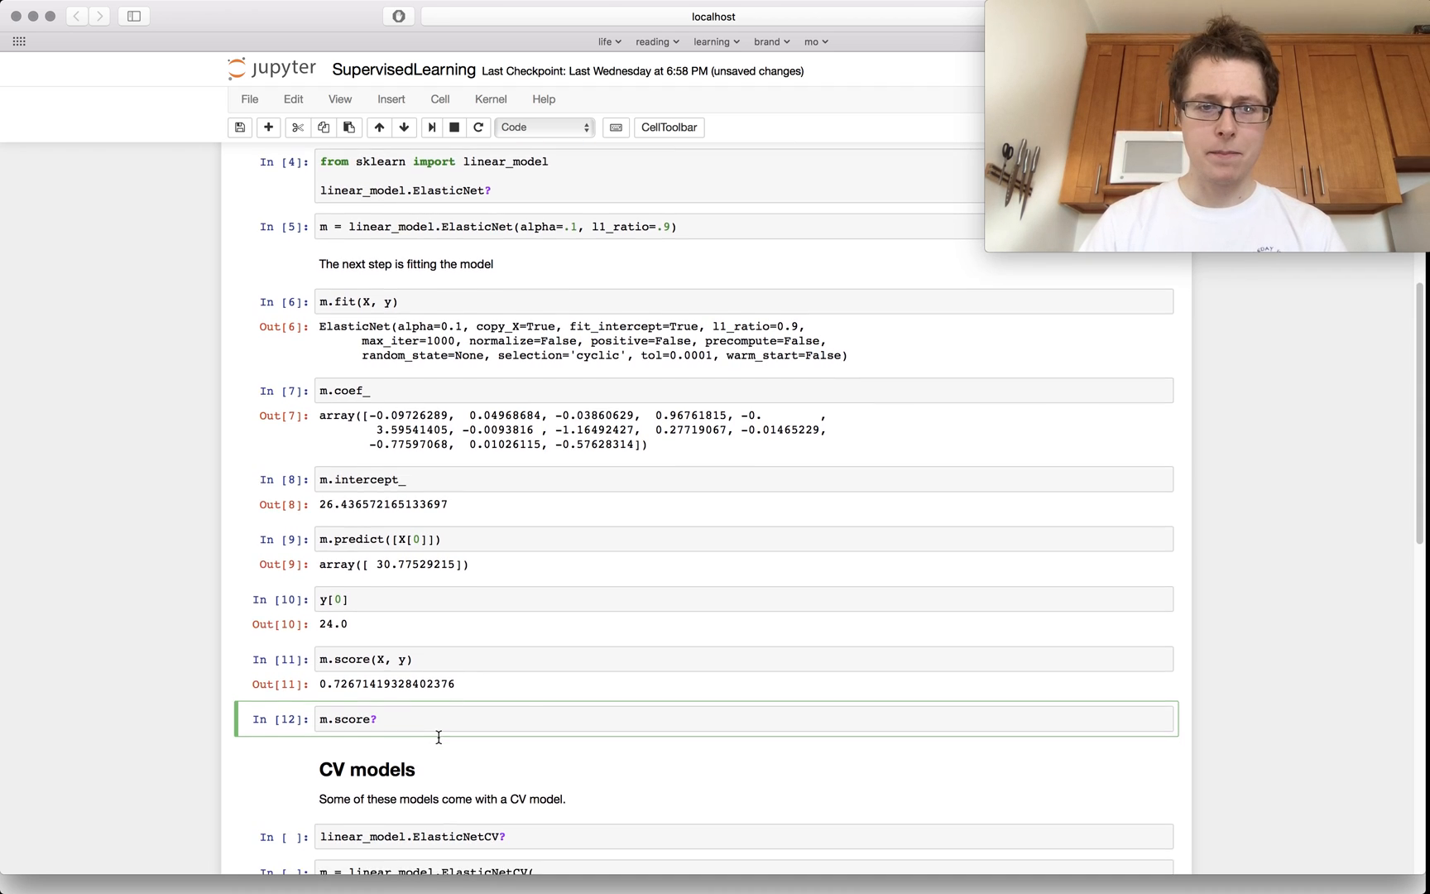
scroll("down", 3)
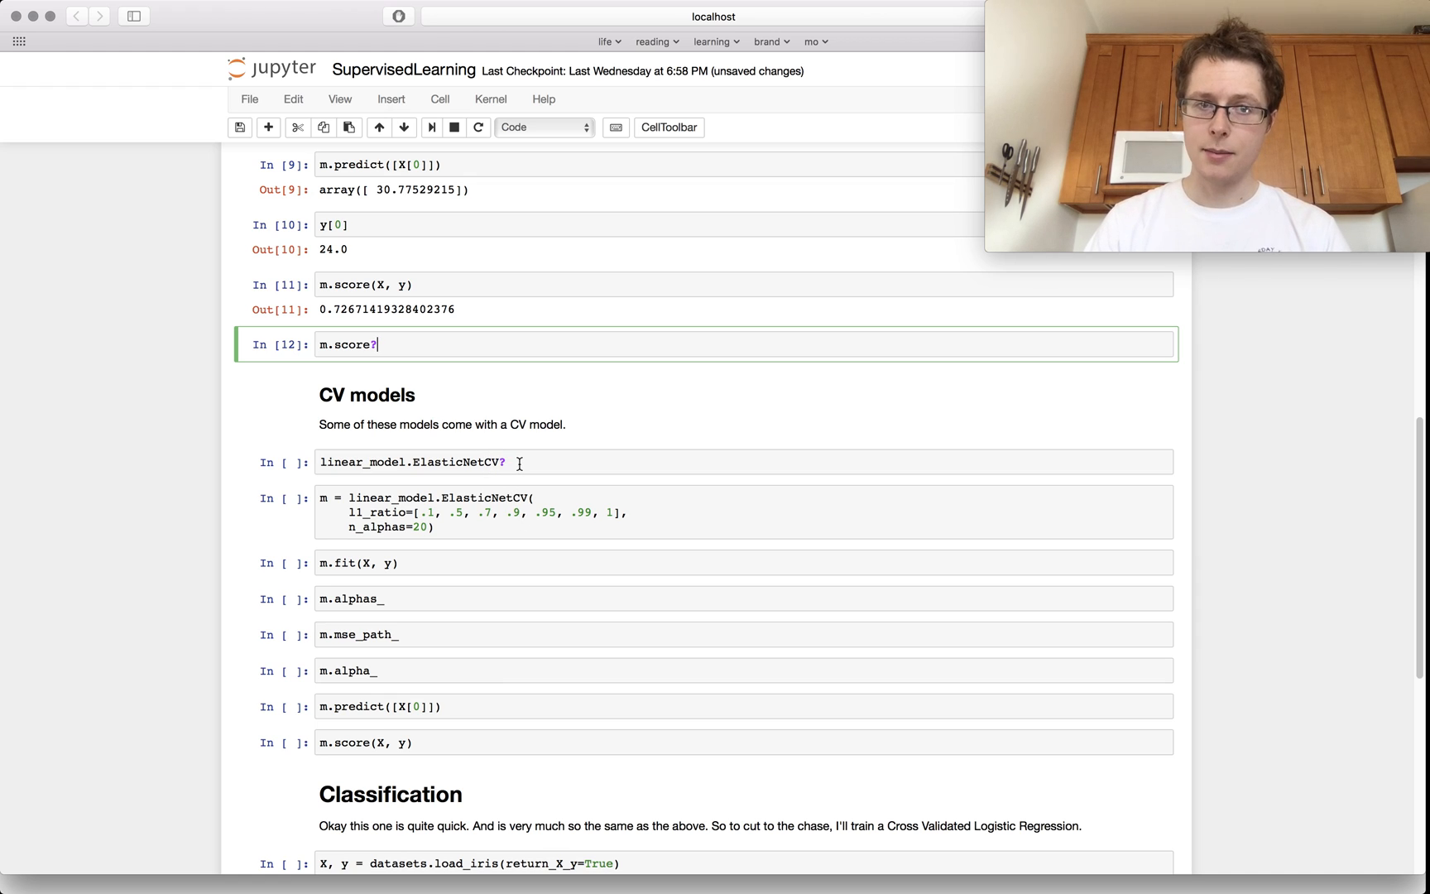
Run the ElasticNetCV? help cell as In [13] to view its documentation
left_click(520, 462)
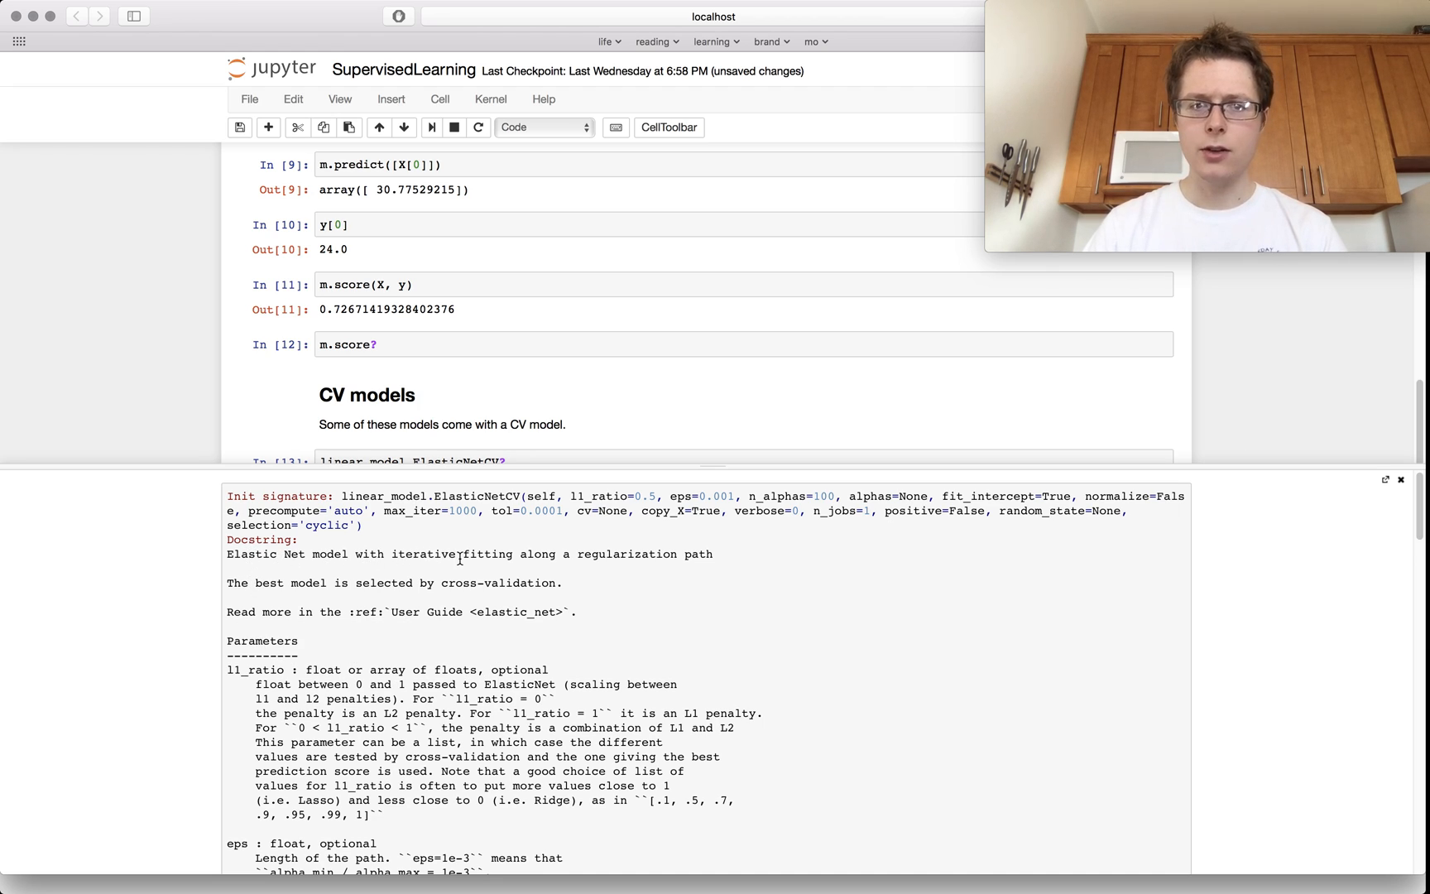
mouse_move(702, 578)
type("m.alphas_")
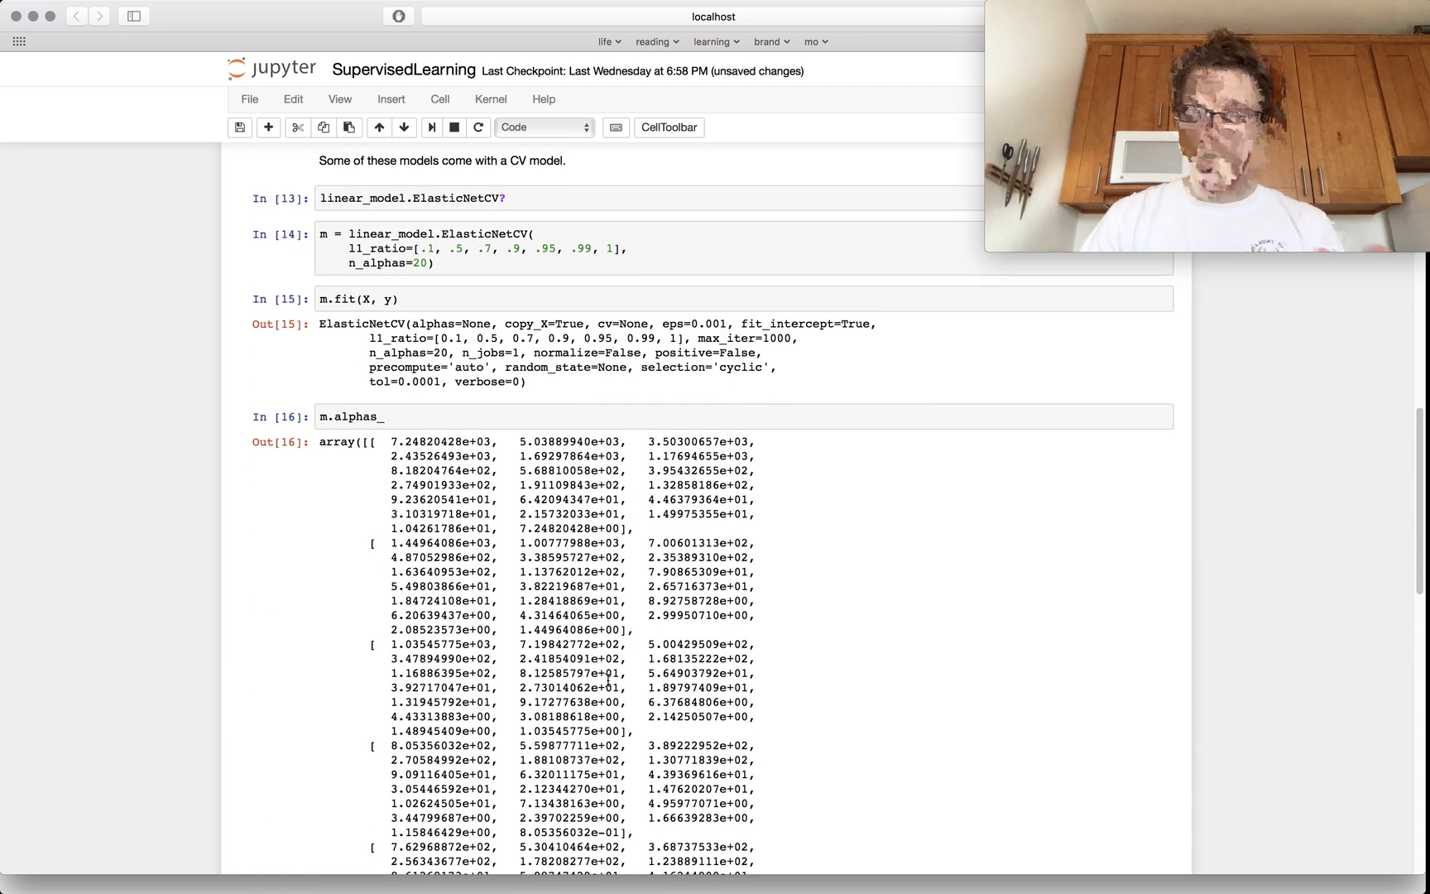
Run m.mse_path_ as In [17] showing its error array and m.alpha_ as In [18] giving about 1.4496
scroll("down", 3)
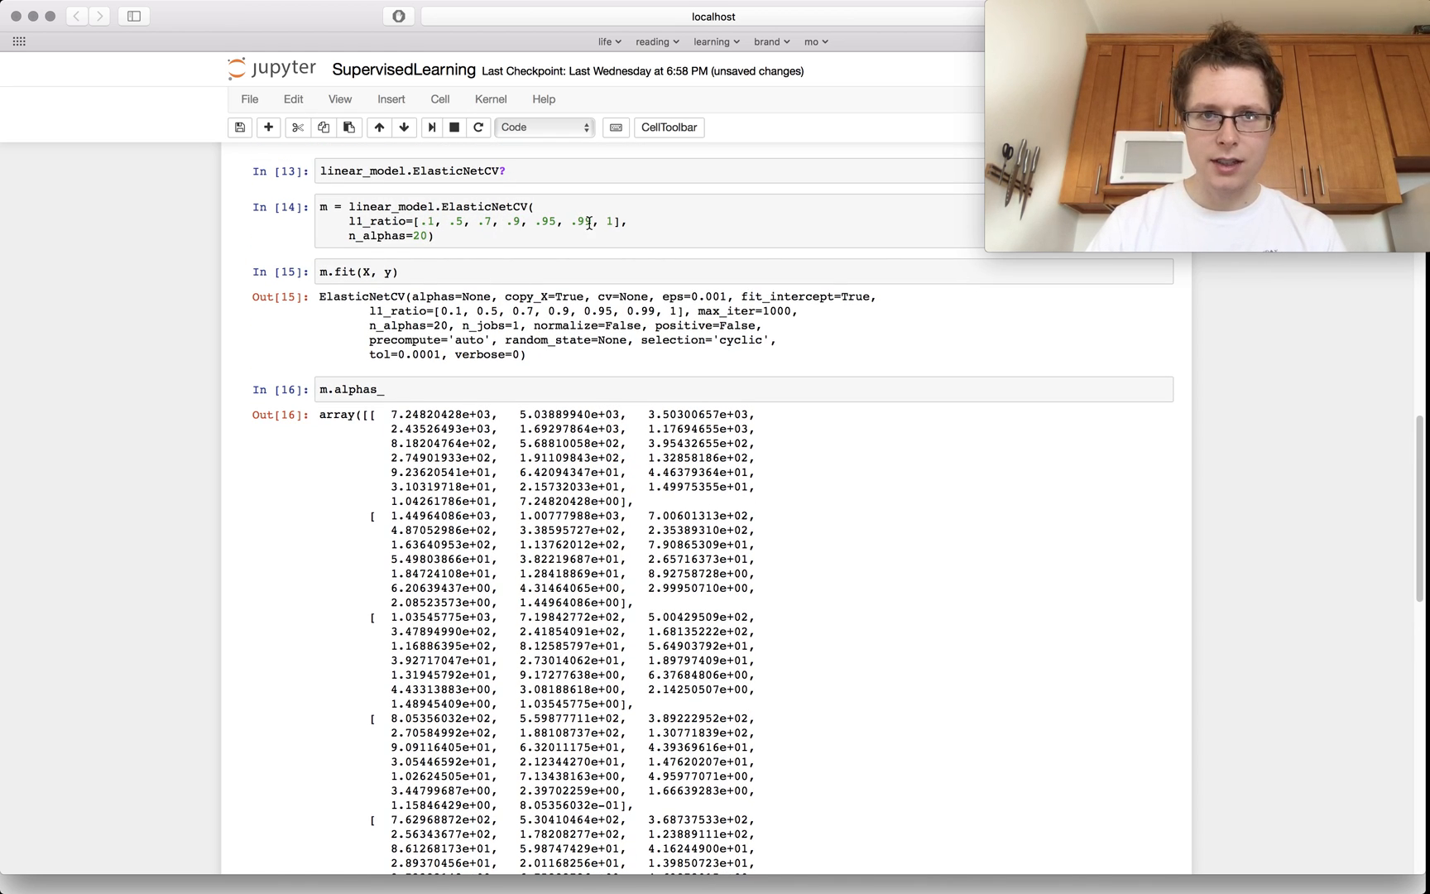
scroll("down", 3)
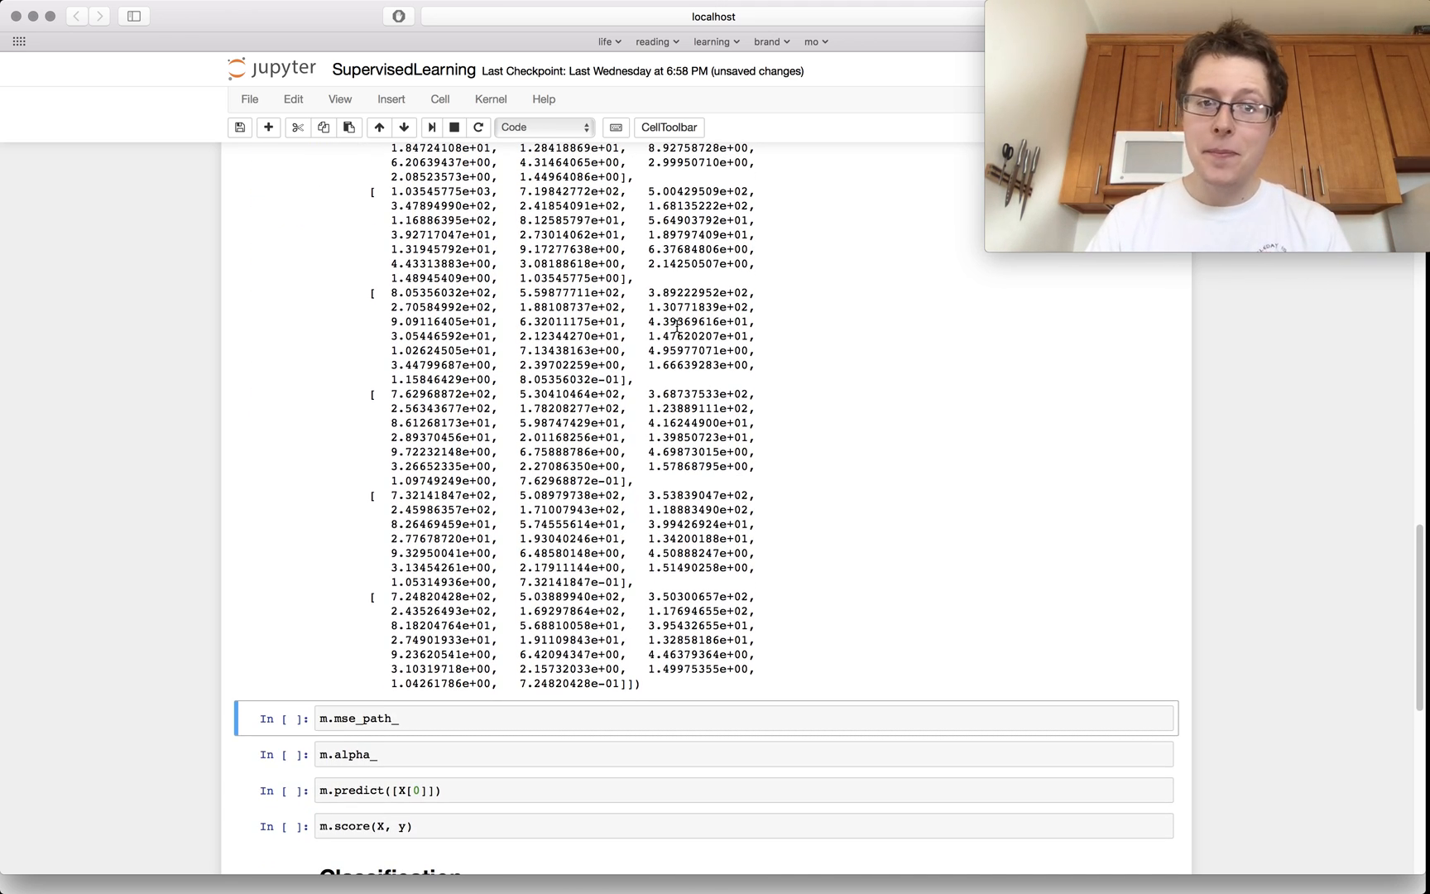
scroll("down", 3)
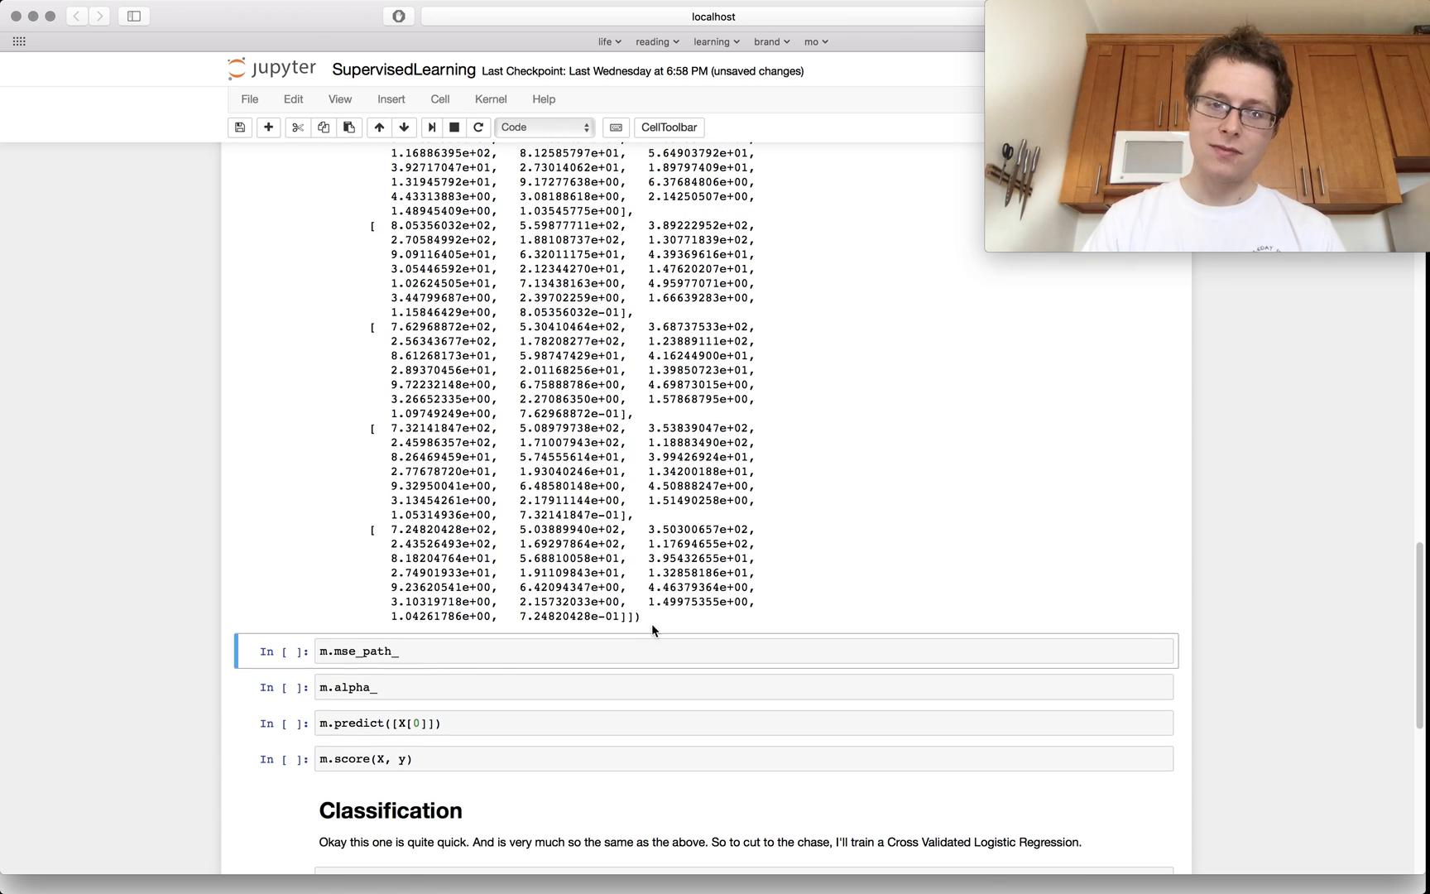
left_click(419, 651)
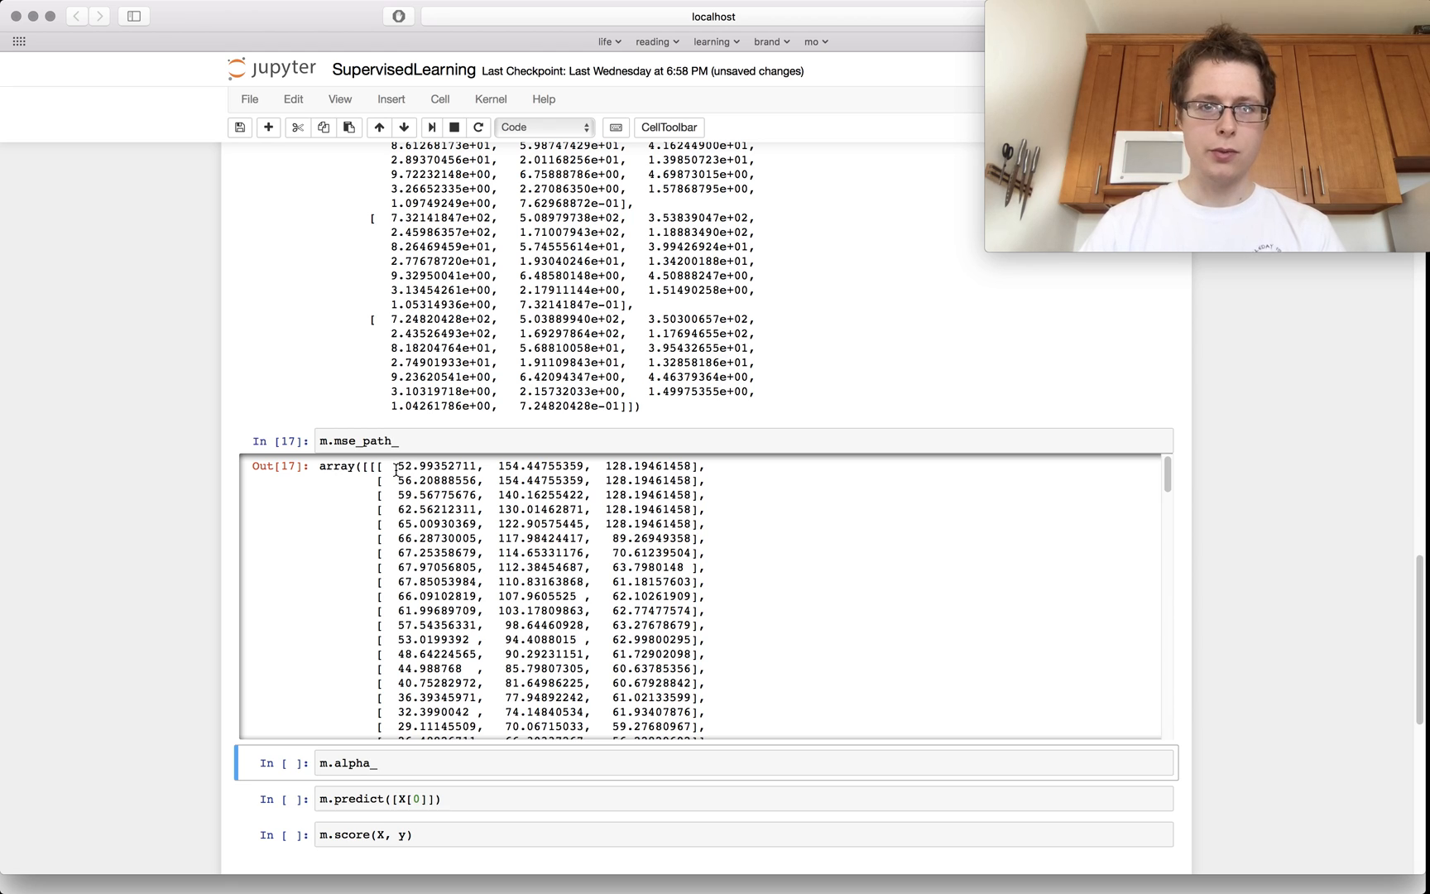
scroll("down", 3)
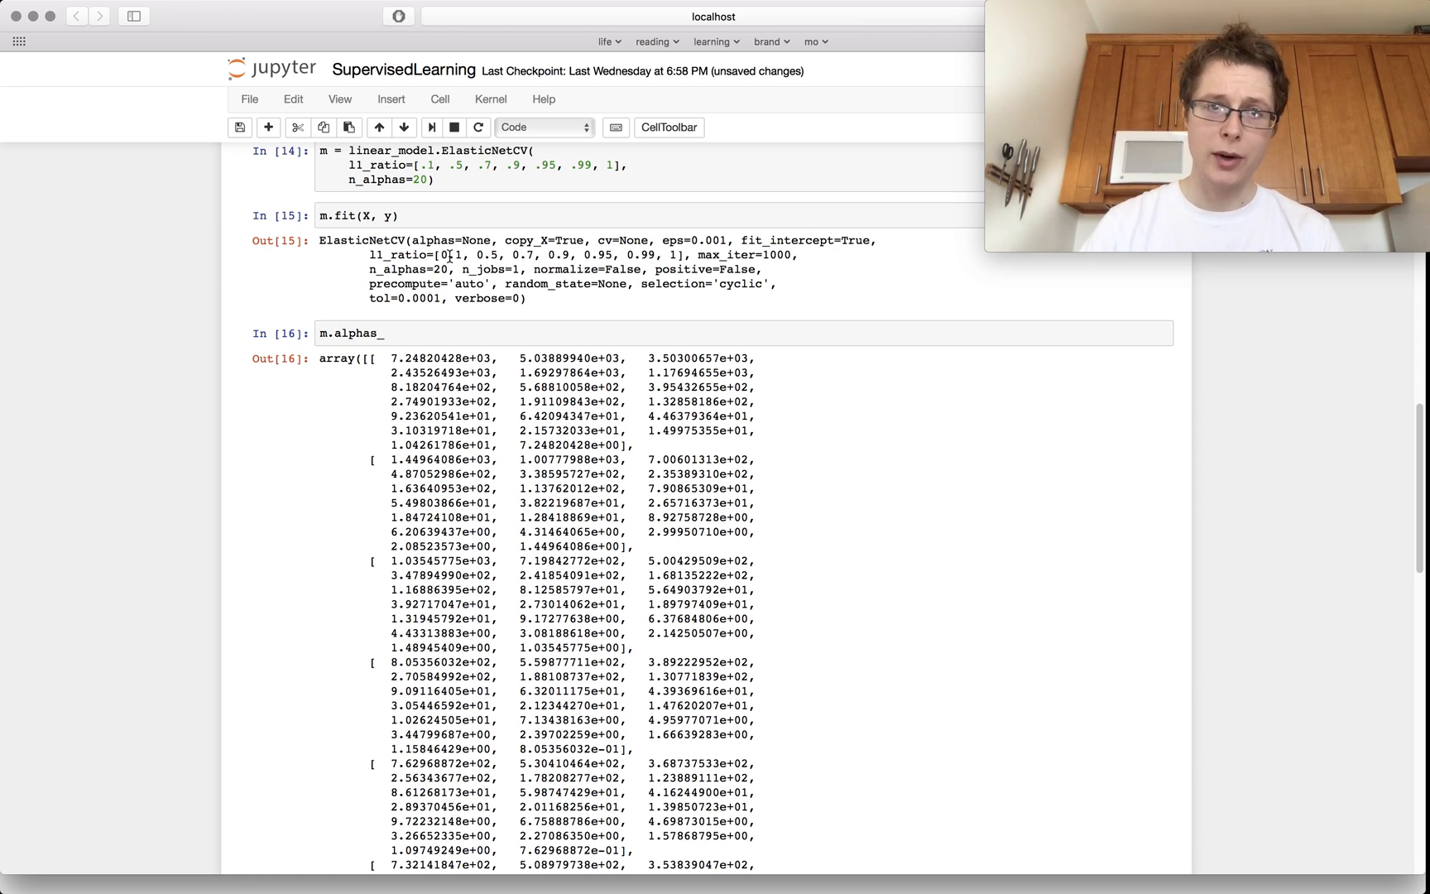
scroll("down", 3)
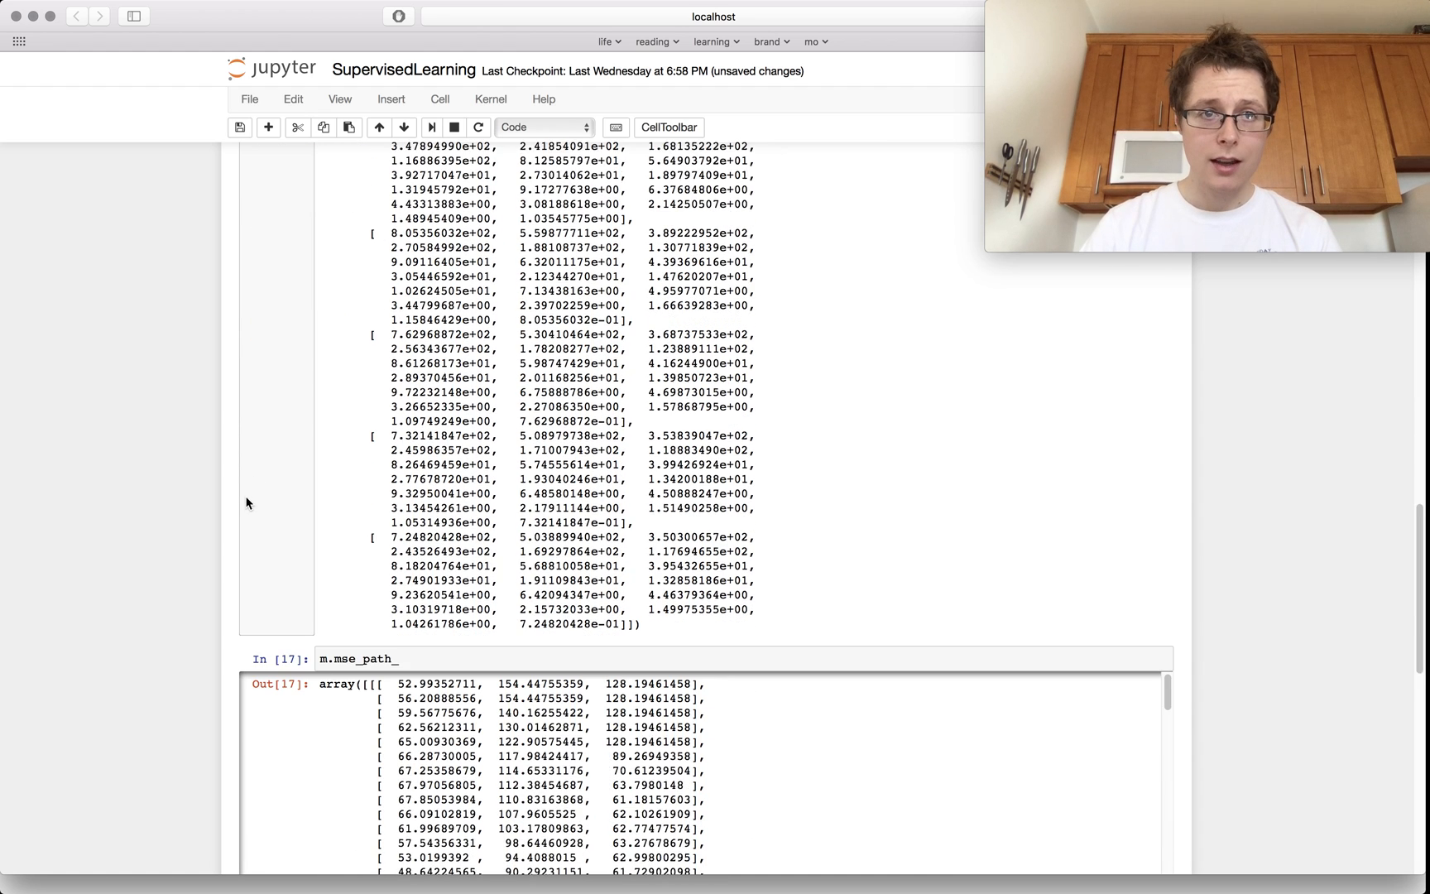
scroll("down", 3)
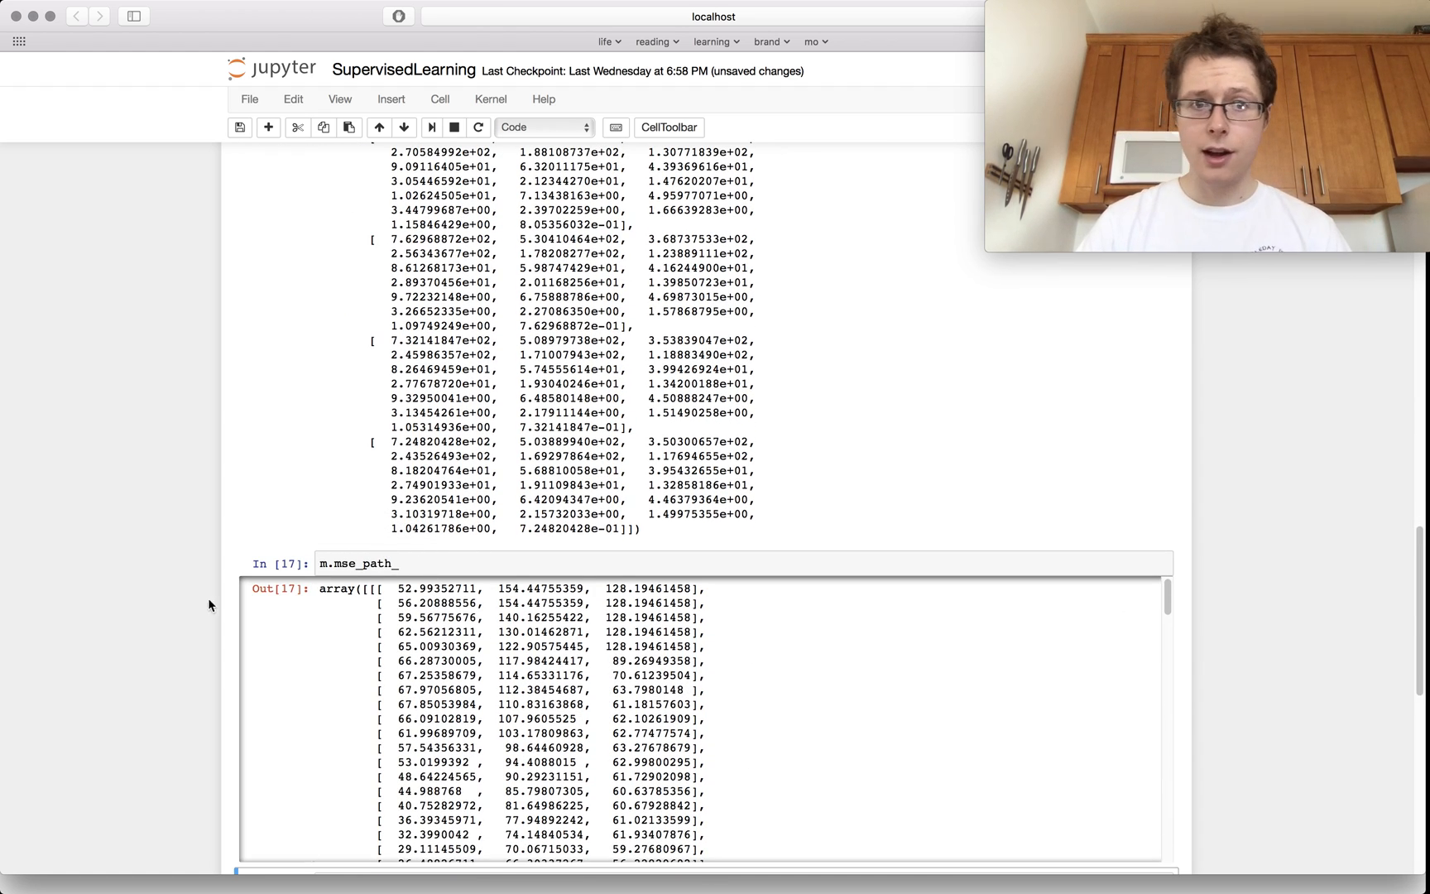
scroll("down", 3)
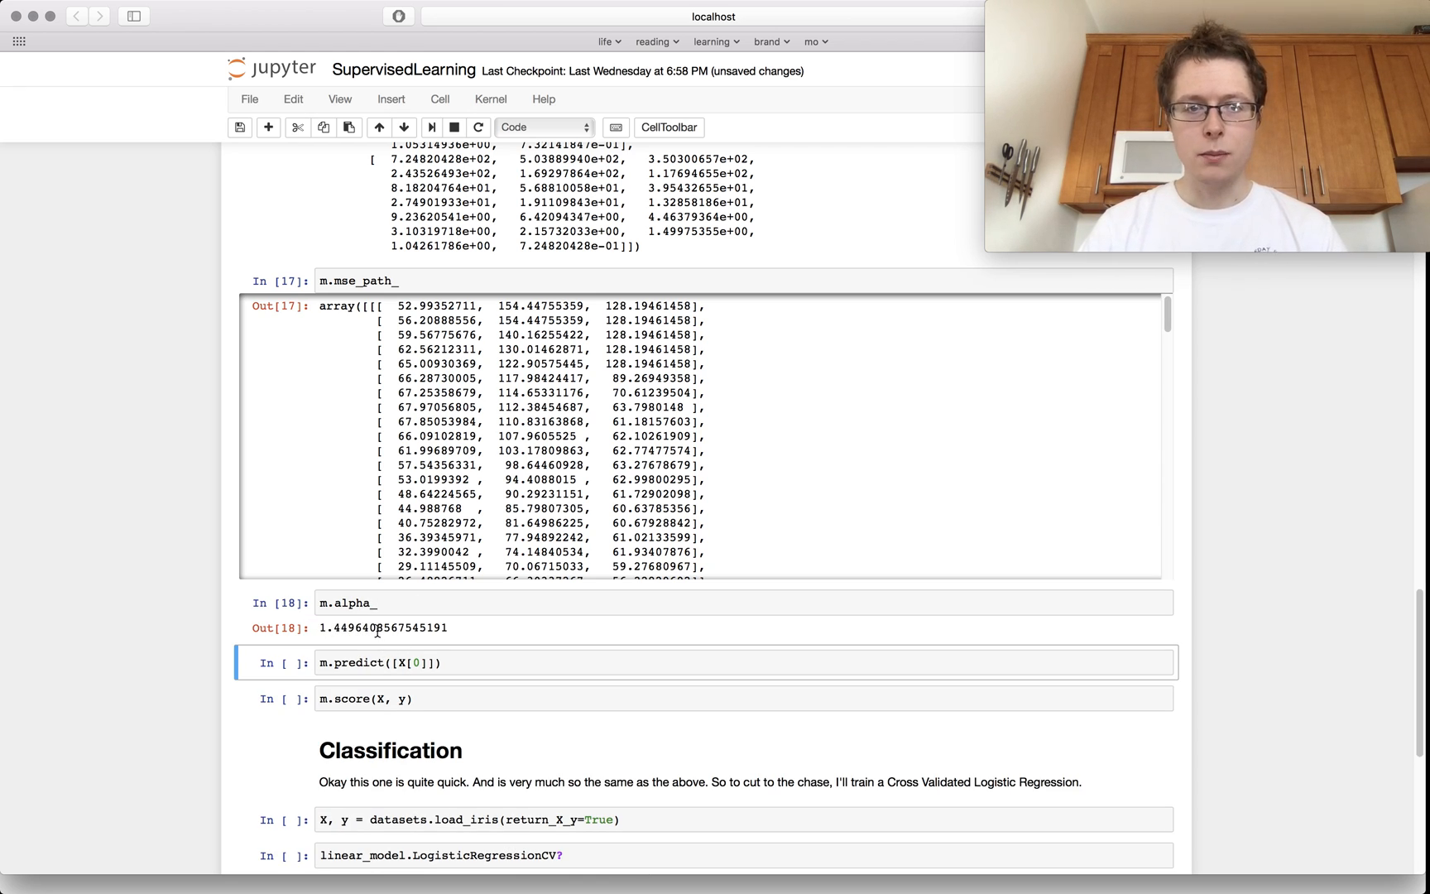
Add a cell with m.l1_ratio_ above m.predict and run it as In [19], returning 0.5
left_click(365, 603)
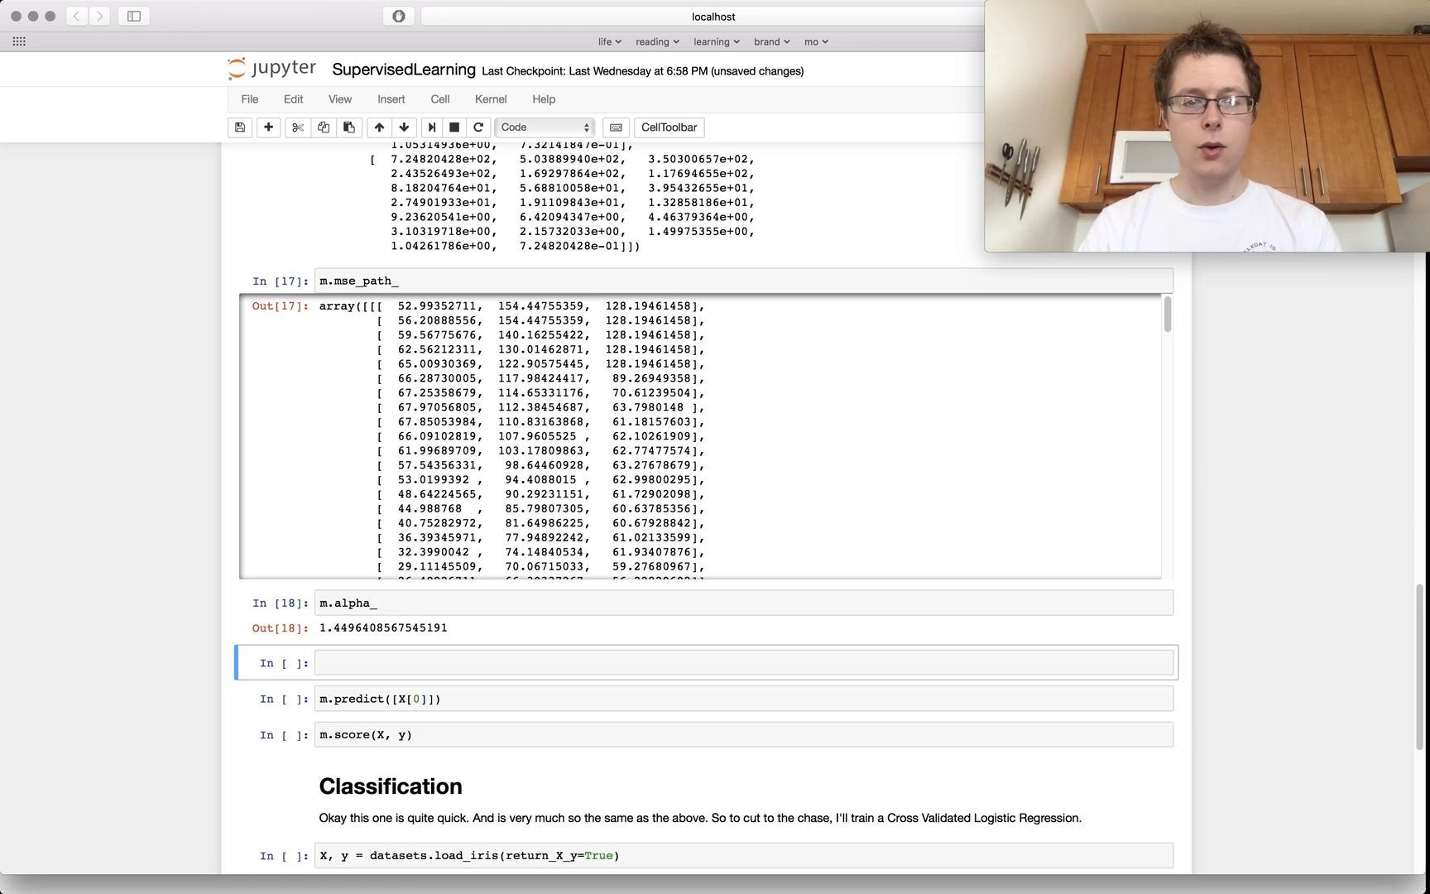
type("m")
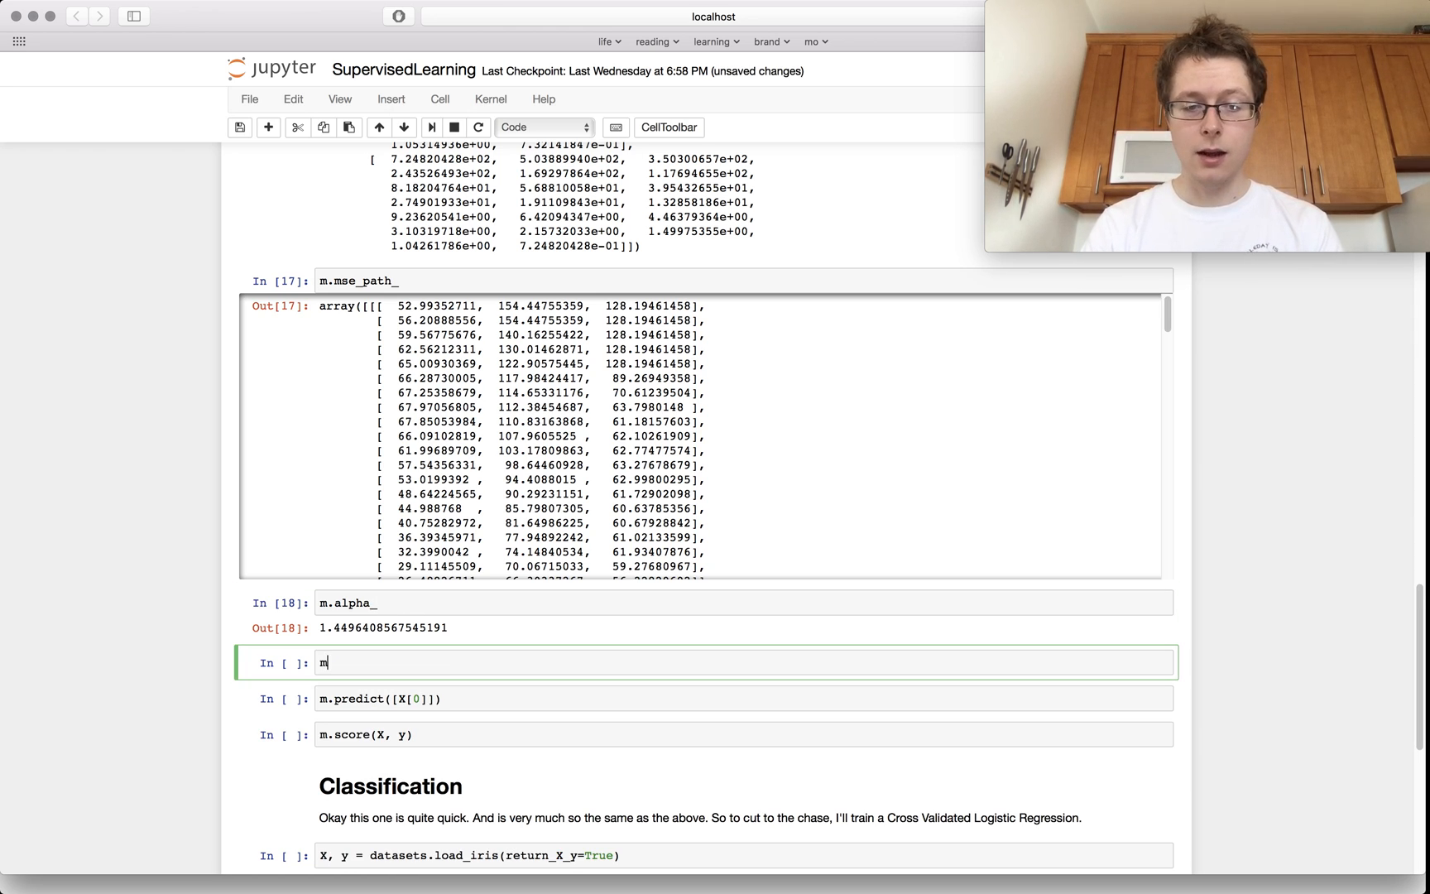
type("l1_ratio_")
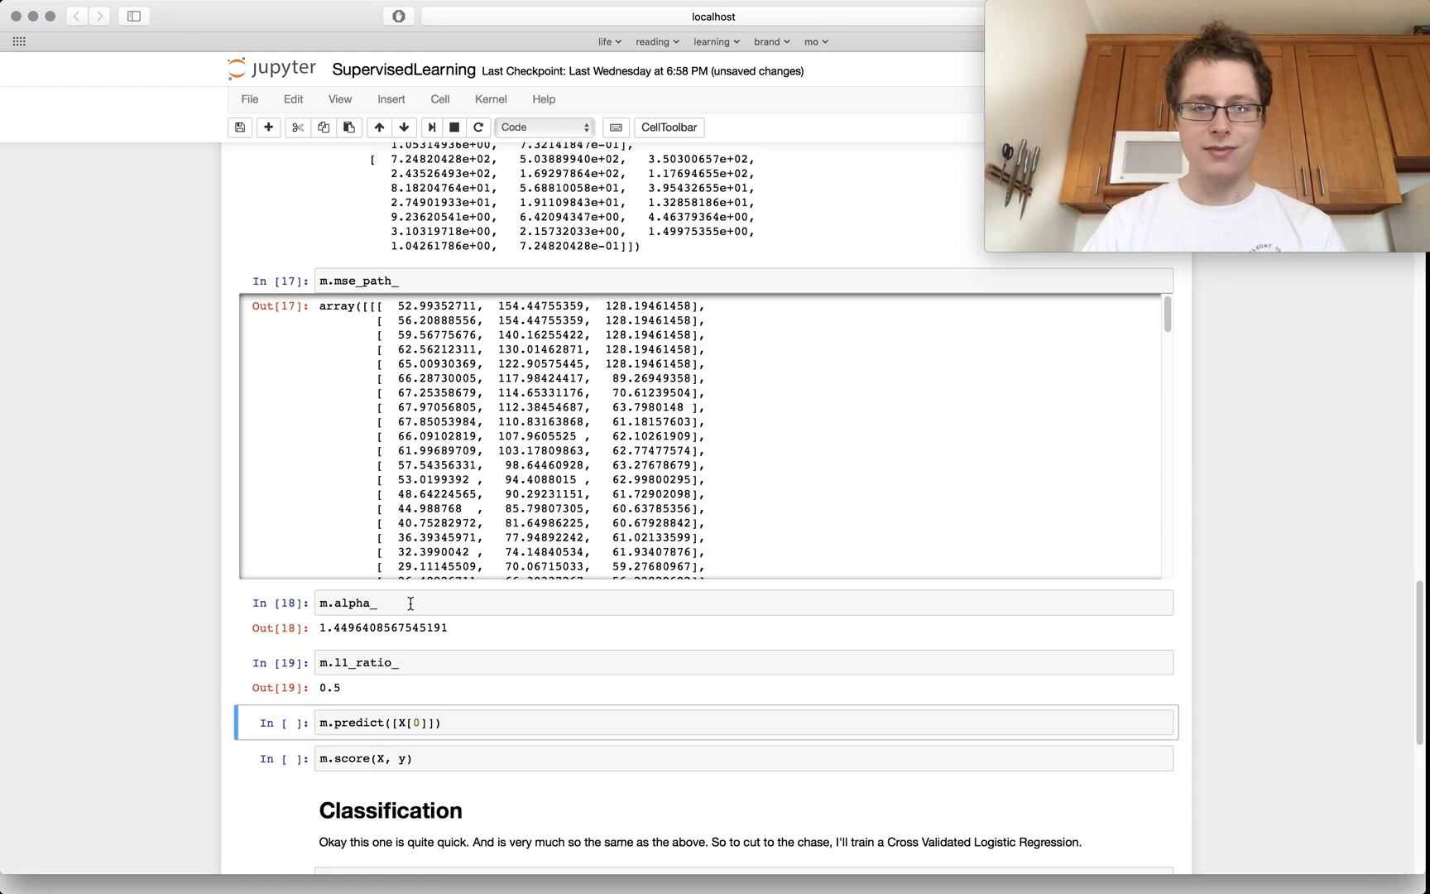
mouse_move(517, 687)
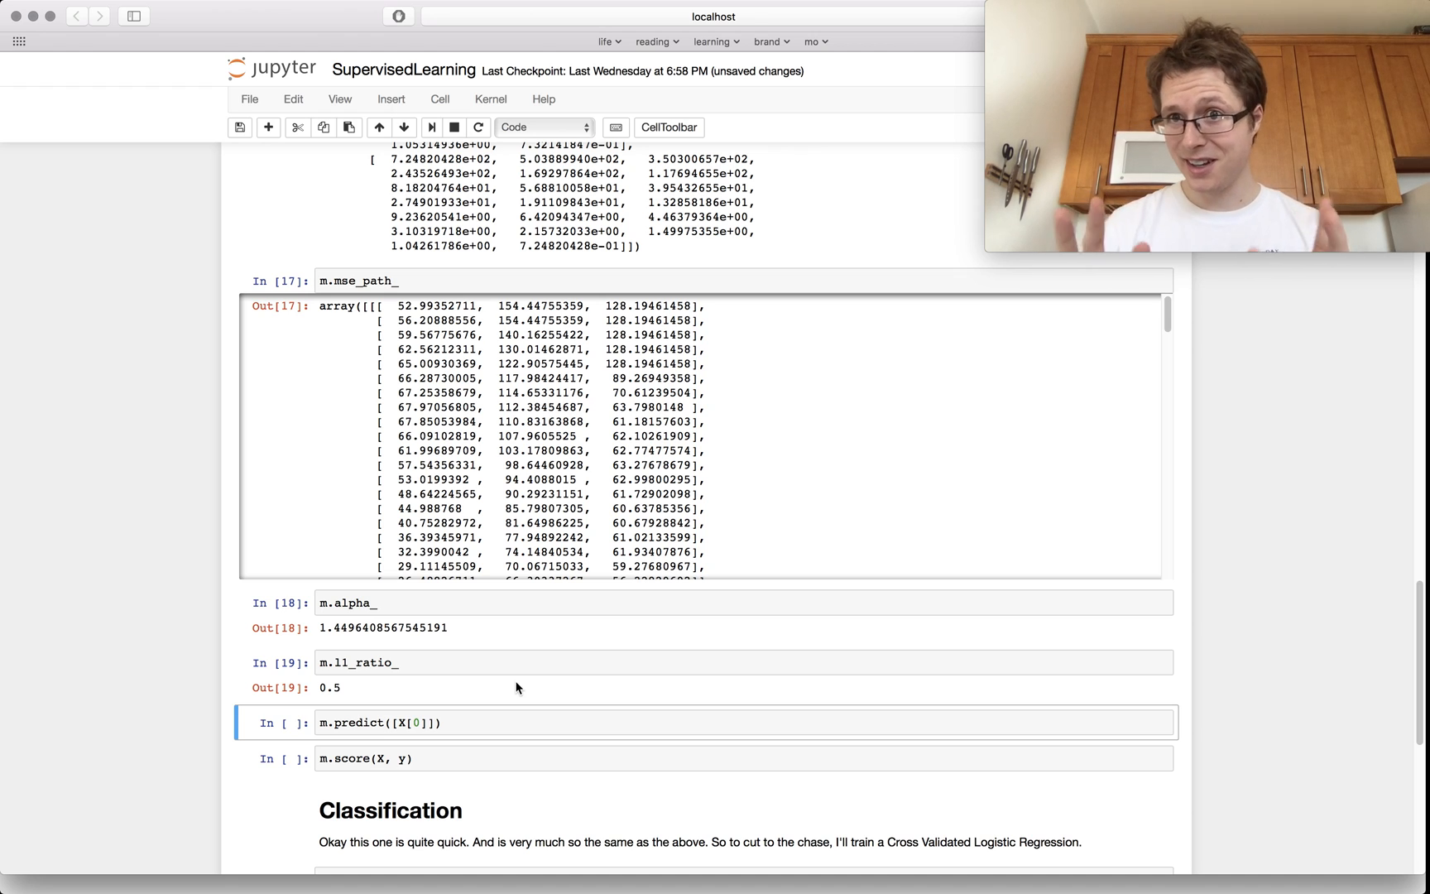
scroll("down", 3)
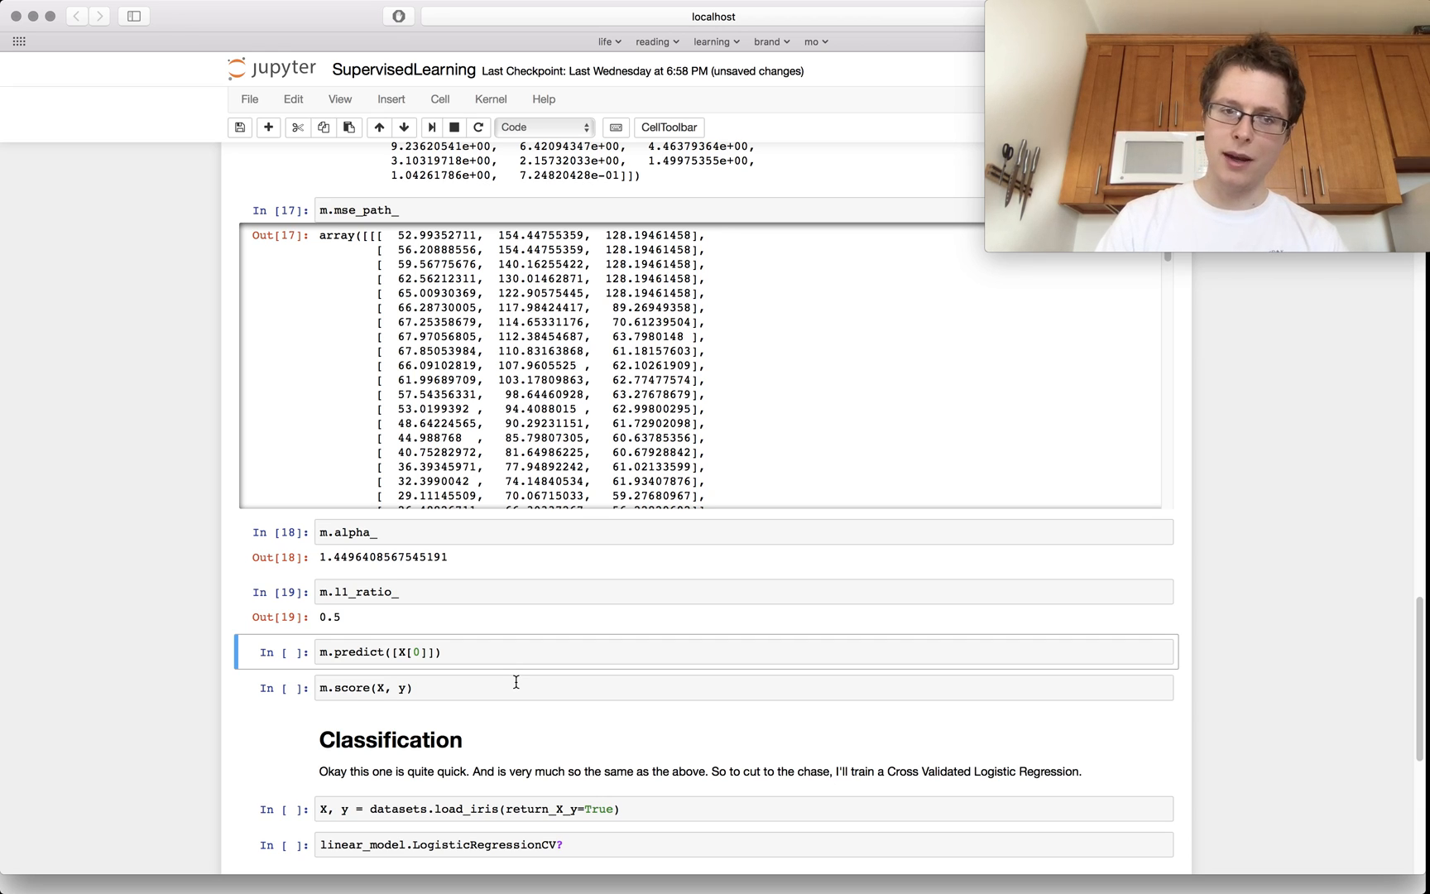
Re-run the predict cell (array([30.89...])), the score cell (0.6713) and the load_iris cell
left_click(468, 652)
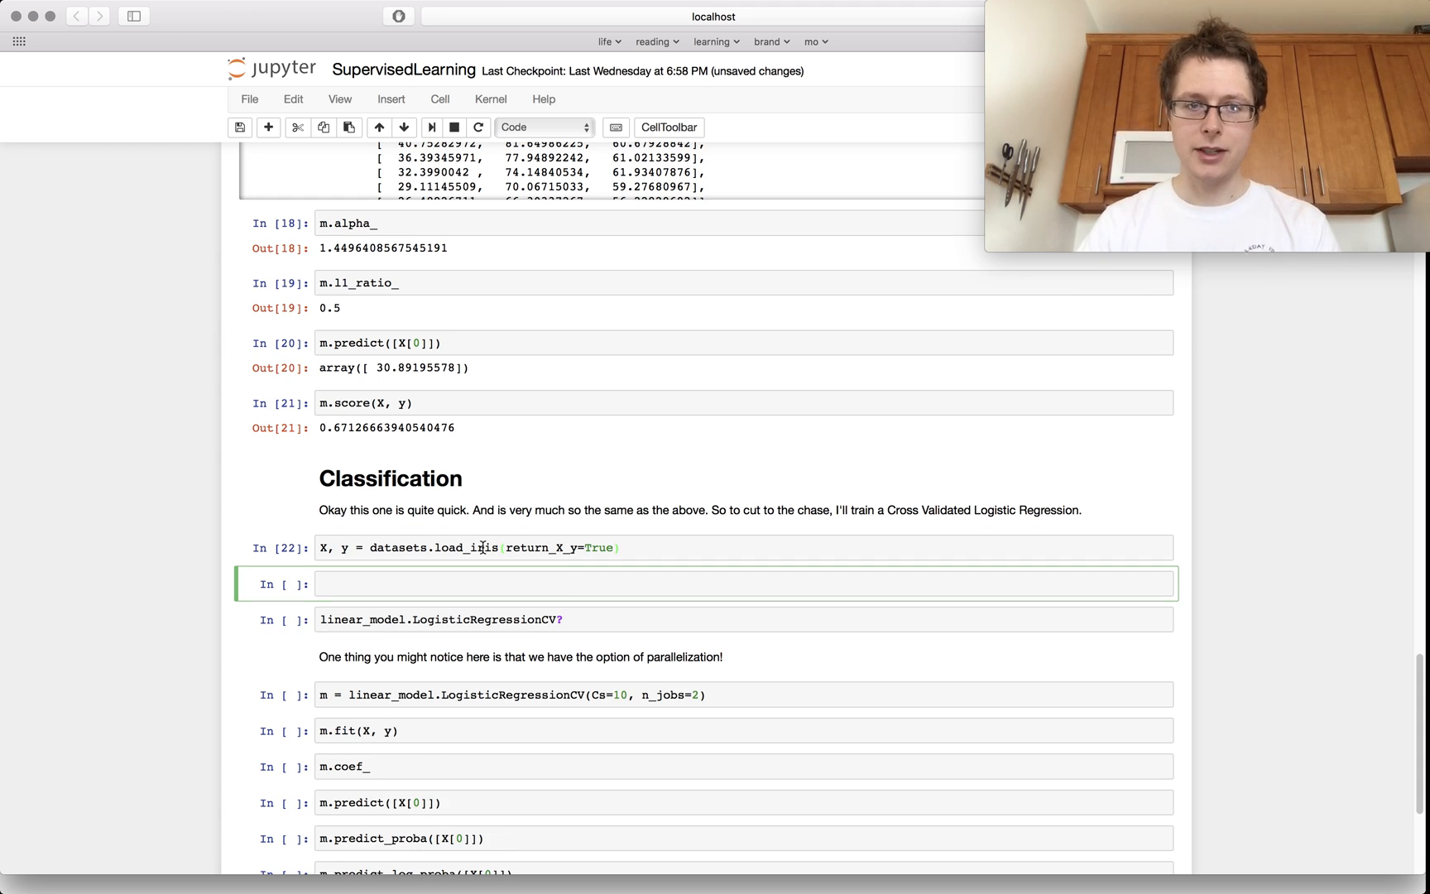
Load the iris dataset into d, print d.DESCR and read through the full description
left_click(475, 548)
type("datasets.load_iris(")
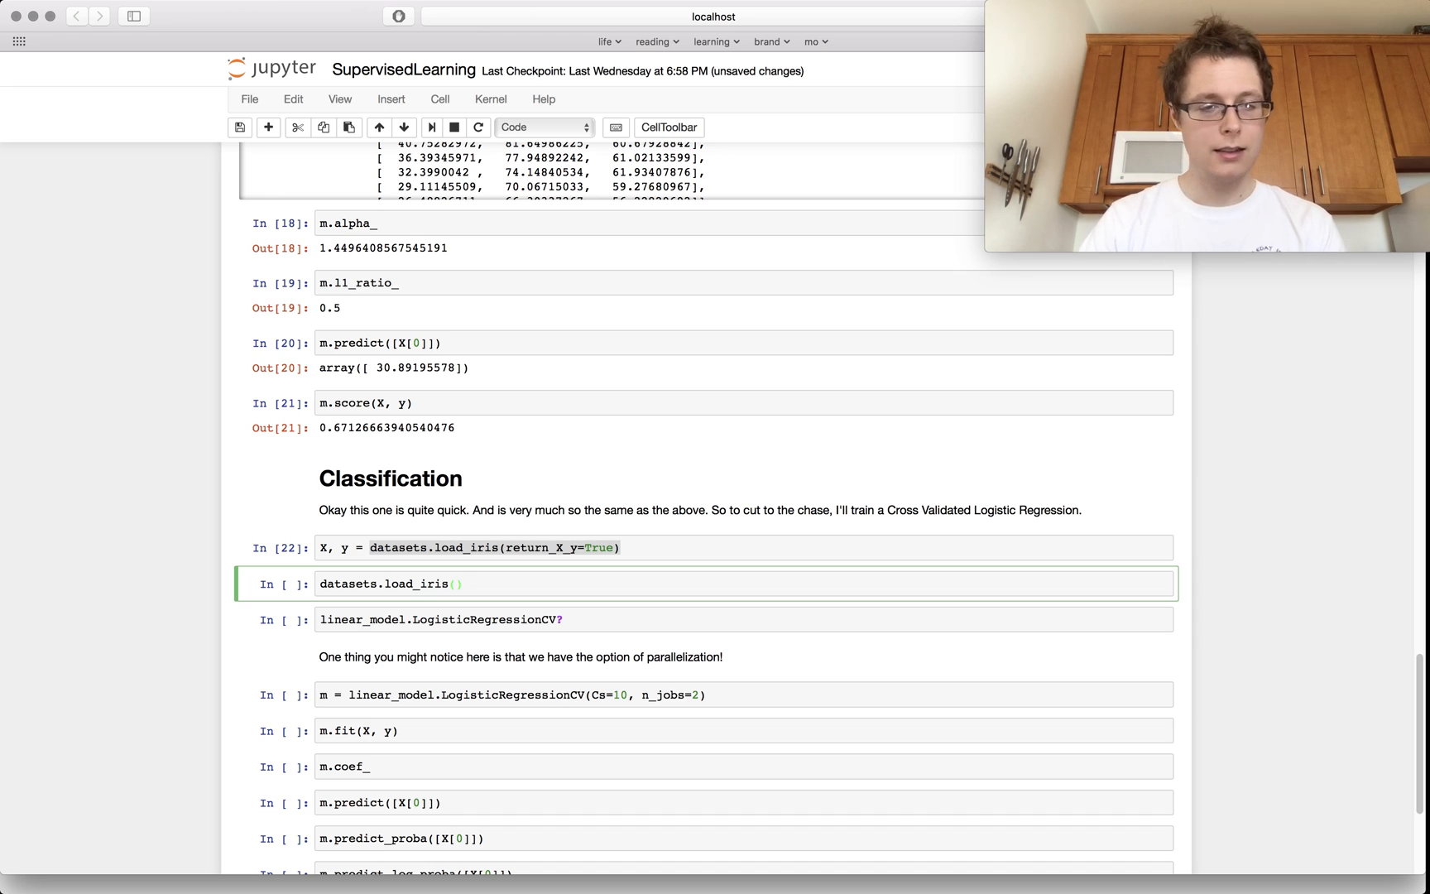
type("d =")
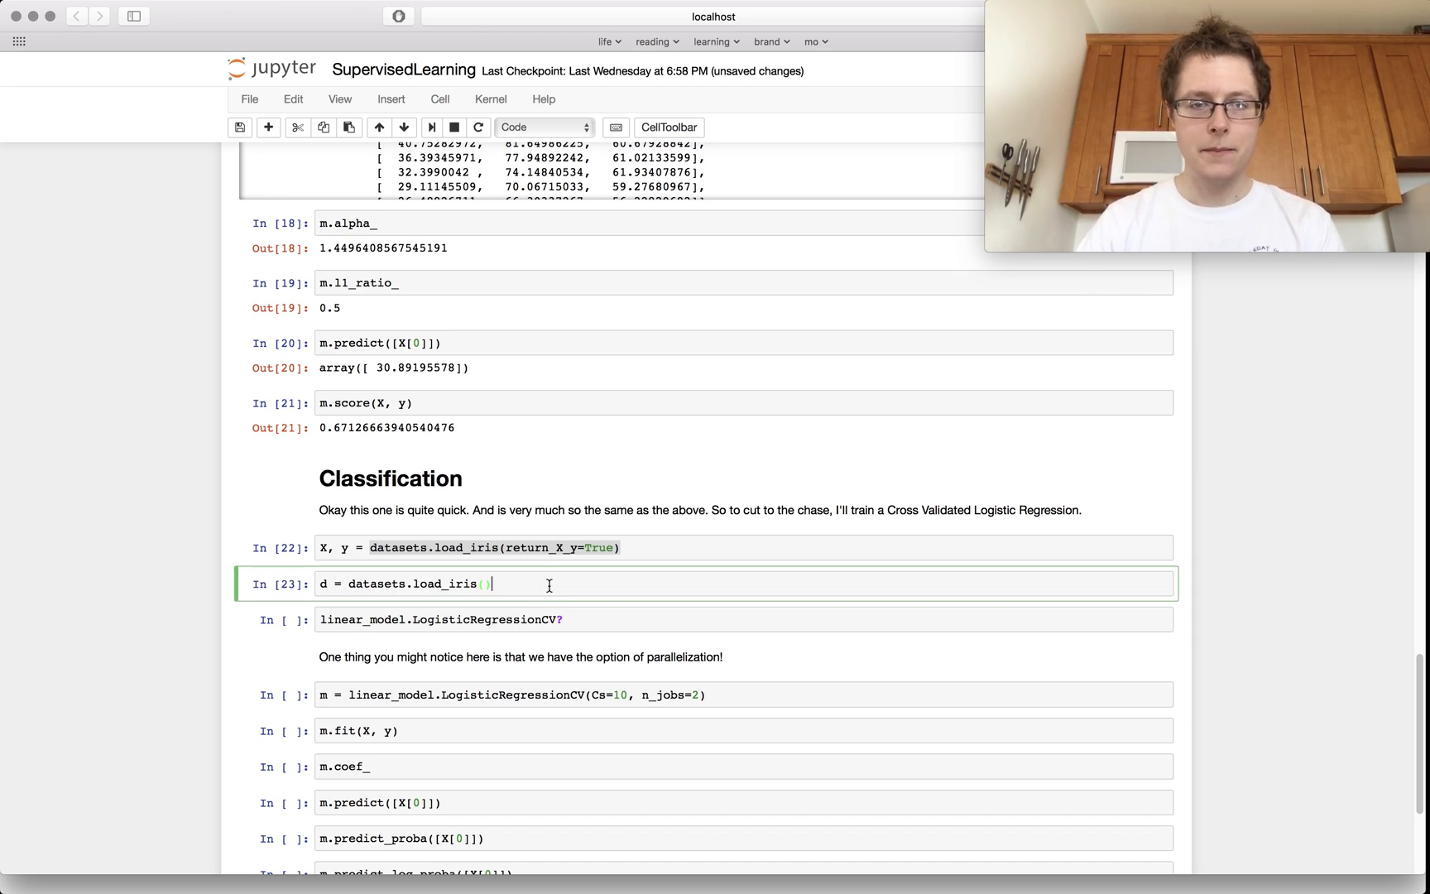
type("d.DESCR")
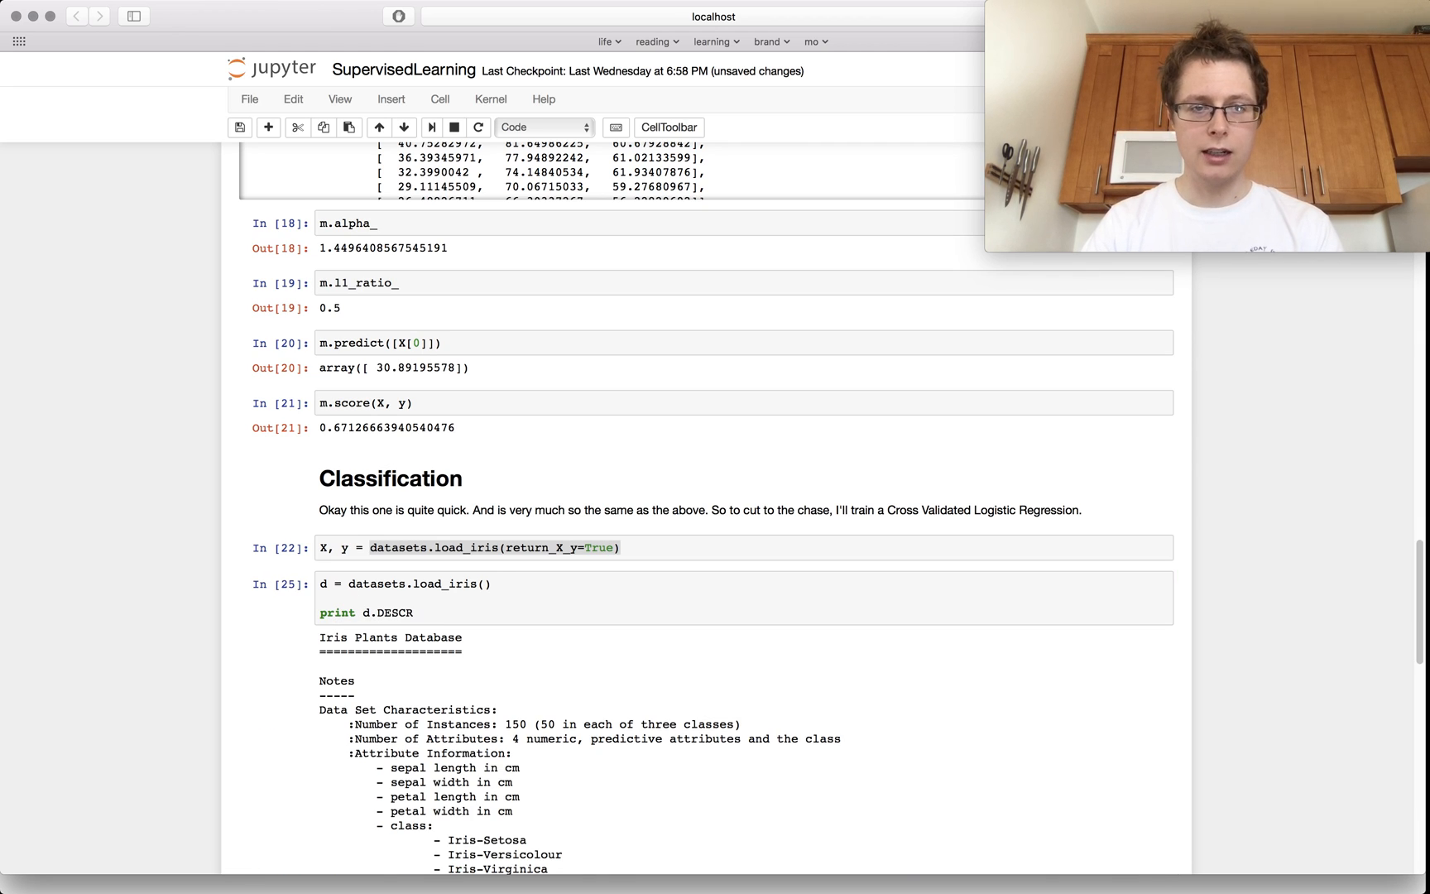
scroll("down", 3)
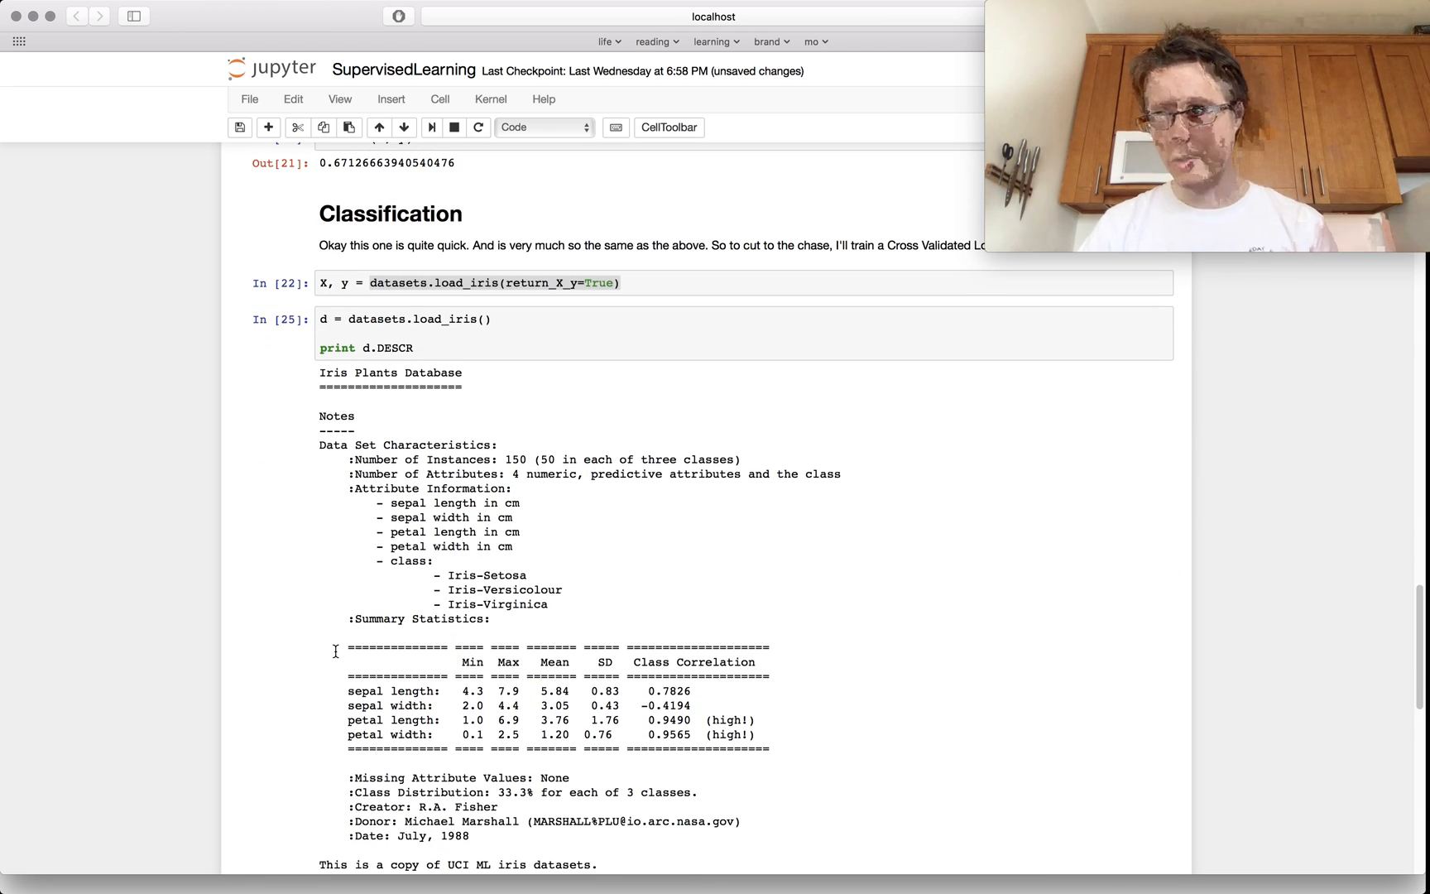
scroll("down", 3)
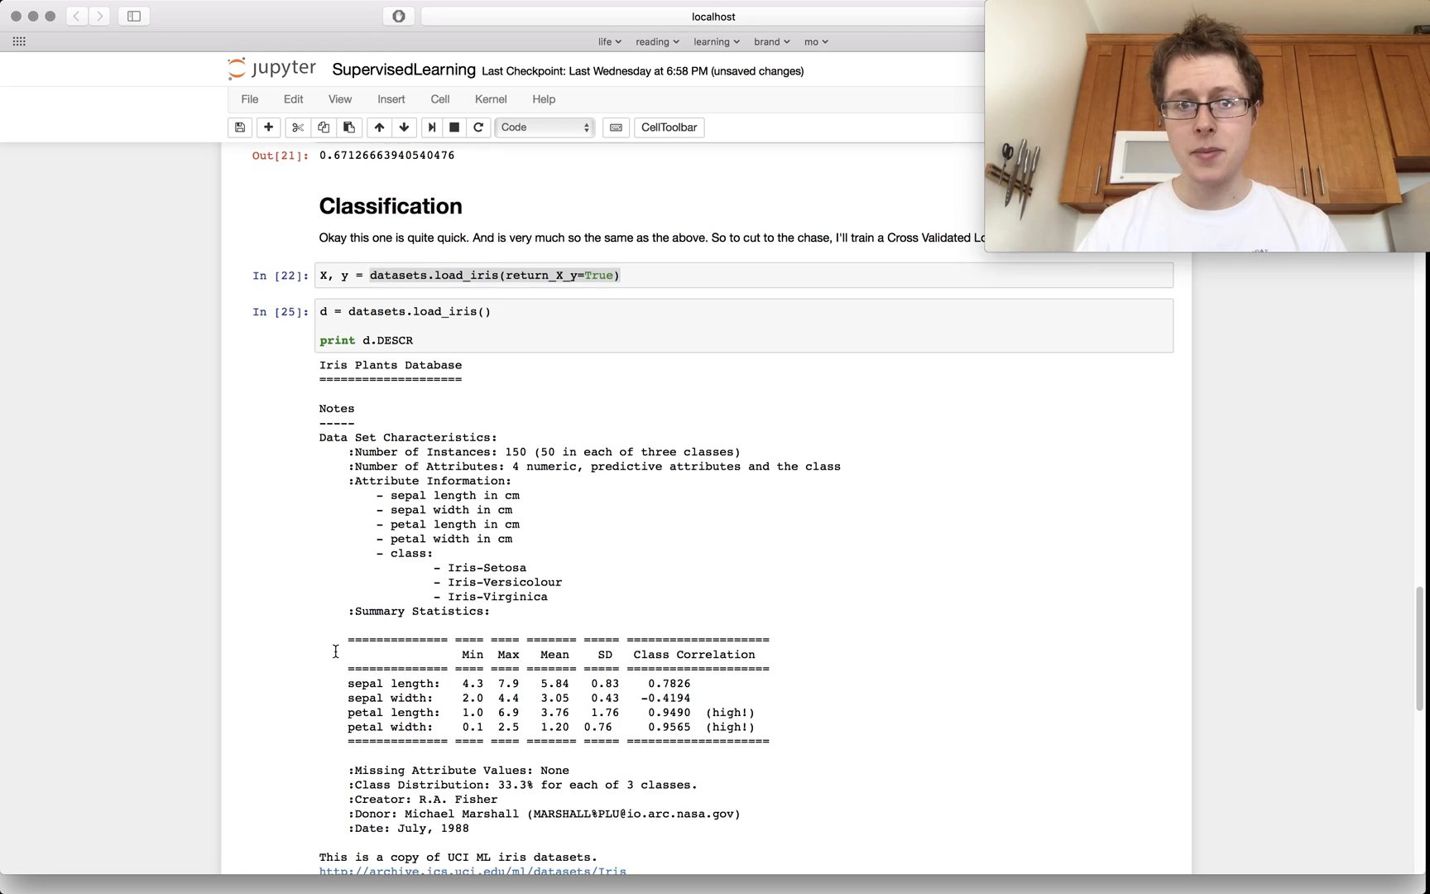
scroll("down", 3)
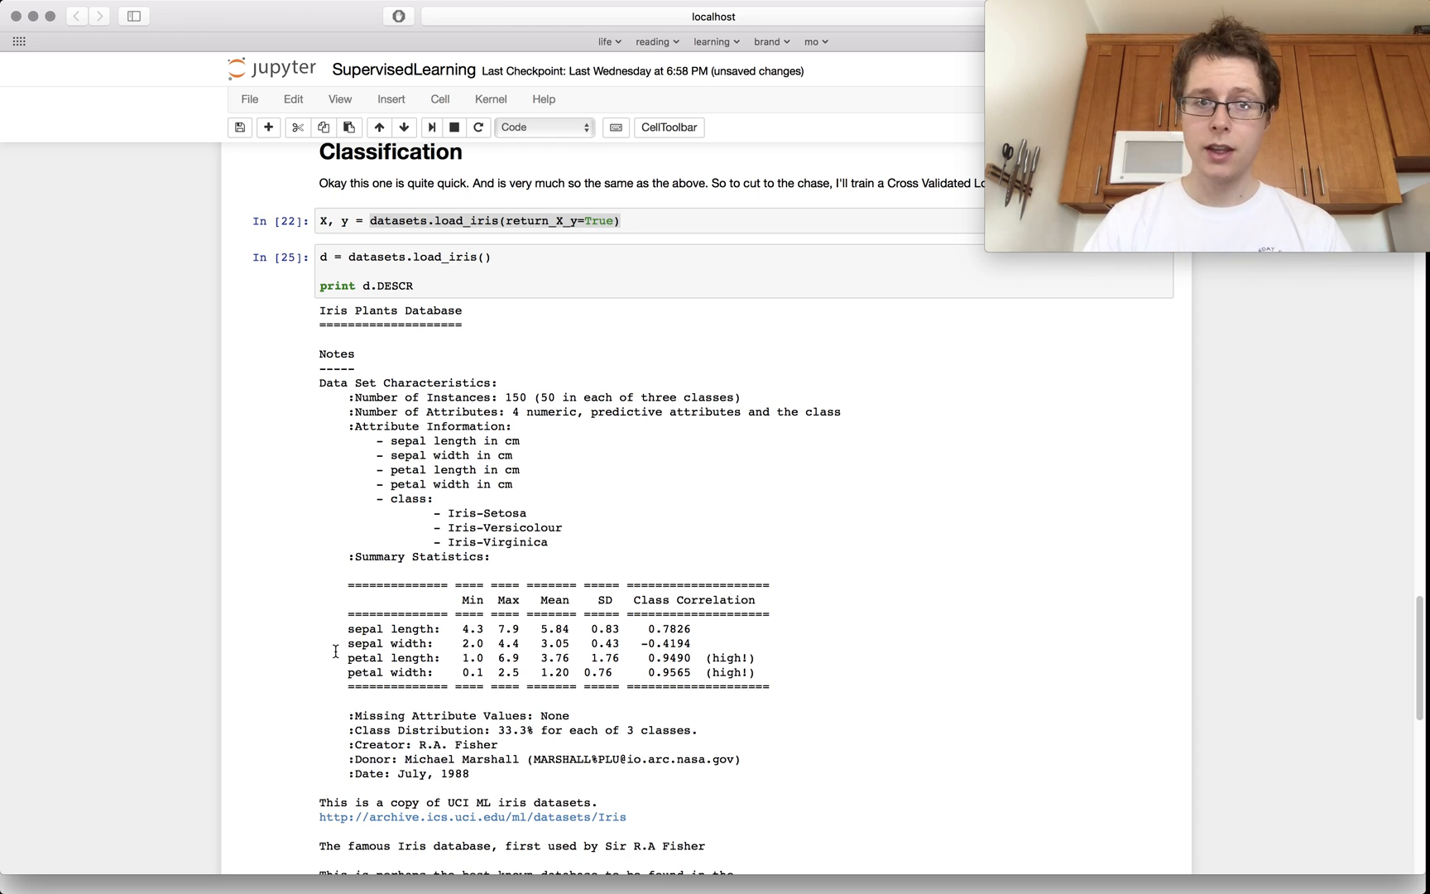
scroll("down", 3)
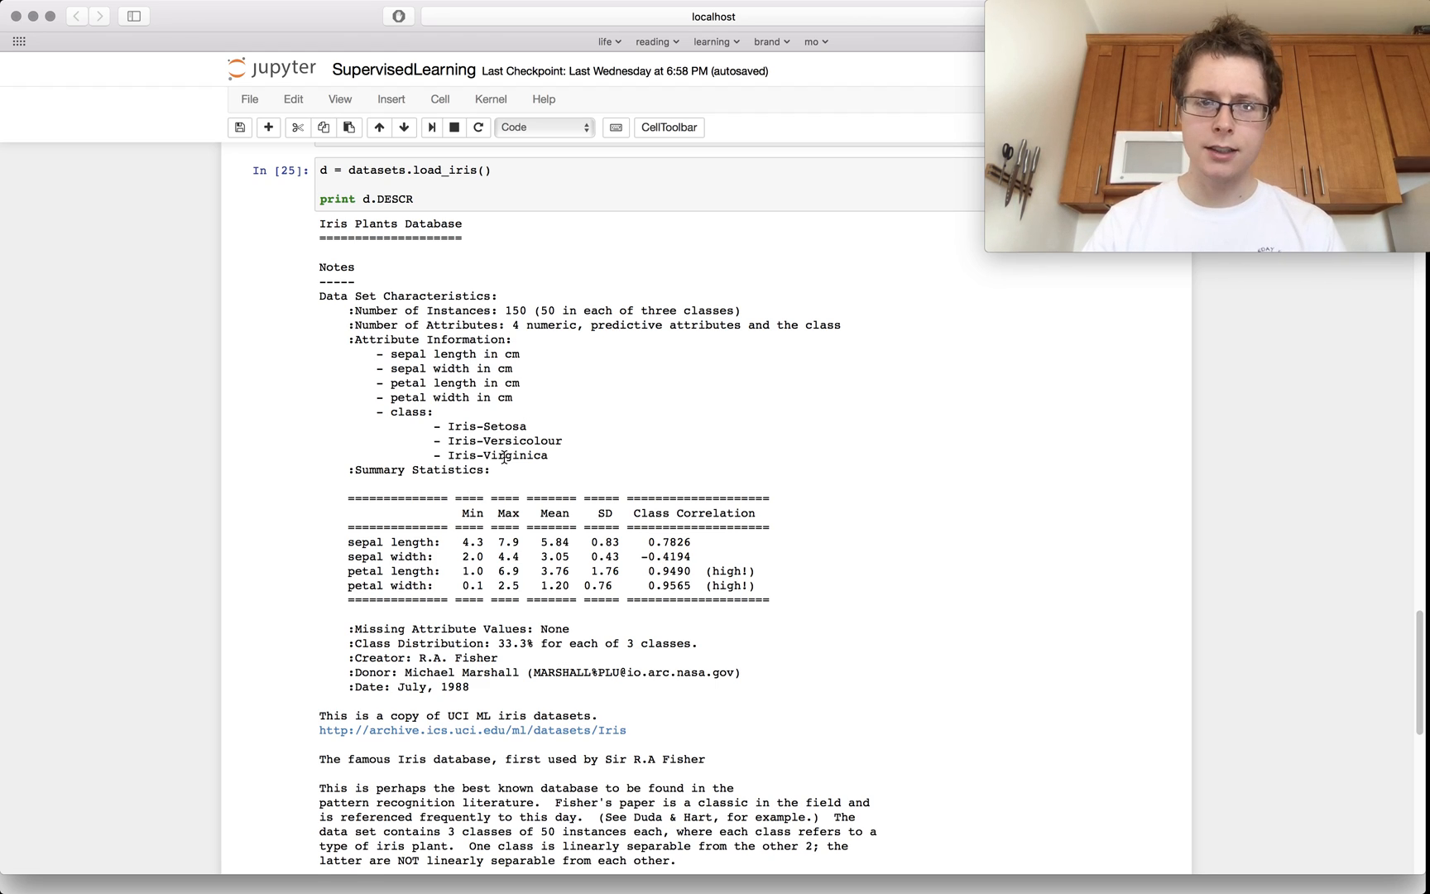
scroll("down", 3)
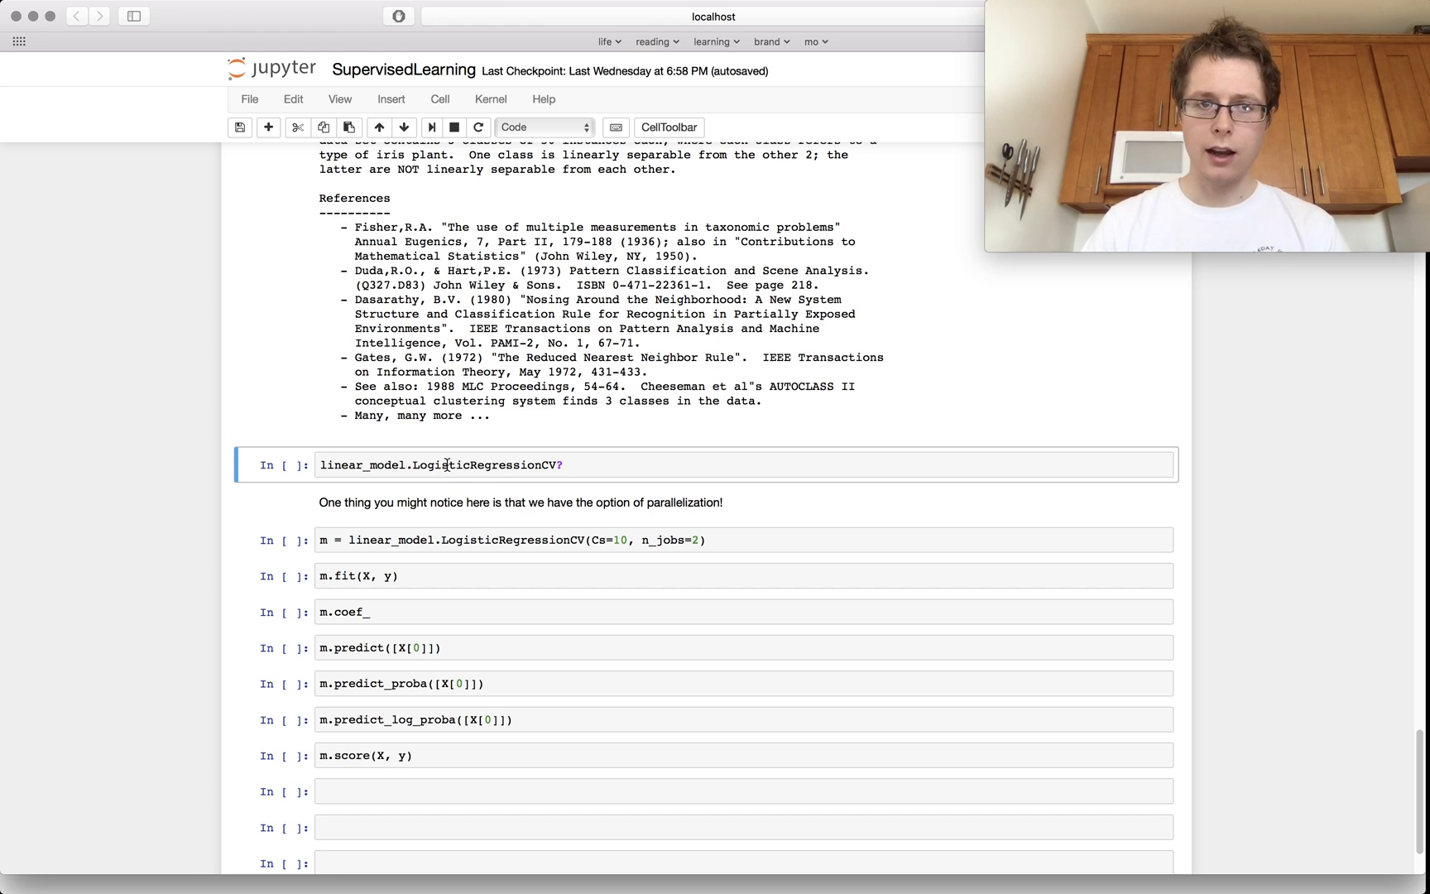
Run the LogisticRegressionCV? cell and read through its docstring pager
left_click(437, 464)
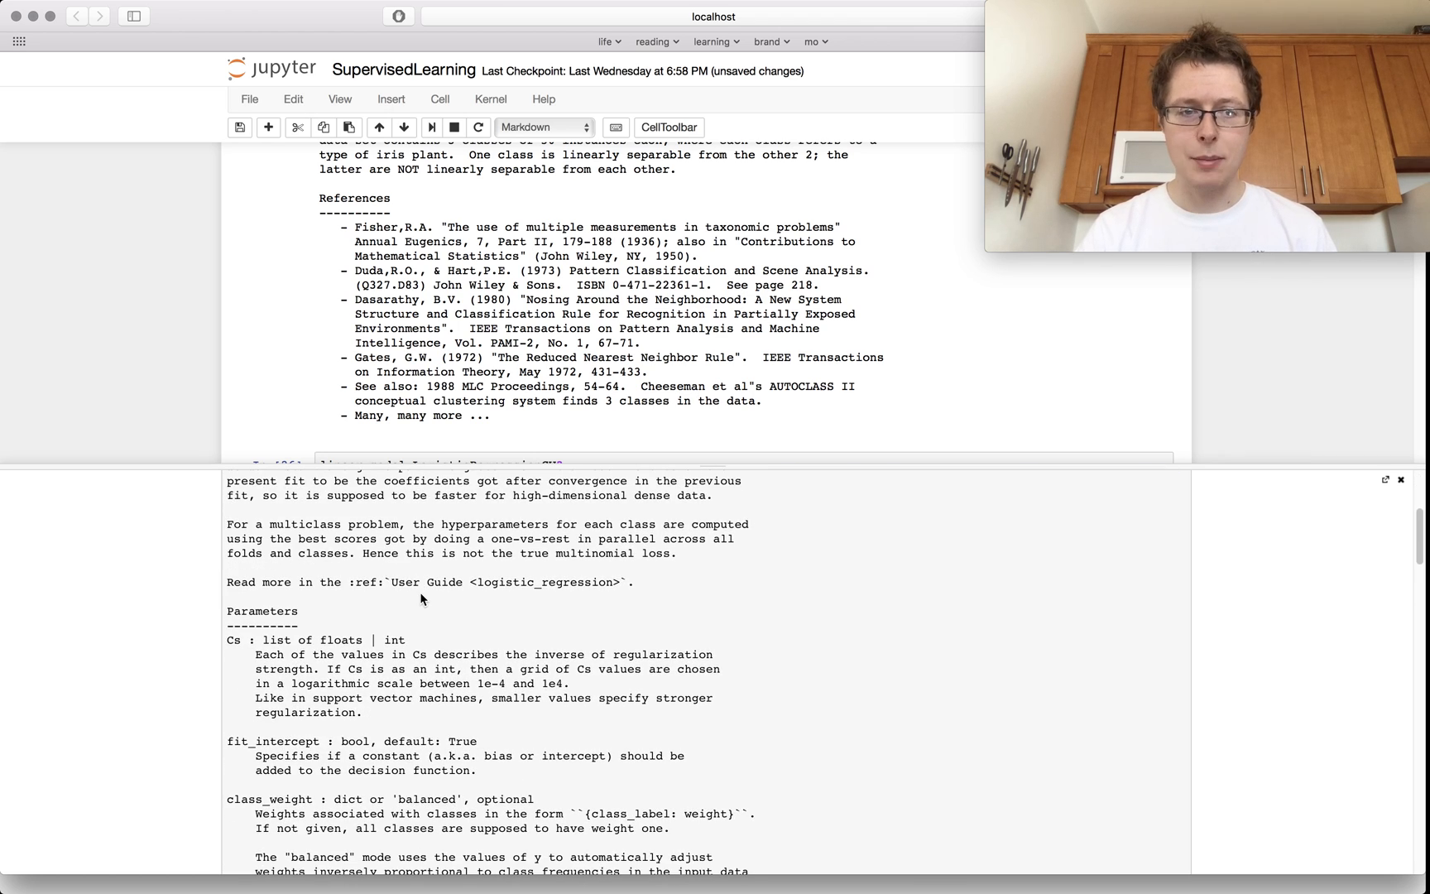
scroll("down", 3)
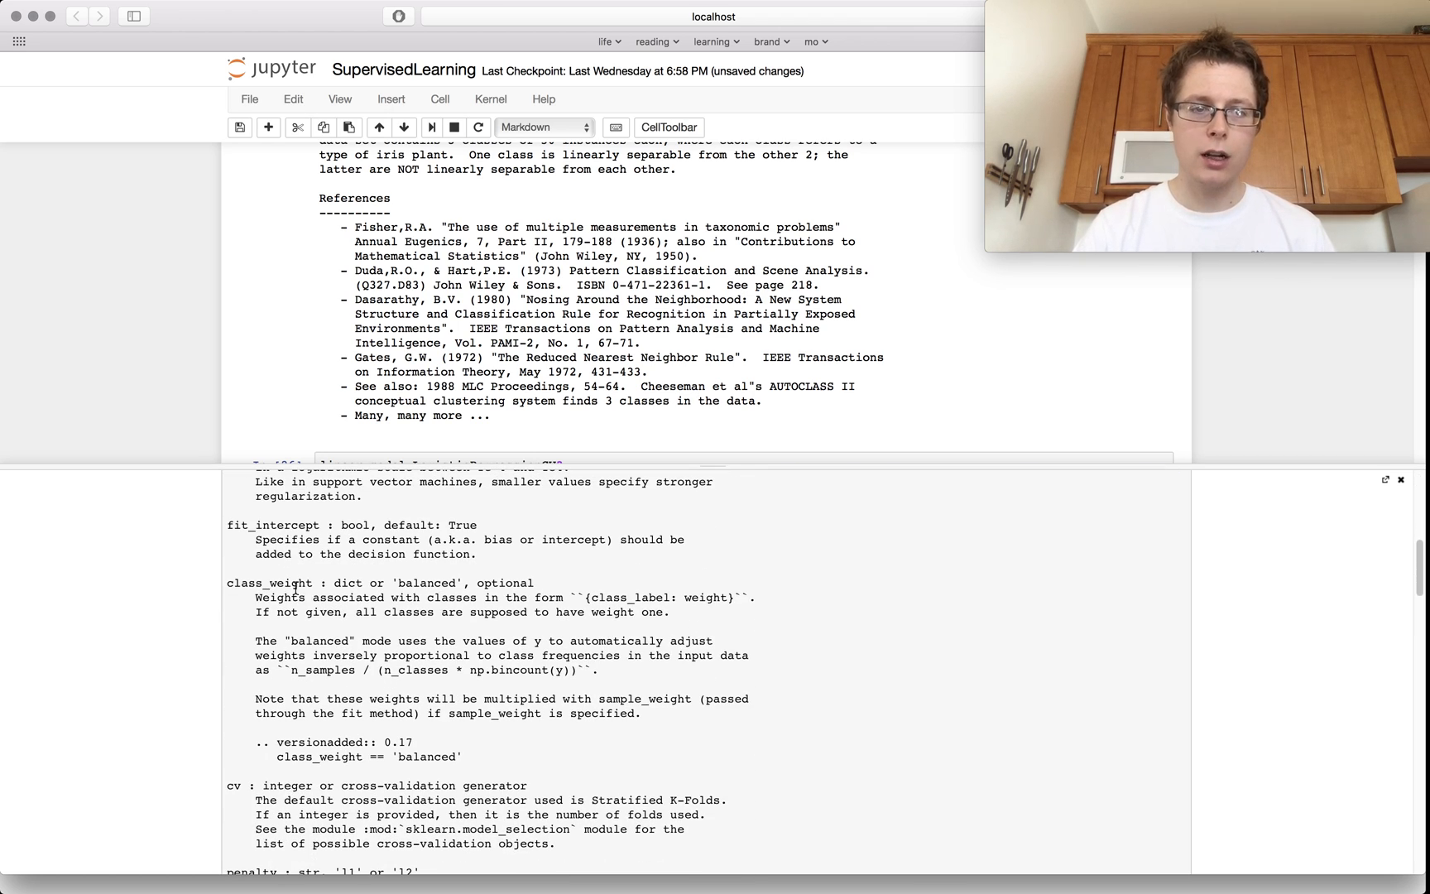
mouse_move(777, 641)
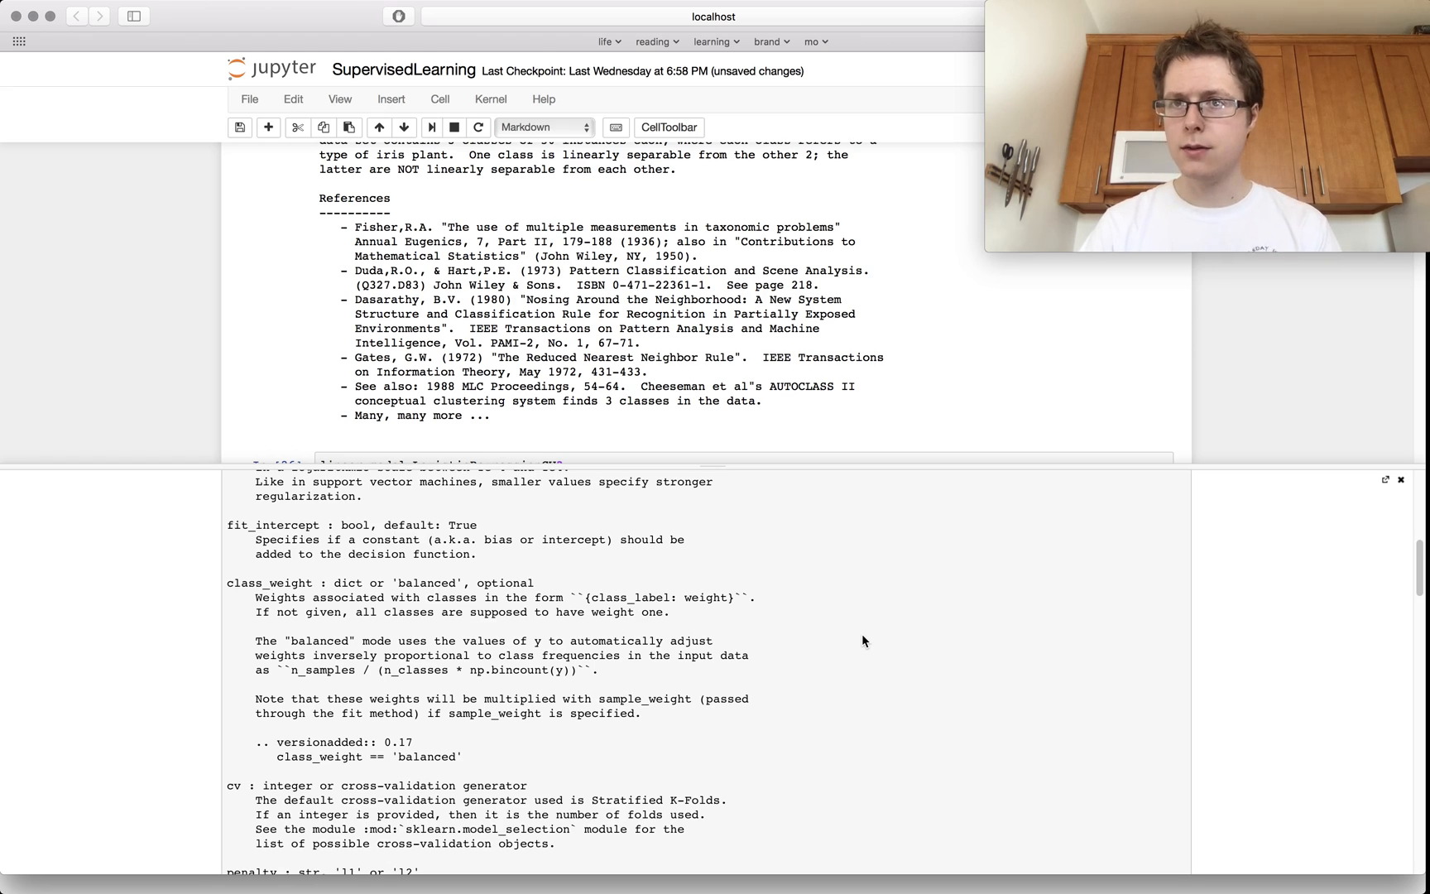
mouse_move(1351, 531)
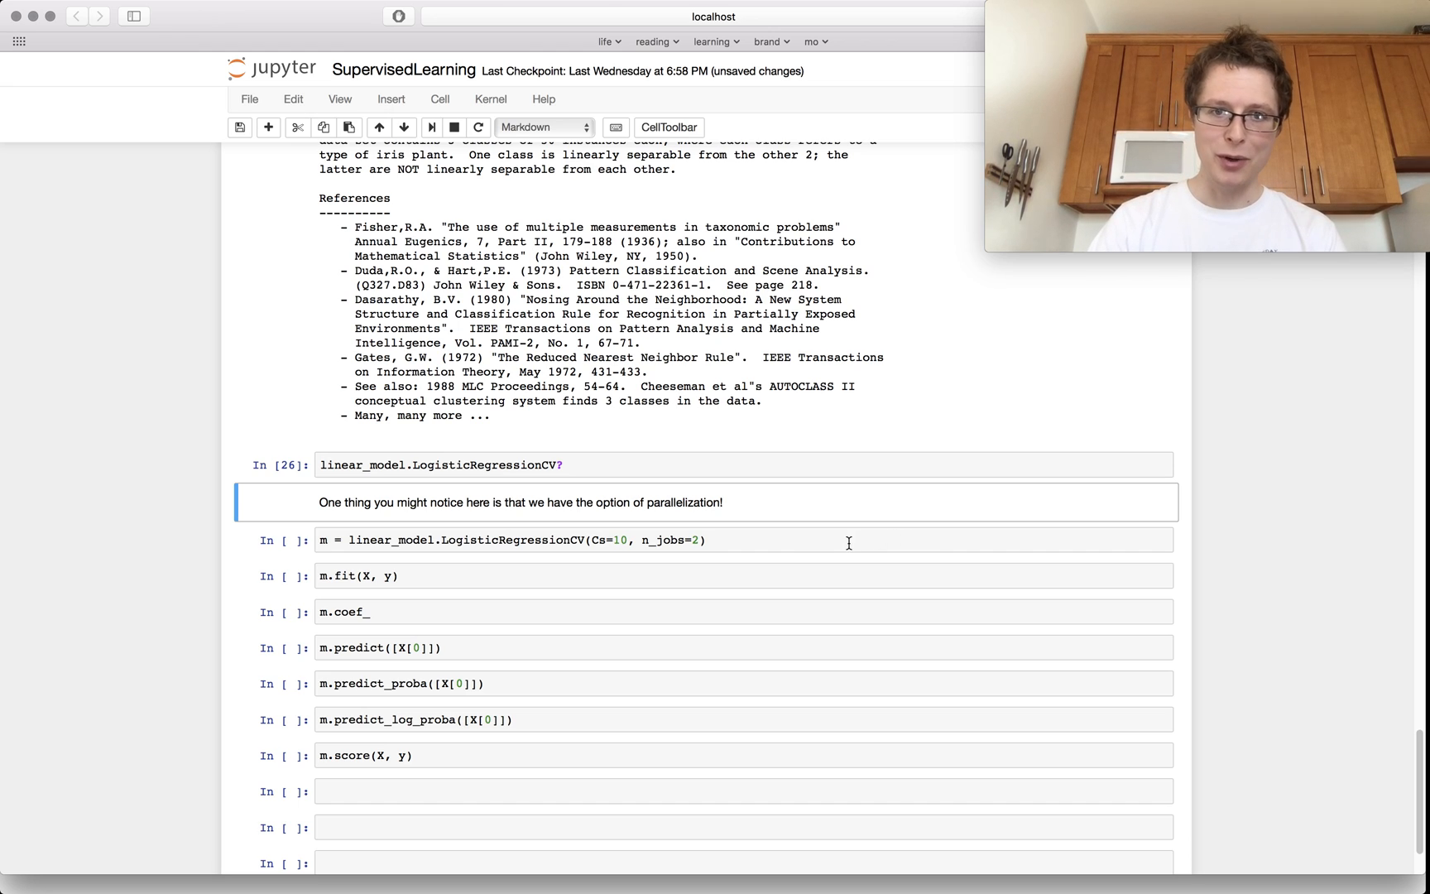
Create the LogisticRegressionCV with Cs=10, fit it to iris and show m.coef_
left_click(639, 540)
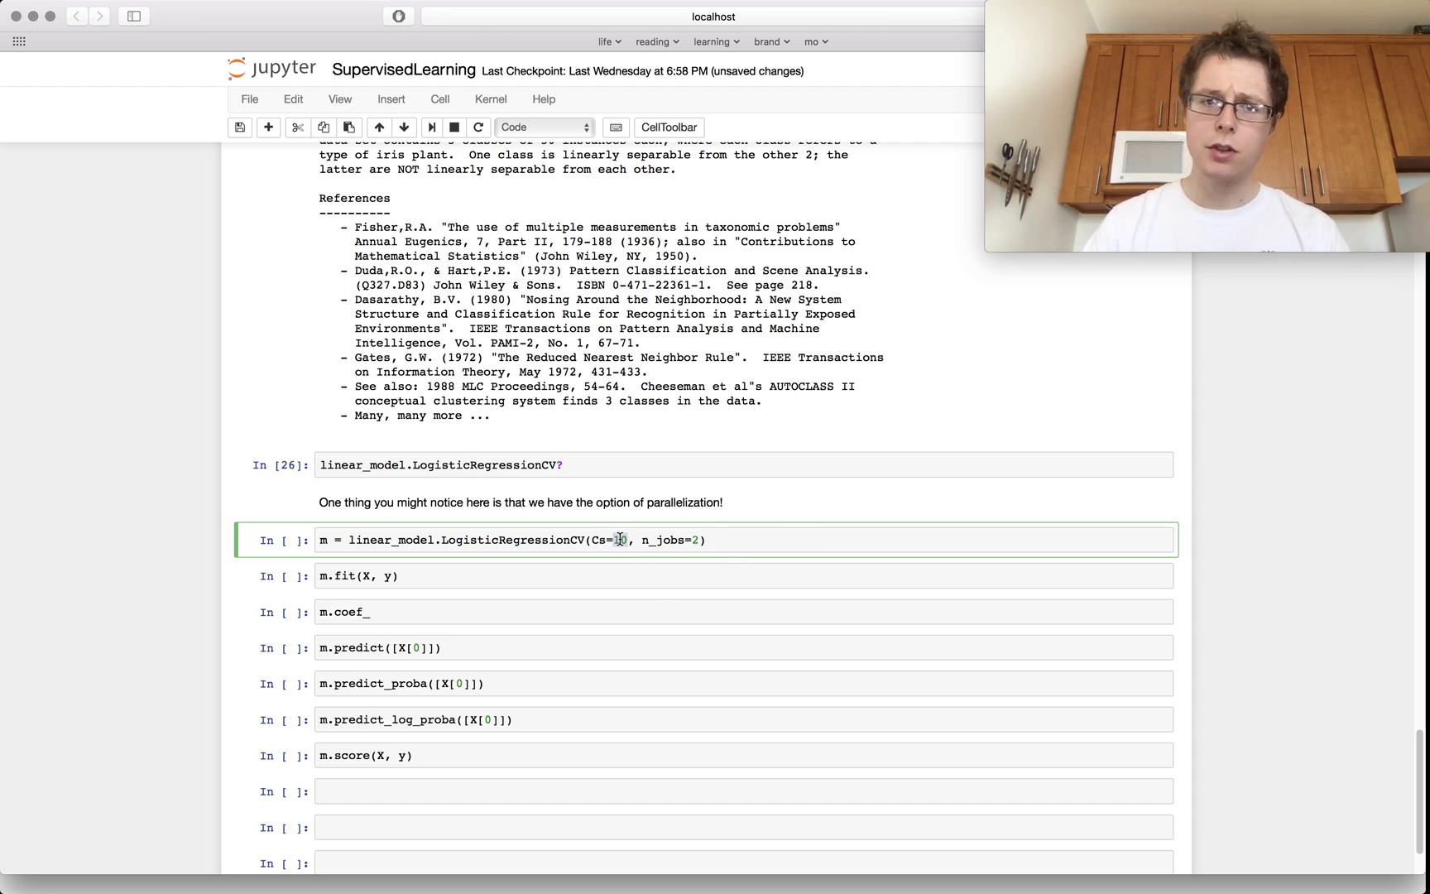
type("0")
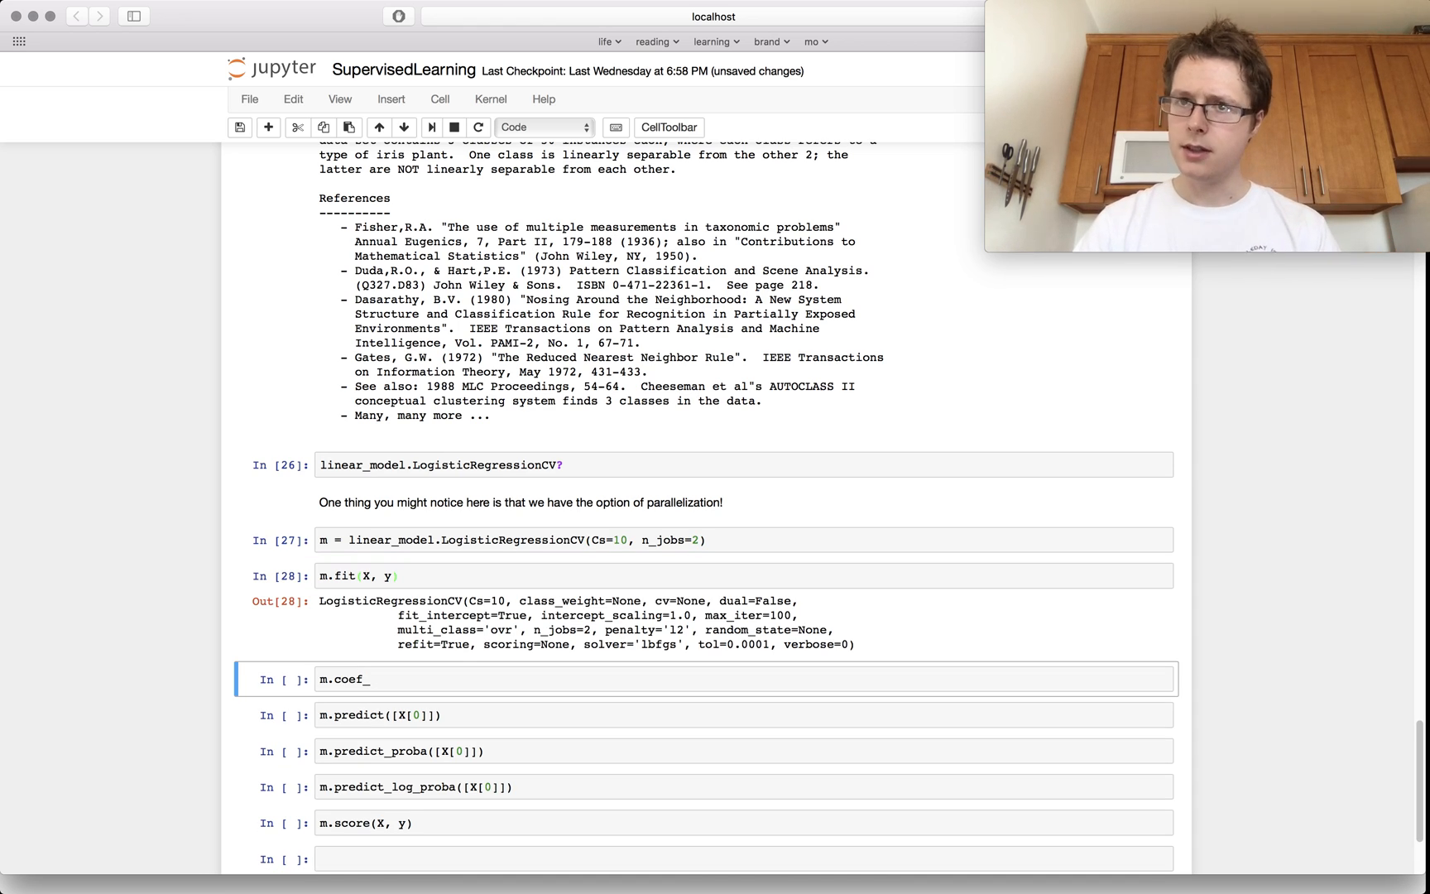
left_click(410, 679)
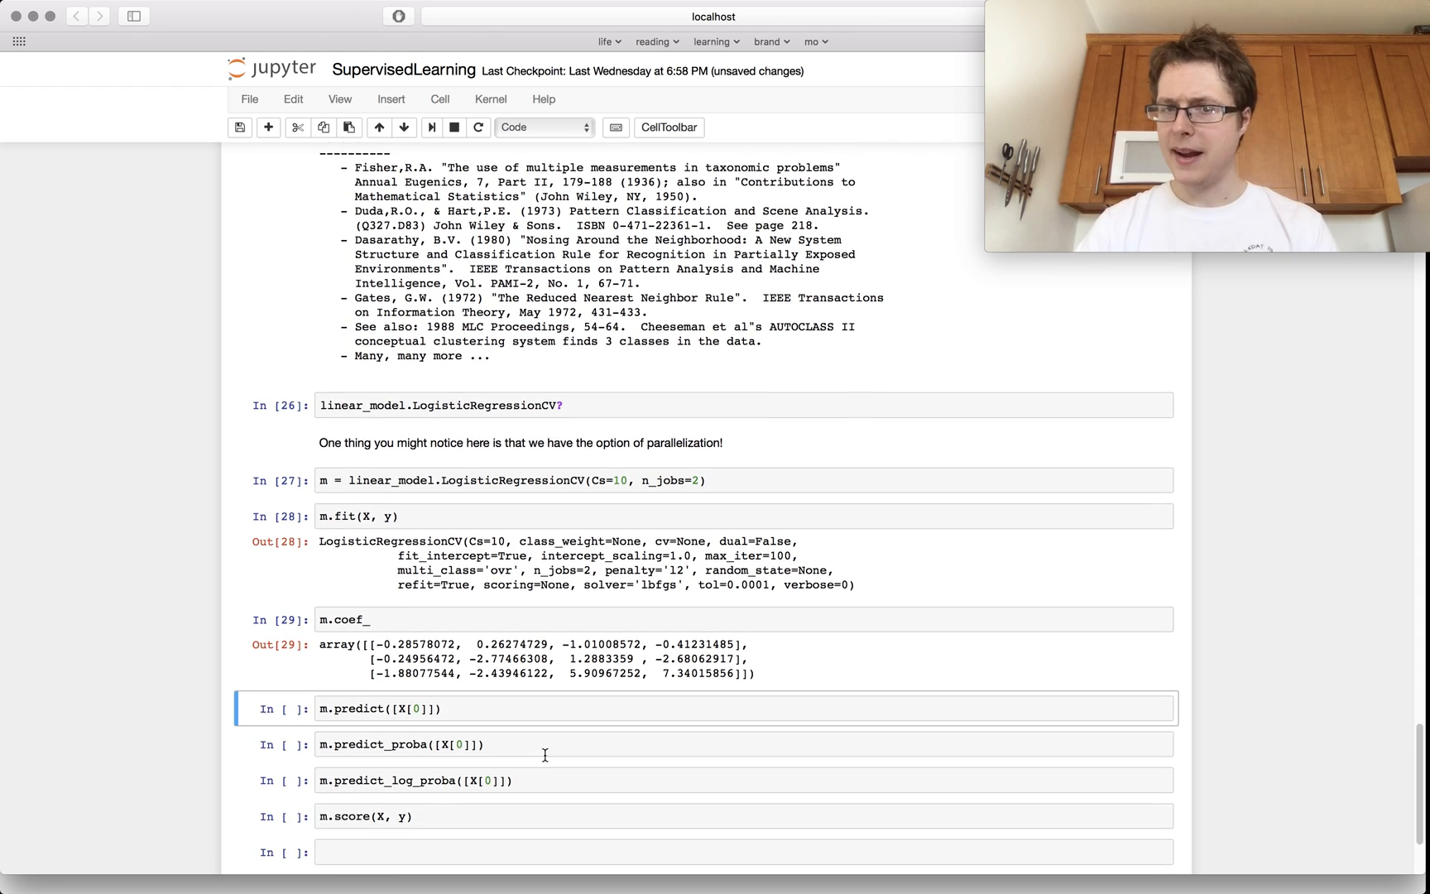
Predict the first sample as class 0 and confirm the true label y[0] is 0
scroll("down", 3)
type("y[")
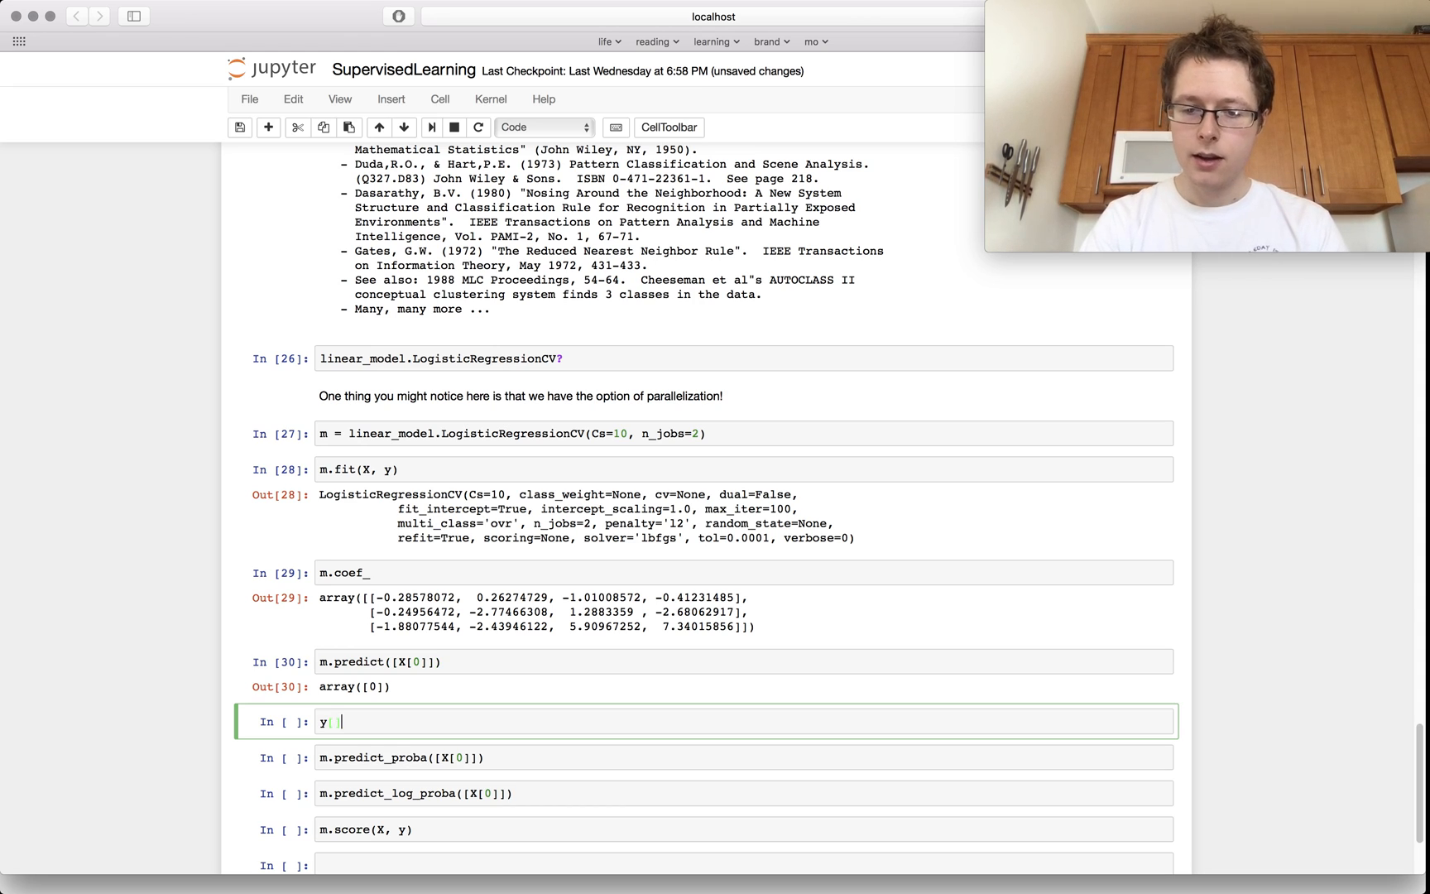
type("0")
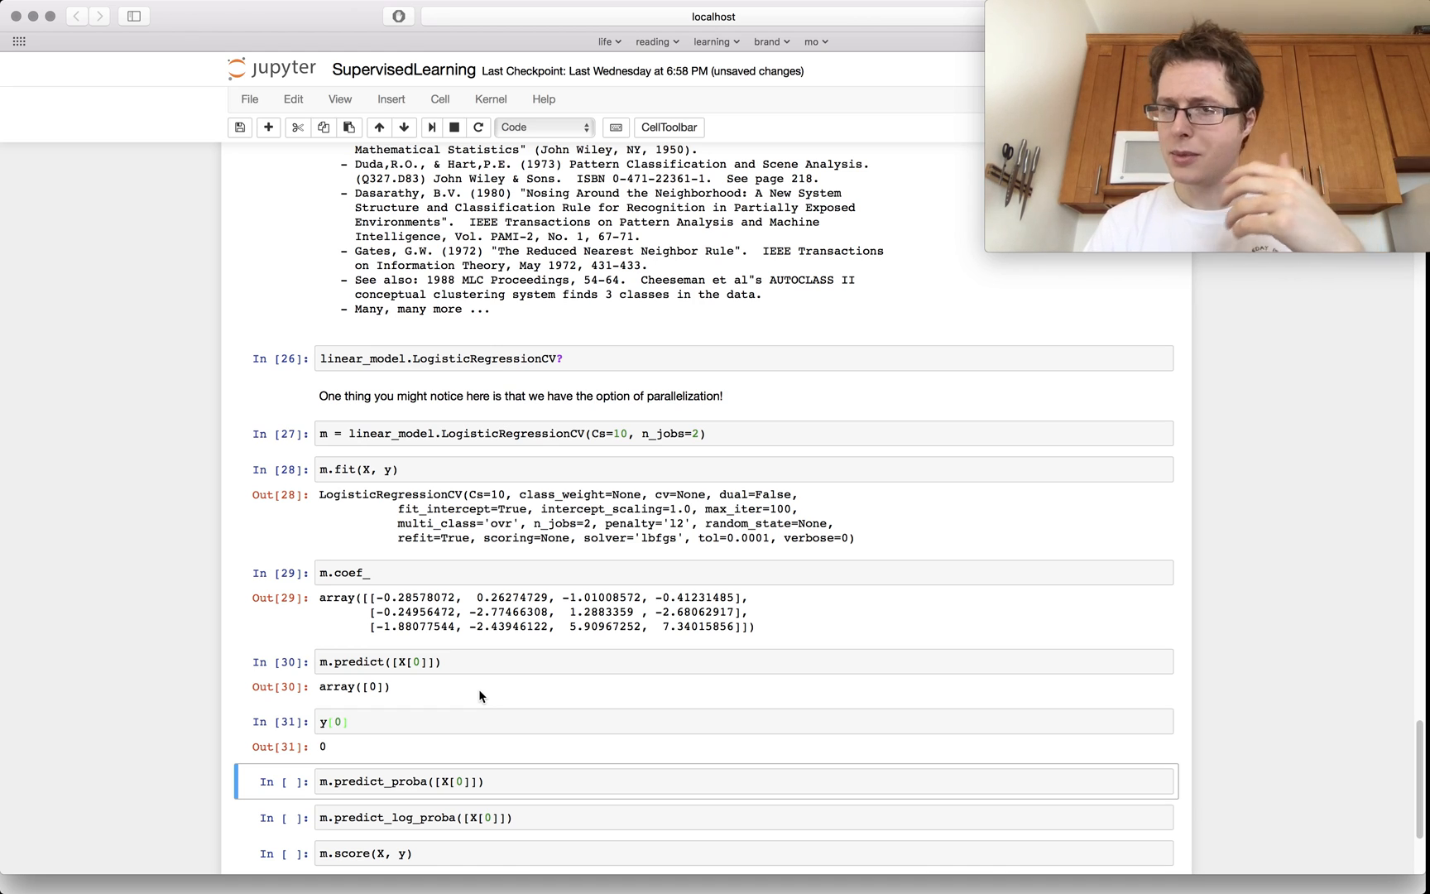
mouse_move(436, 664)
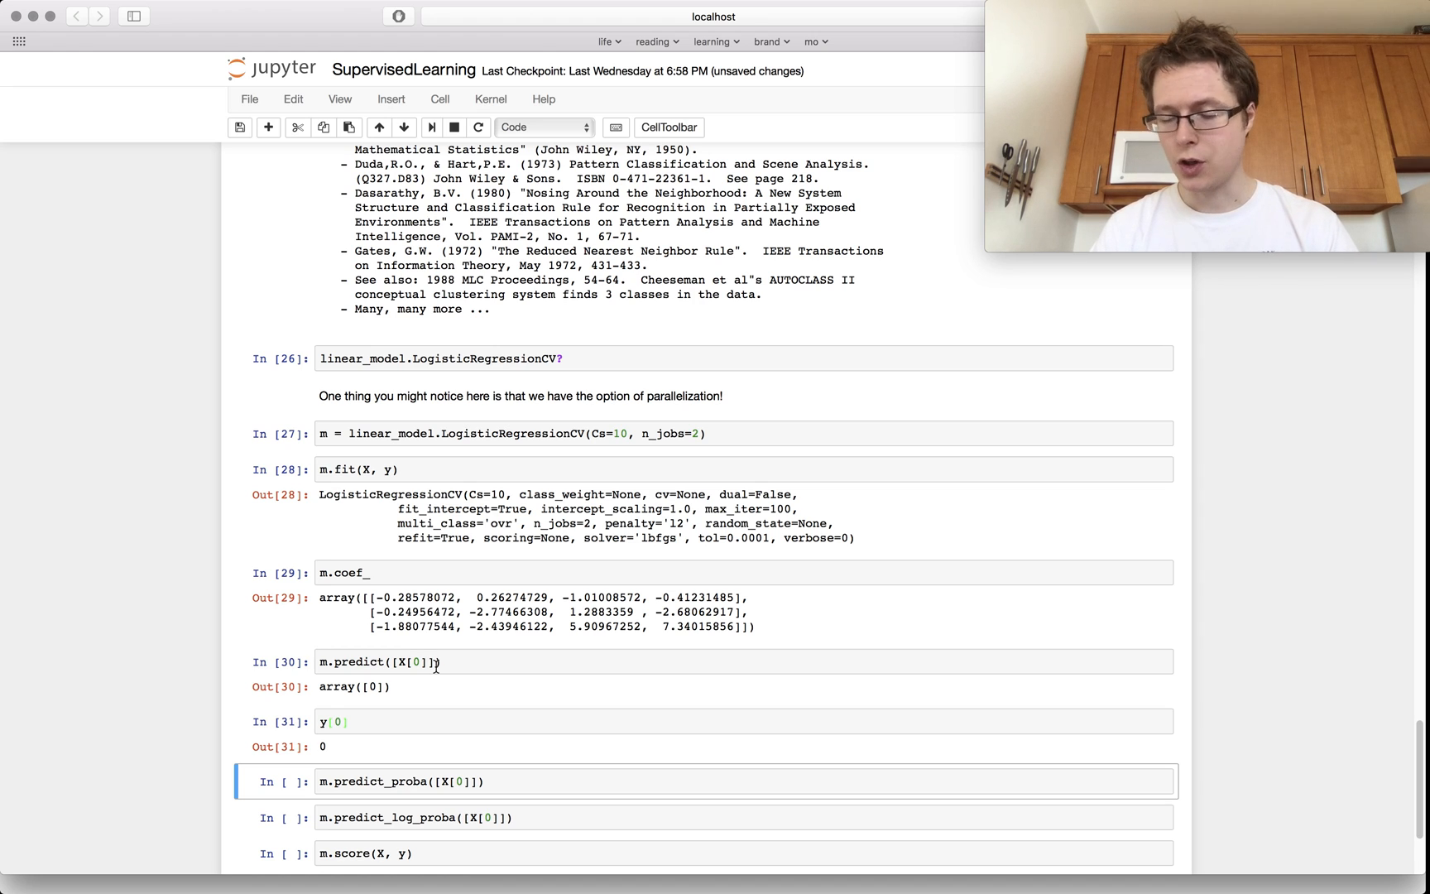
Run predict_proba, predict_log_proba and m.score(X, y), scoring about 0.9667
scroll("down", 3)
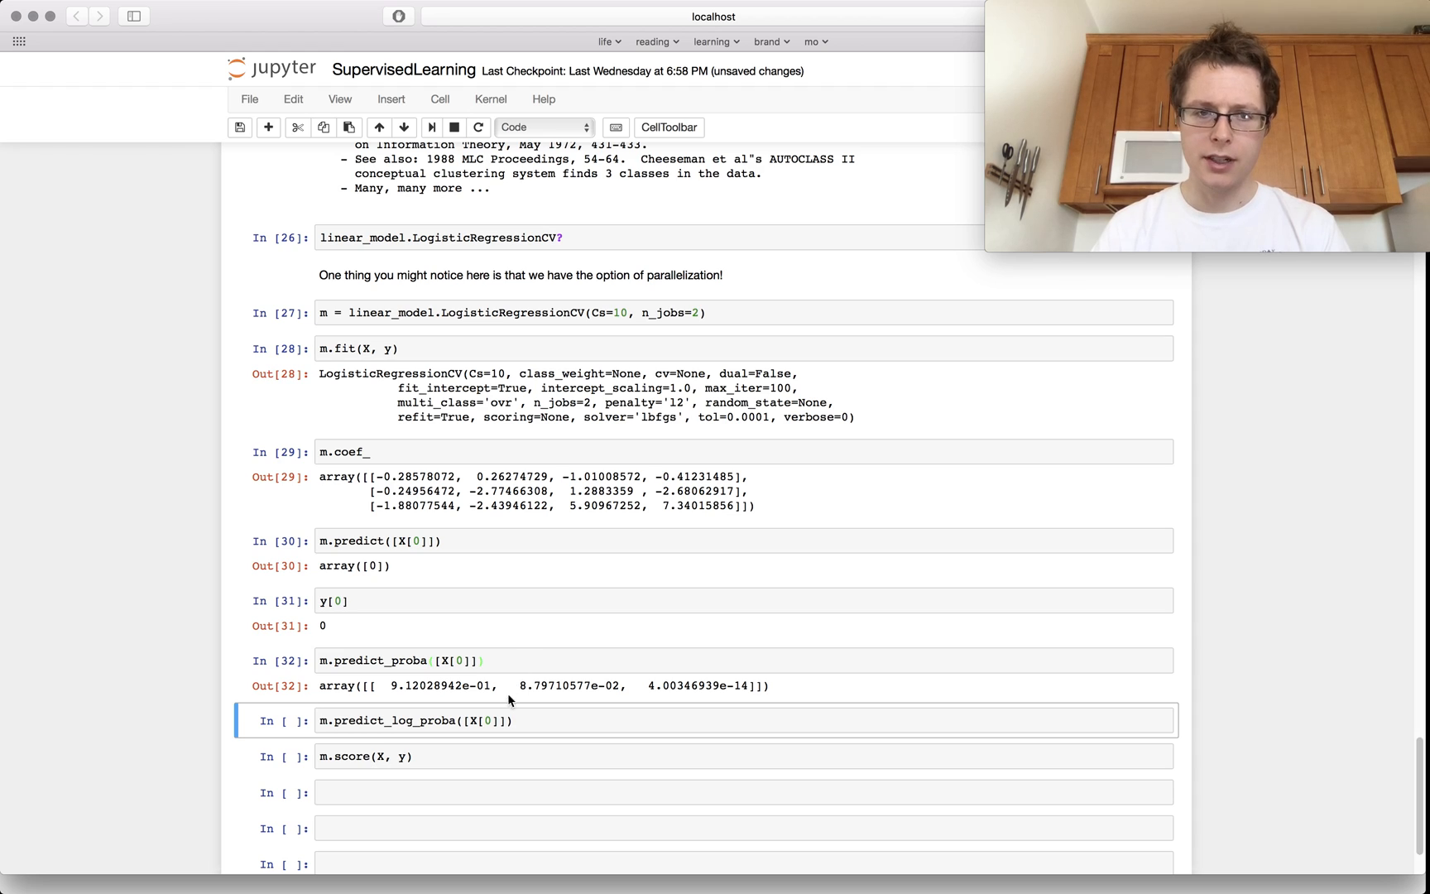
mouse_move(390, 704)
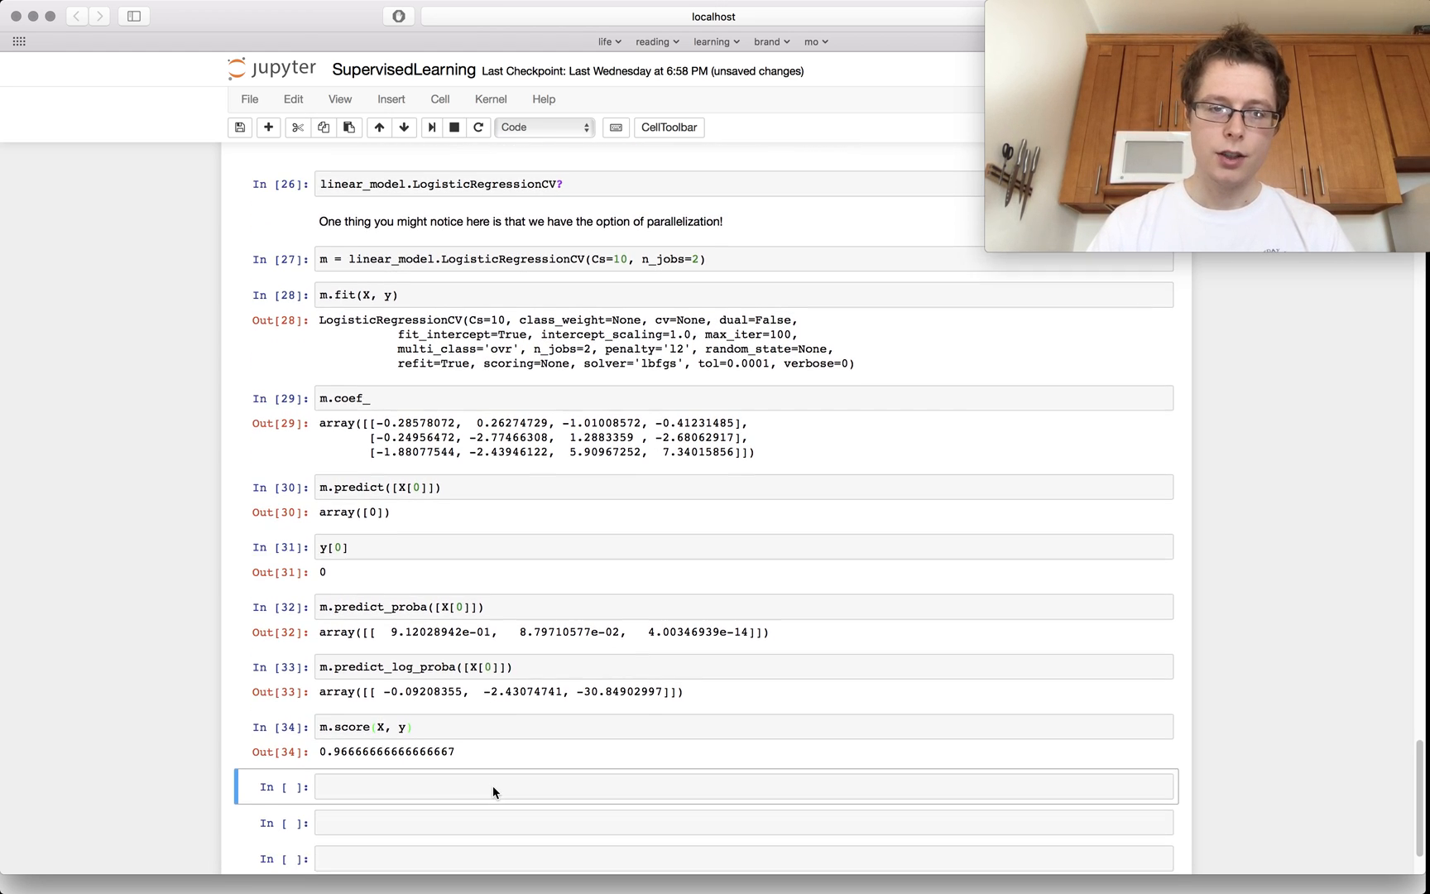
scroll("down", 3)
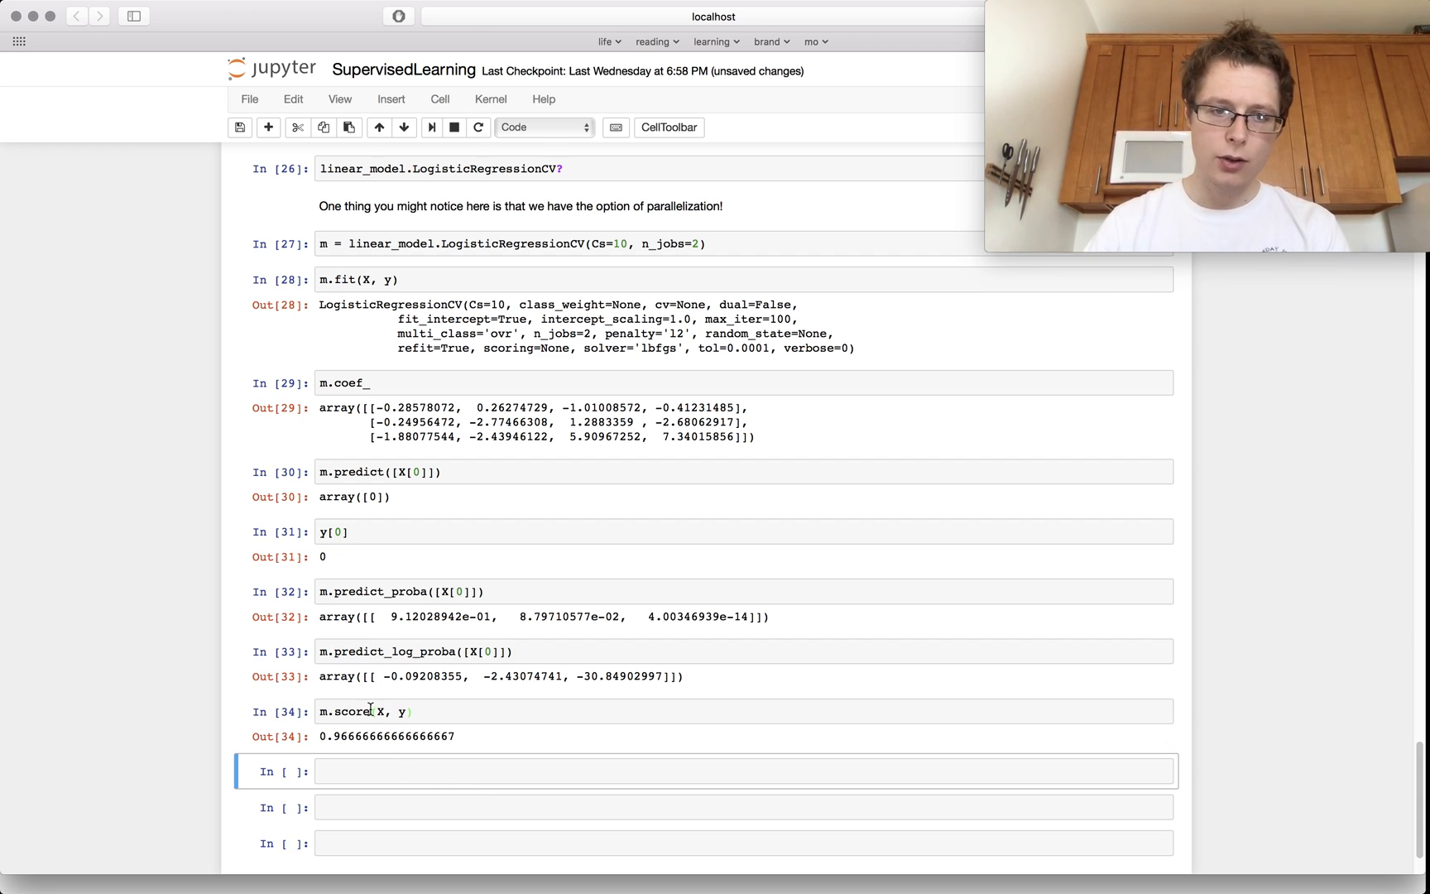
Show the m.score docstring describing mean accuracy on test data and labels
type("m.score")
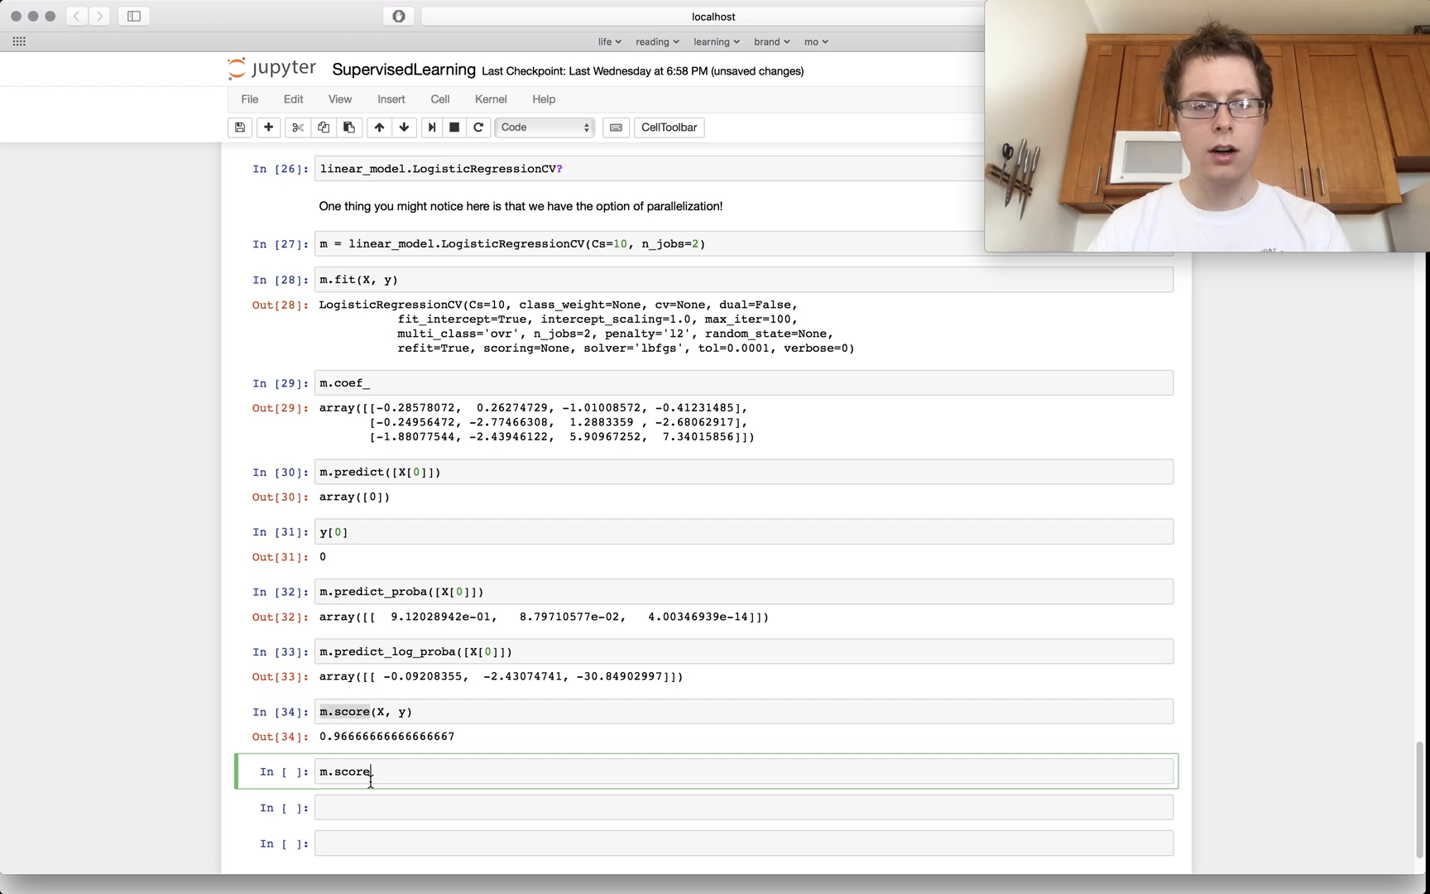
key("shift+tab")
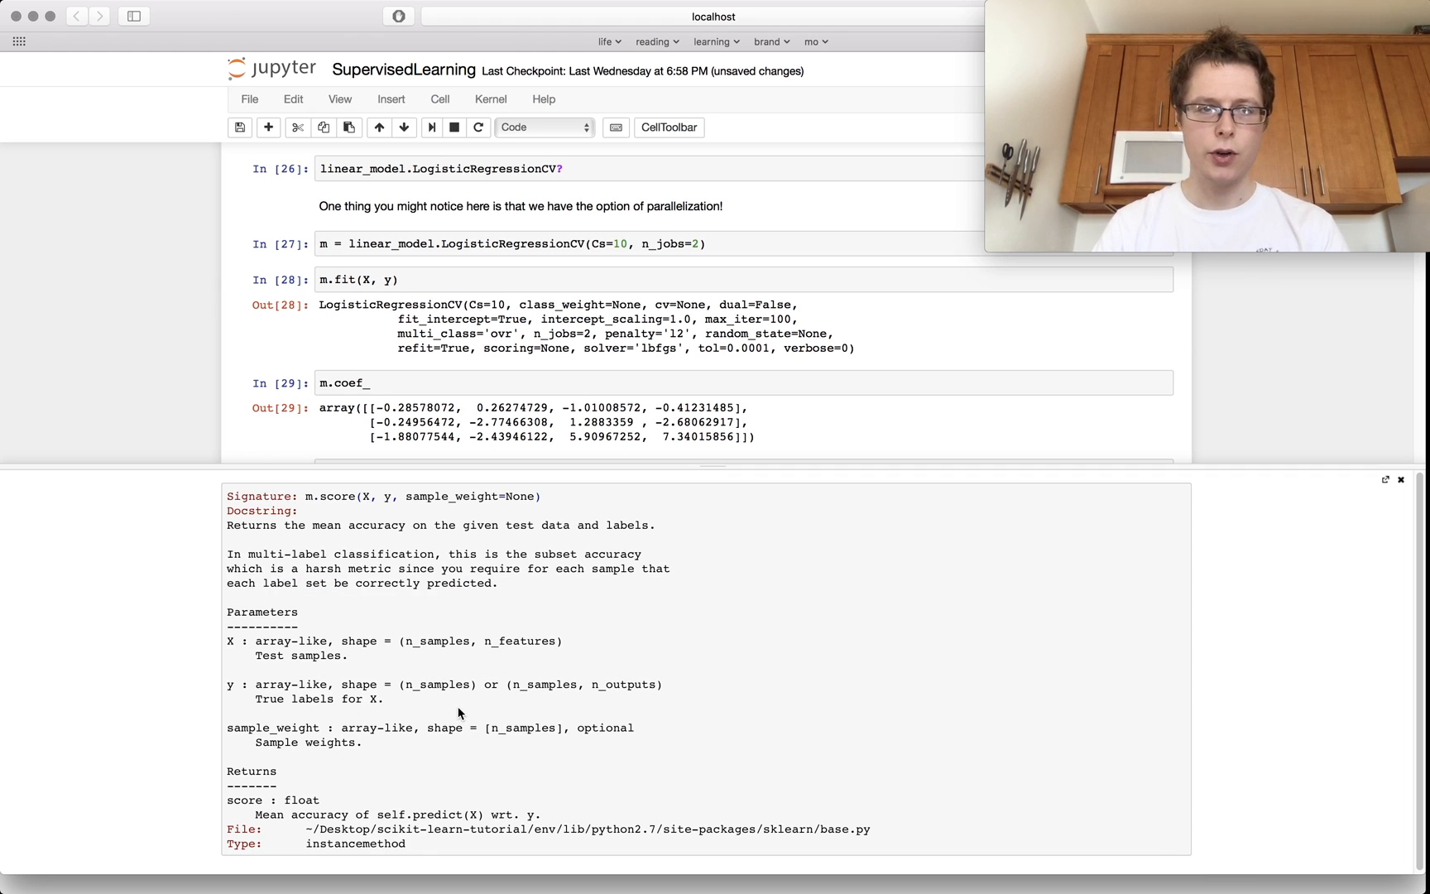
mouse_move(533, 568)
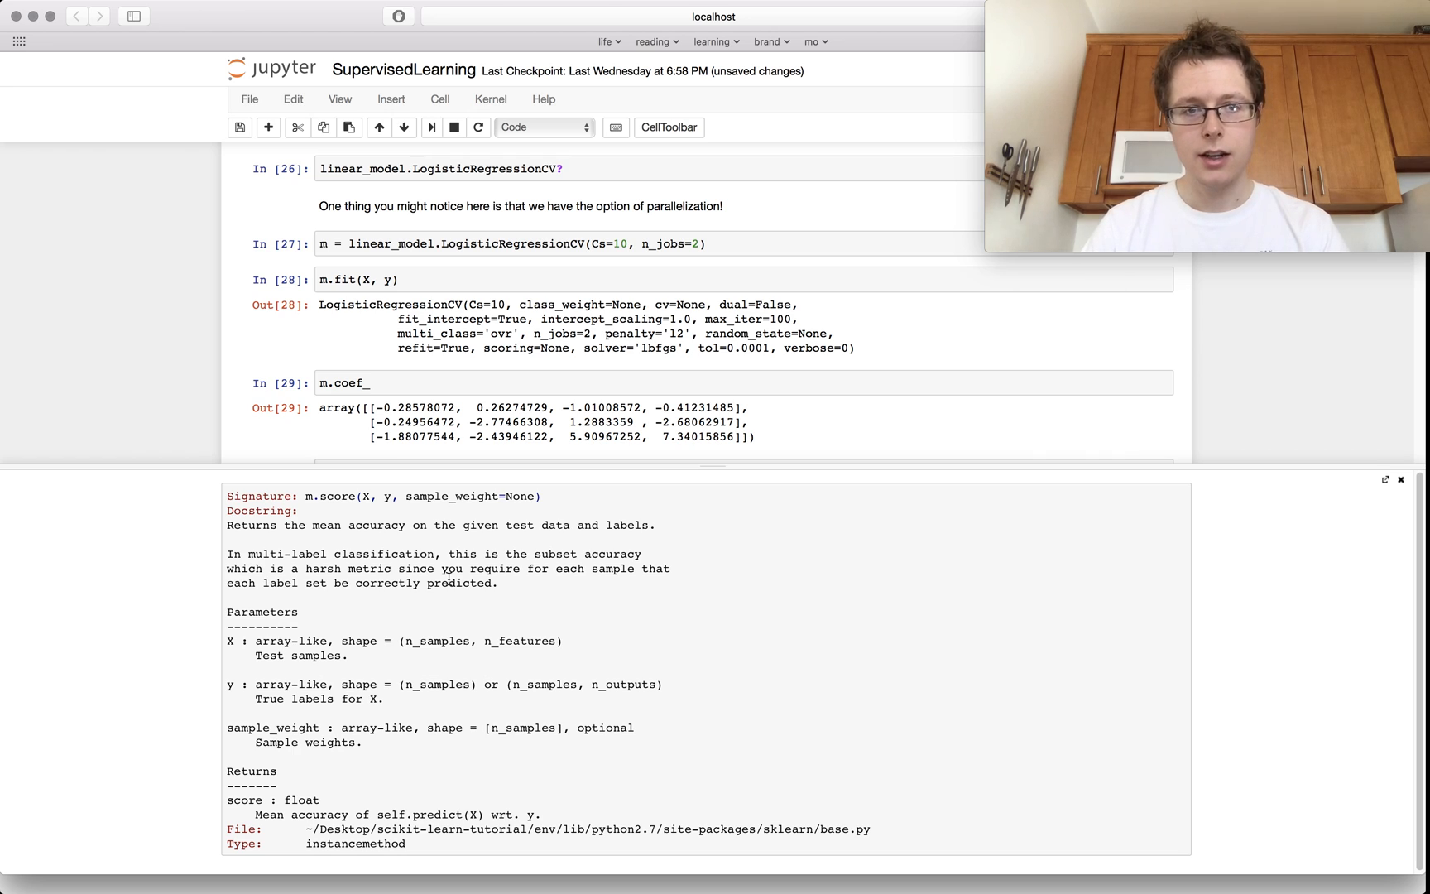
mouse_move(1295, 587)
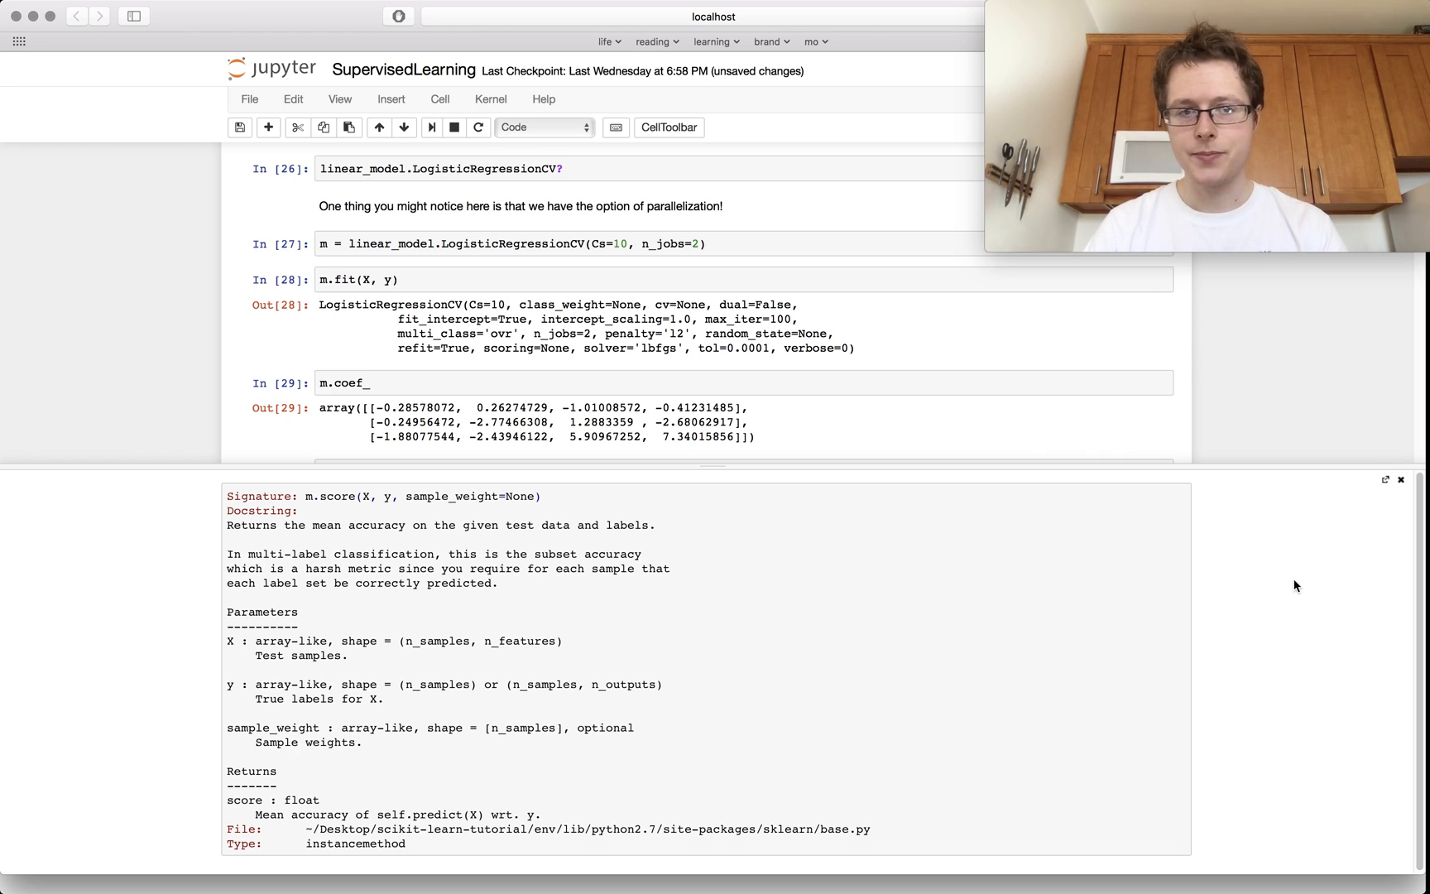